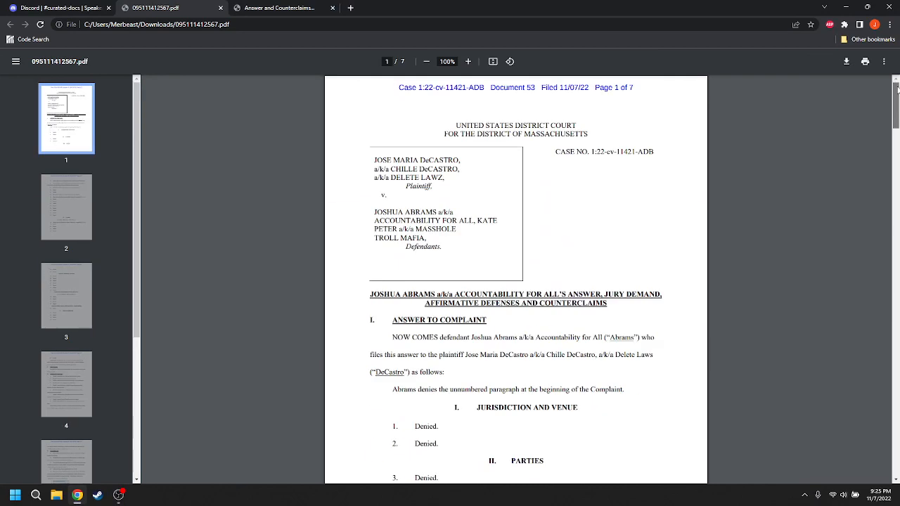
Scroll to page 5's Counterclaim and highlight paragraph 12 on jurisdiction and $75,000.00
scroll(down, 3)
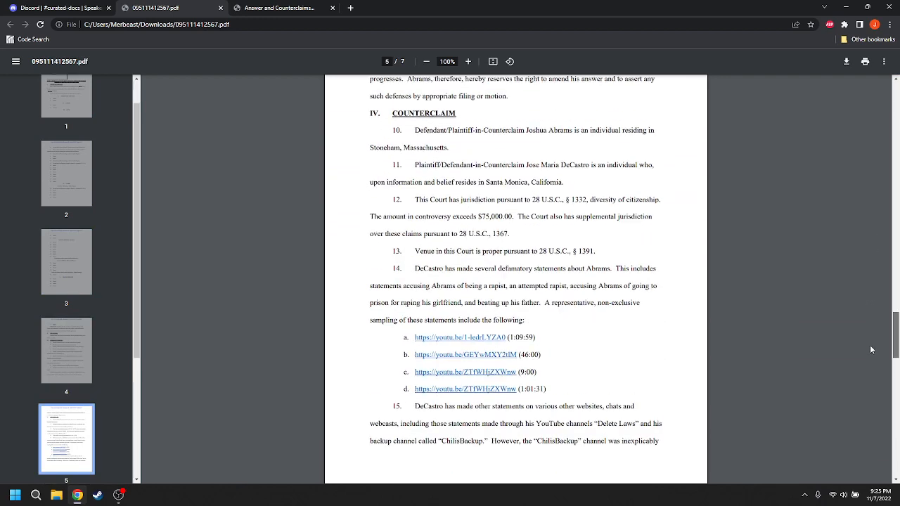
scroll(down, 3)
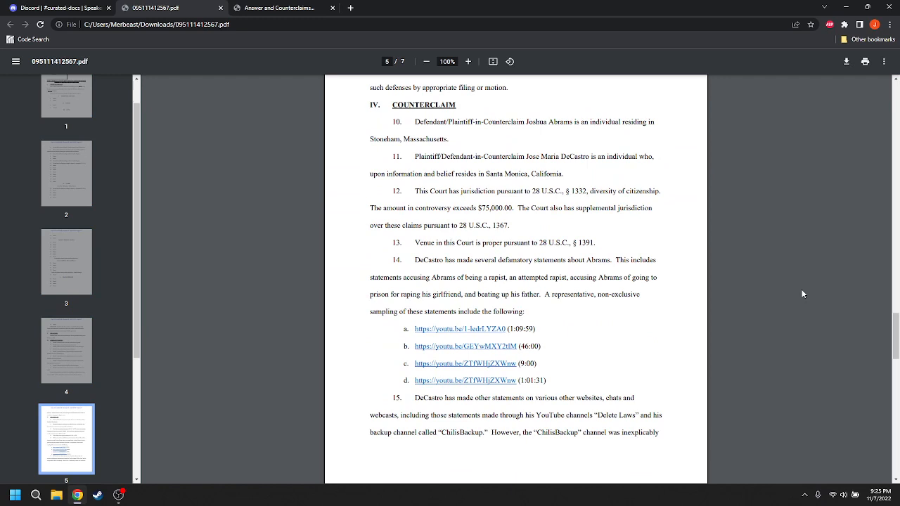
mouse_move(806, 284)
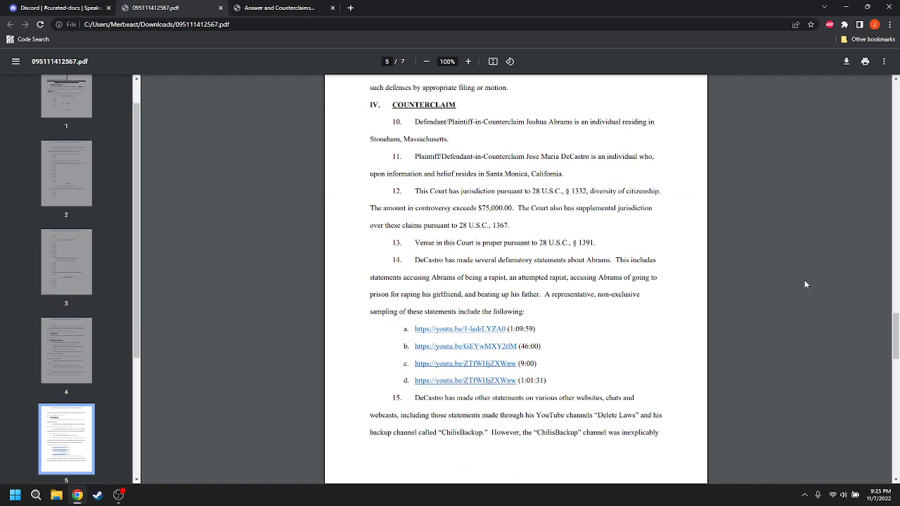
mouse_move(784, 278)
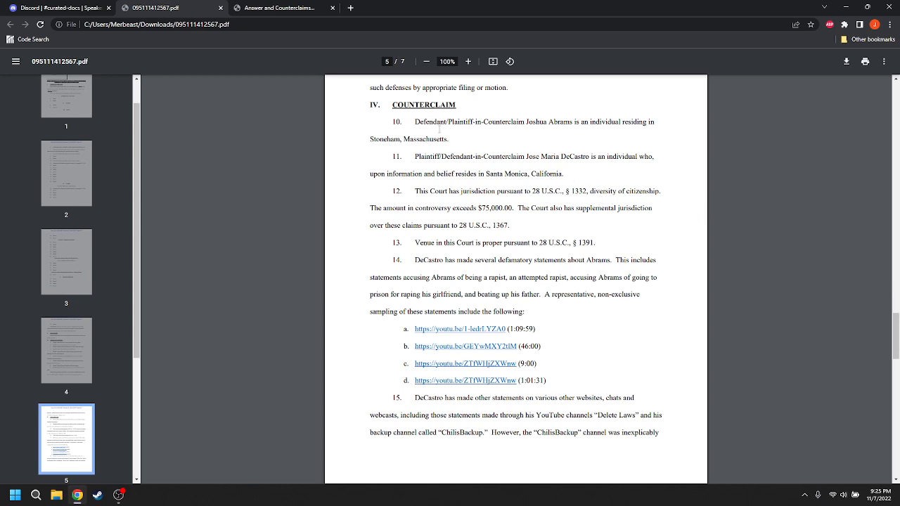
mouse_move(491, 146)
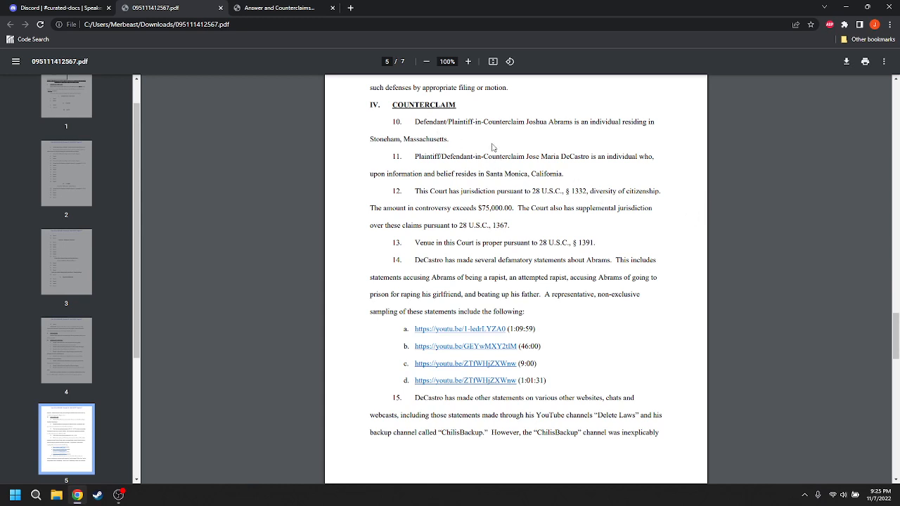
mouse_move(535, 142)
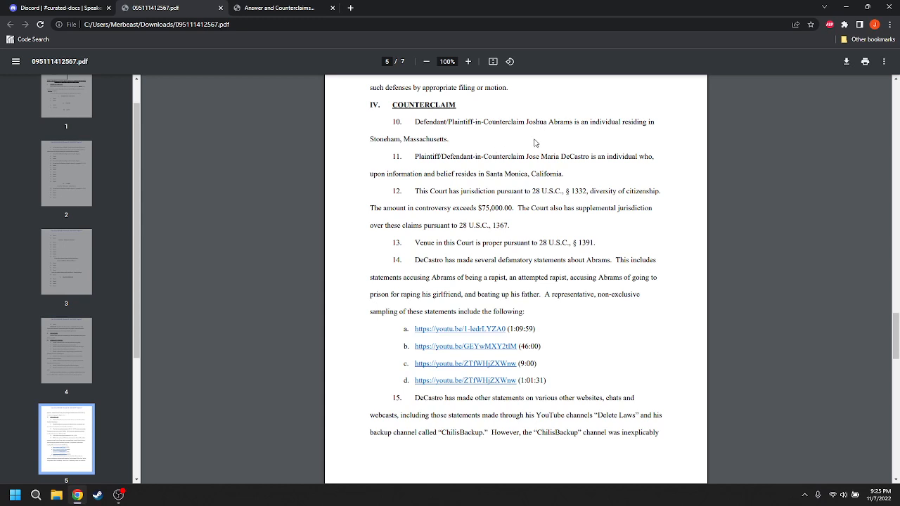
mouse_move(493, 149)
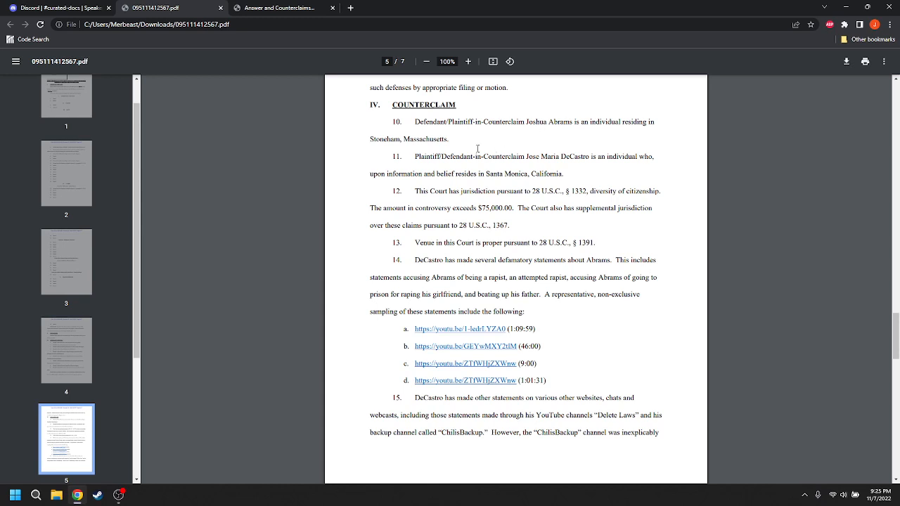
mouse_move(576, 185)
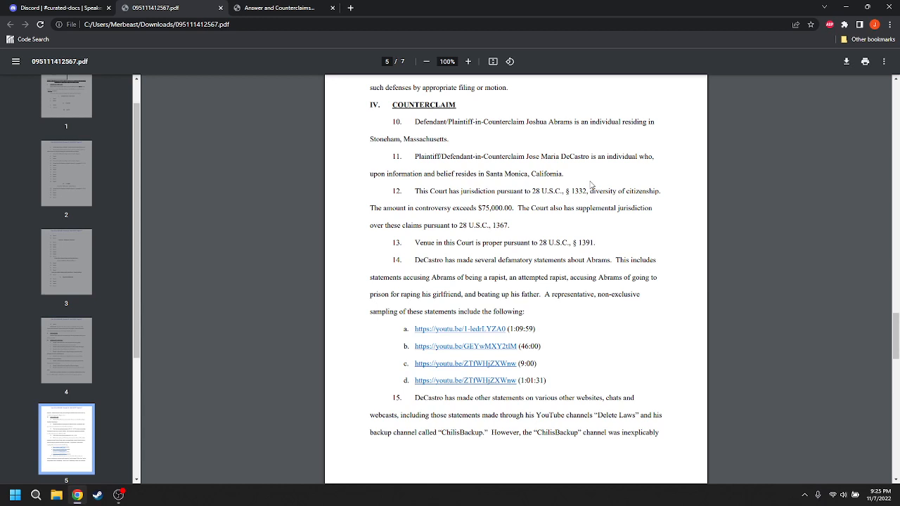
mouse_move(594, 151)
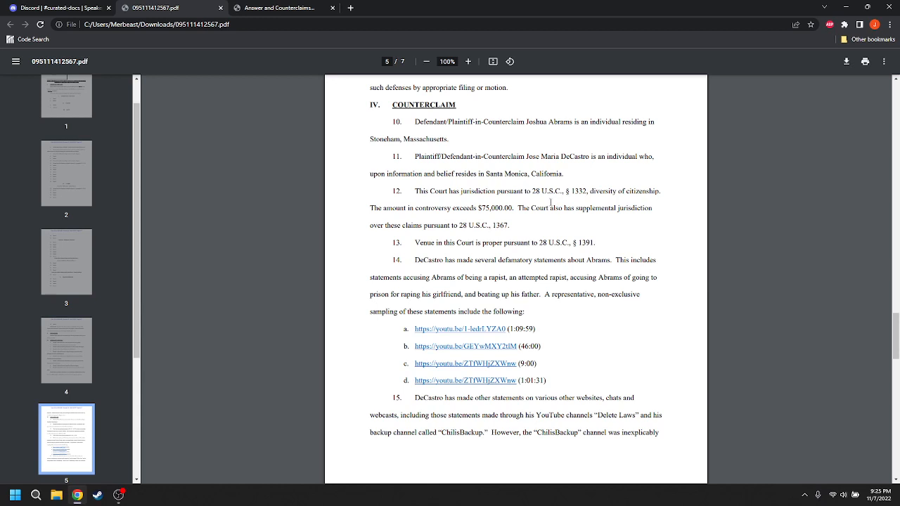
mouse_move(581, 208)
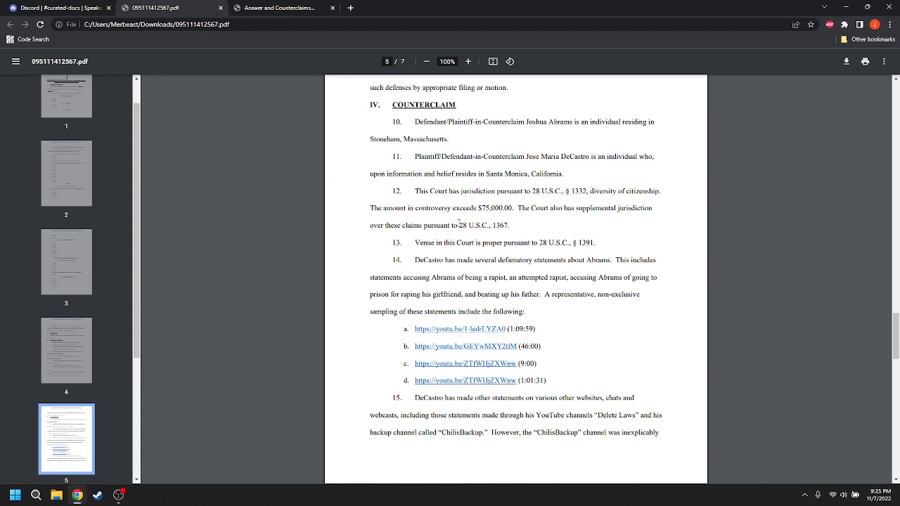
mouse_move(544, 225)
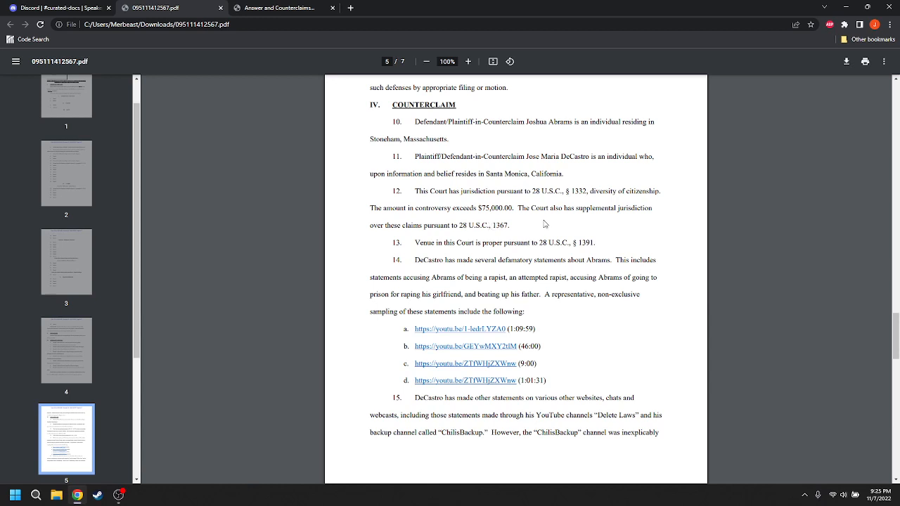
mouse_move(526, 231)
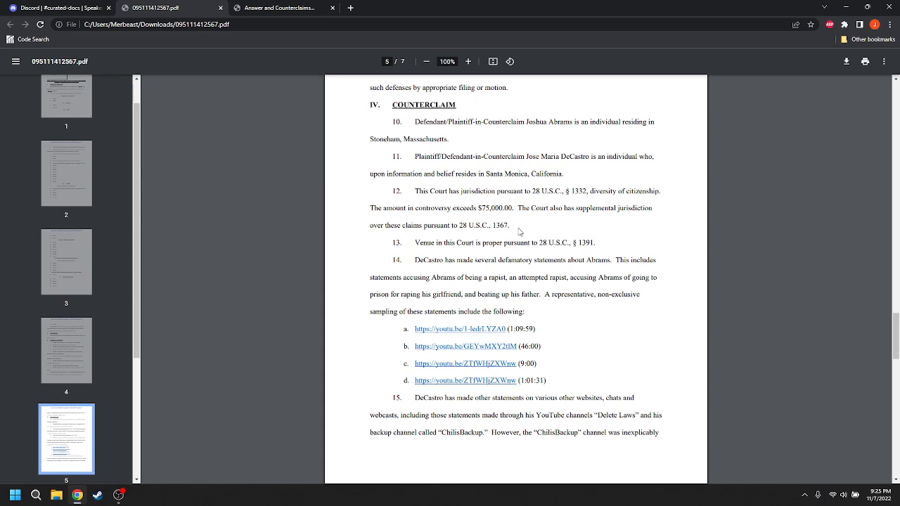
drag(469, 191, 511, 225)
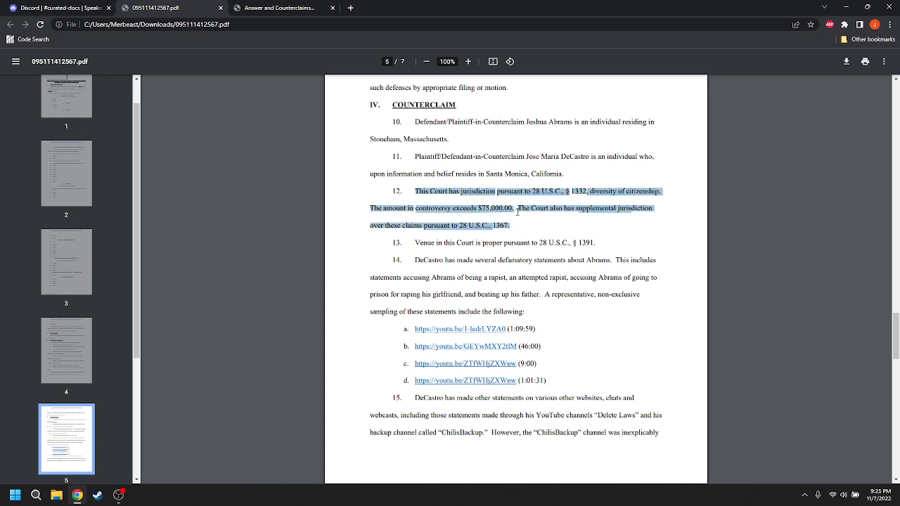
mouse_move(552, 225)
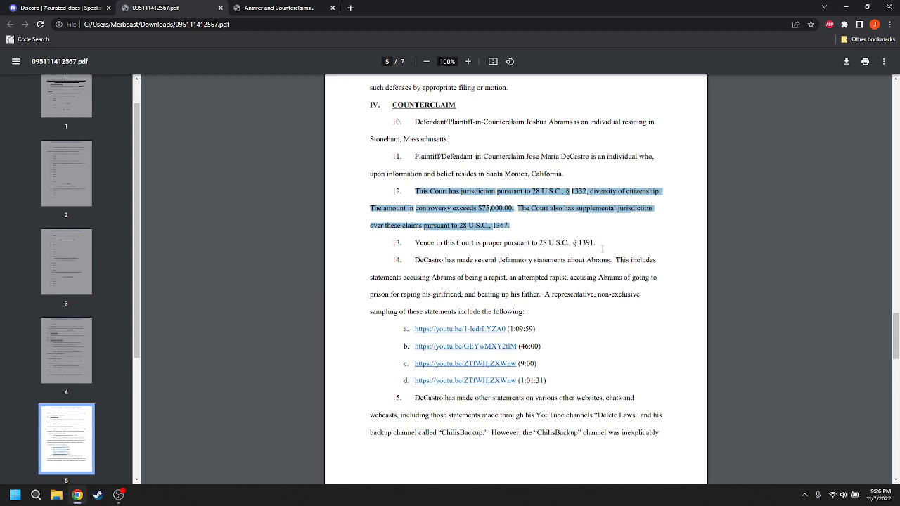
mouse_move(510, 260)
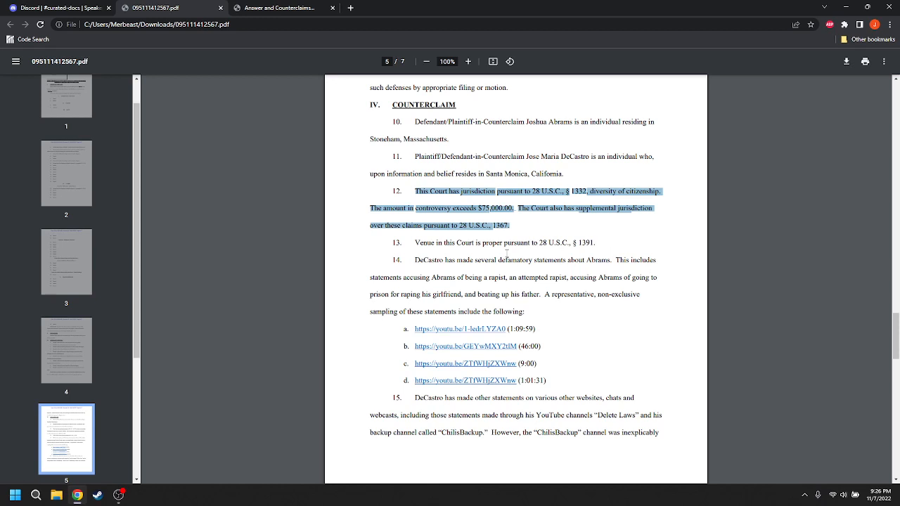
mouse_move(778, 276)
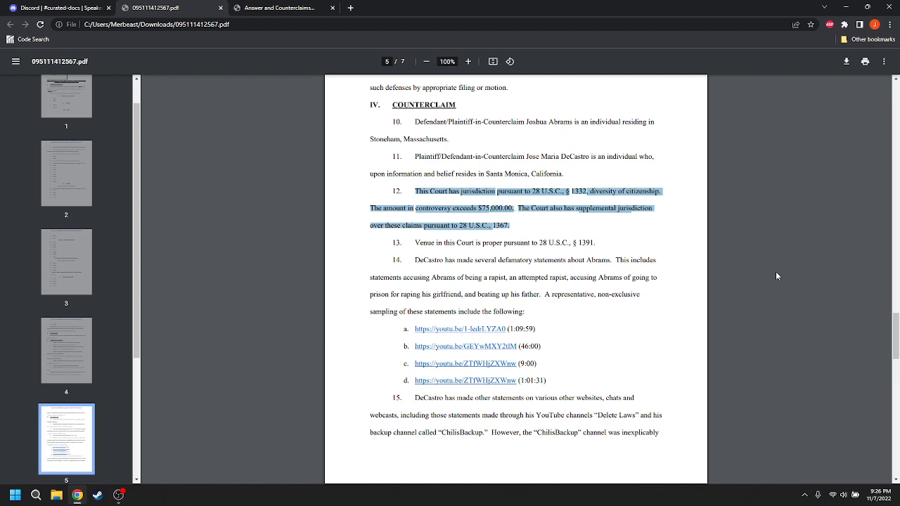
Scroll past the YouTube links to page 6's paragraphs 16–20 on false statements
scroll(down, 3)
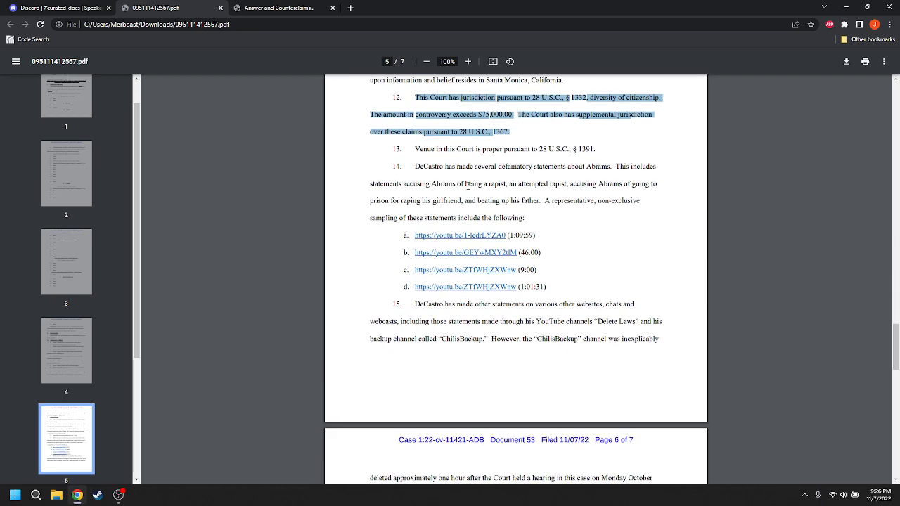
mouse_move(579, 174)
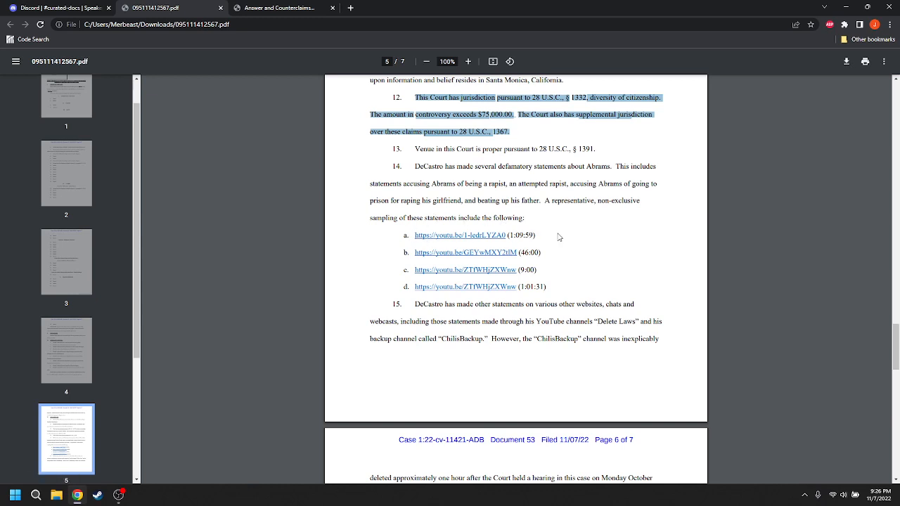
mouse_move(622, 273)
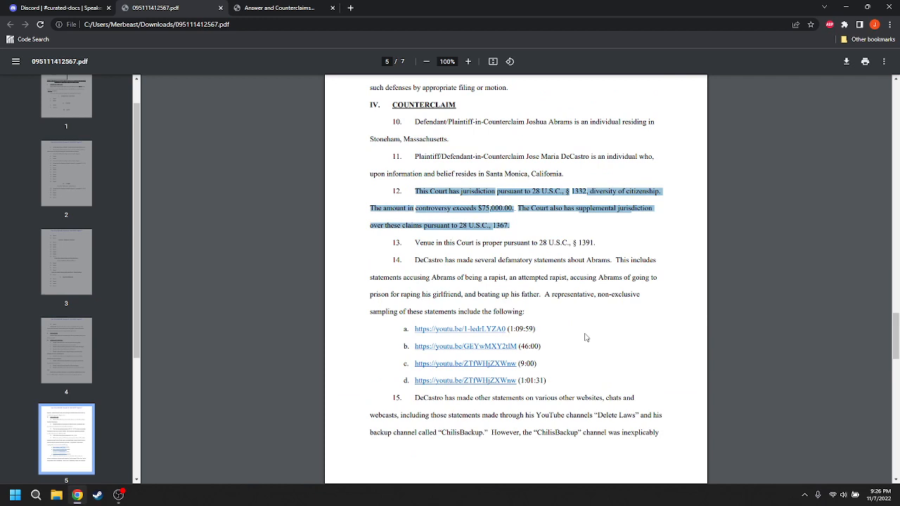
mouse_move(539, 330)
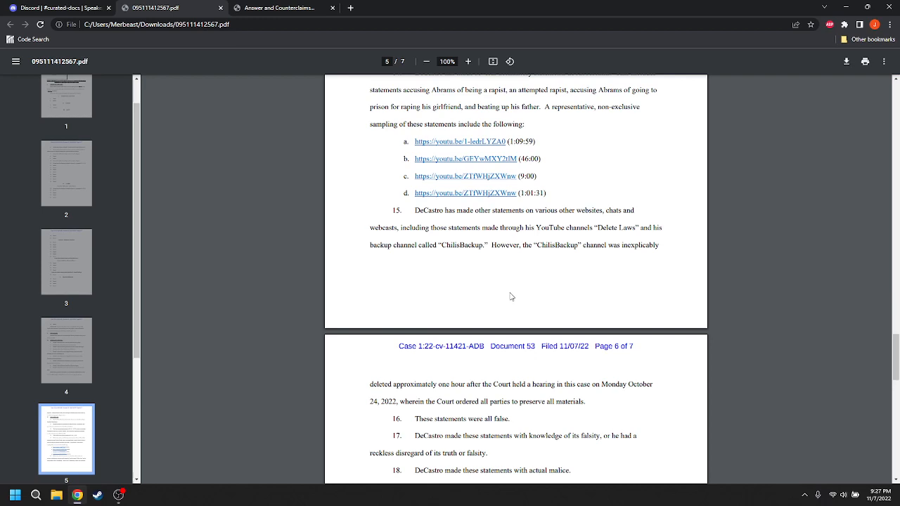
scroll(down, 3)
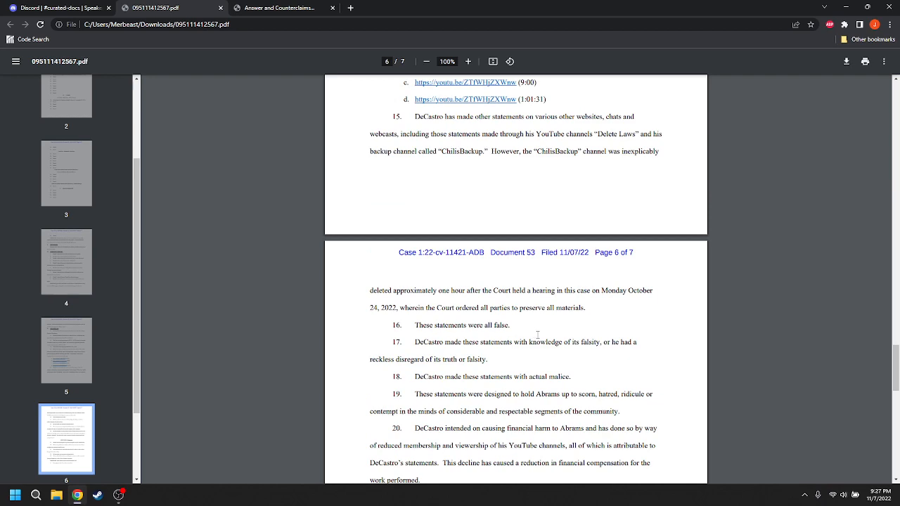
Highlight paragraphs 17–18 on falsity and actual malice, then scroll to Count One: Defamation
scroll(down, 3)
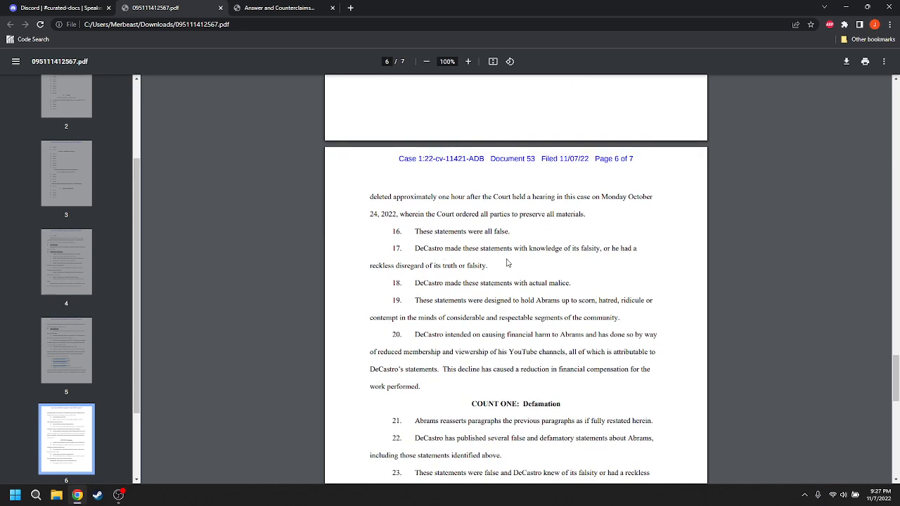
mouse_move(615, 272)
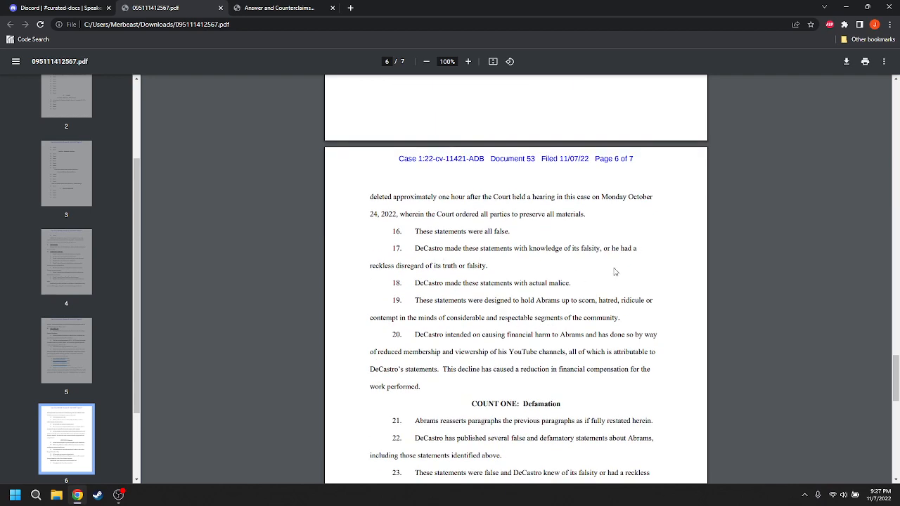
mouse_move(503, 274)
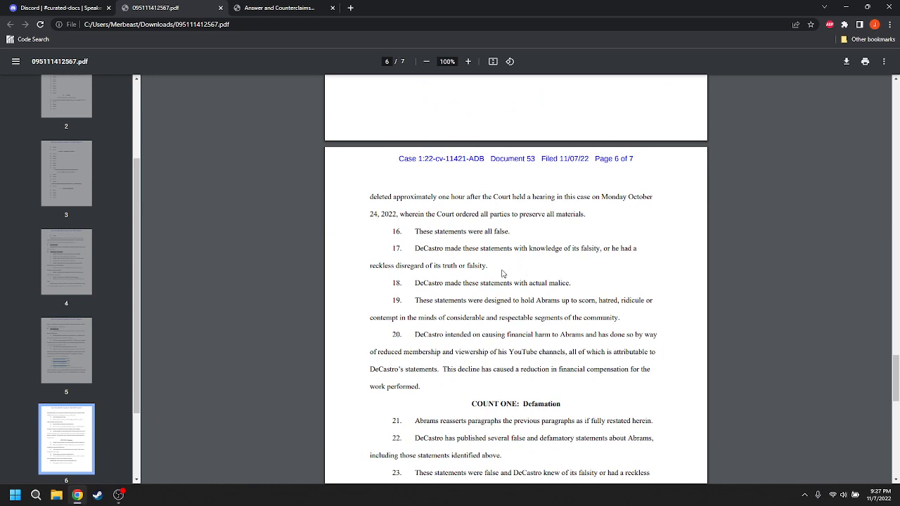
drag(416, 248, 486, 266)
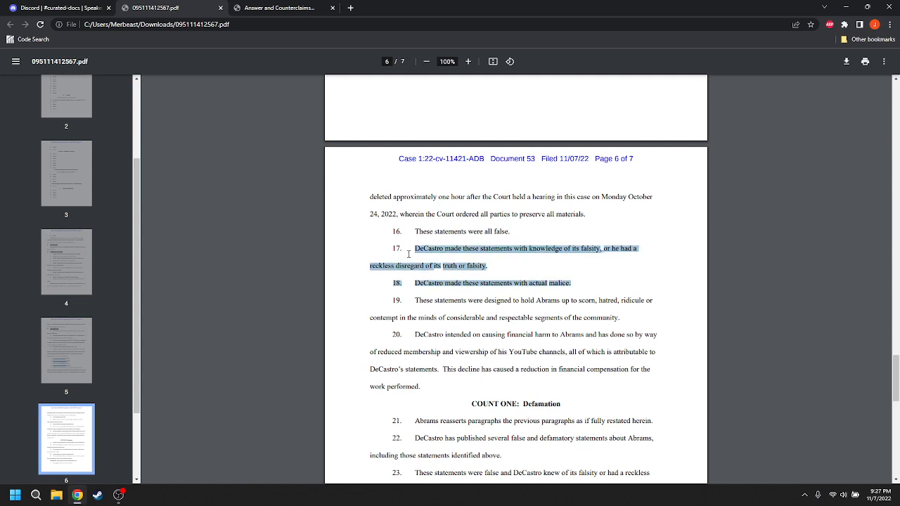
mouse_move(695, 270)
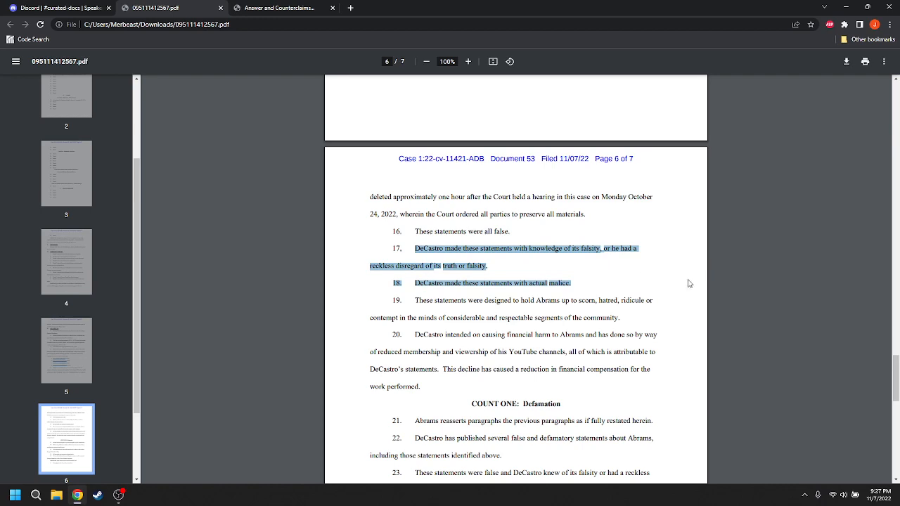
scroll(down, 3)
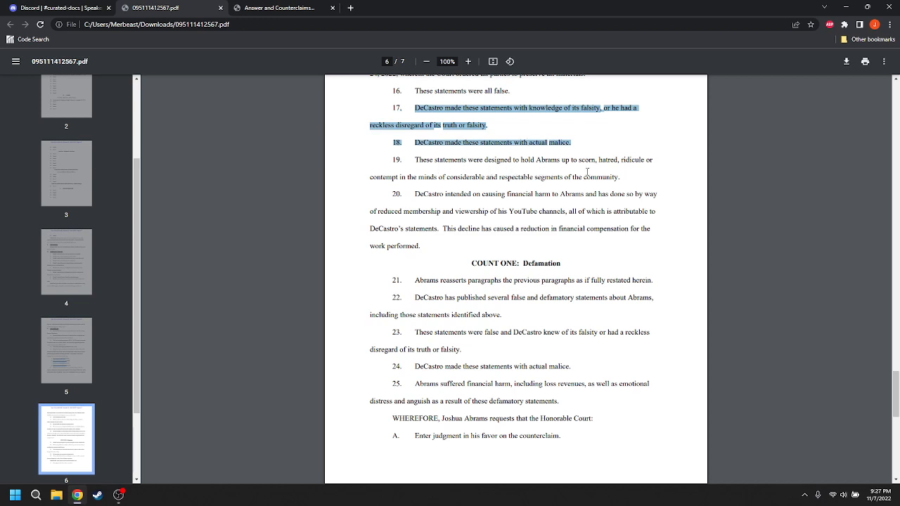
mouse_move(669, 174)
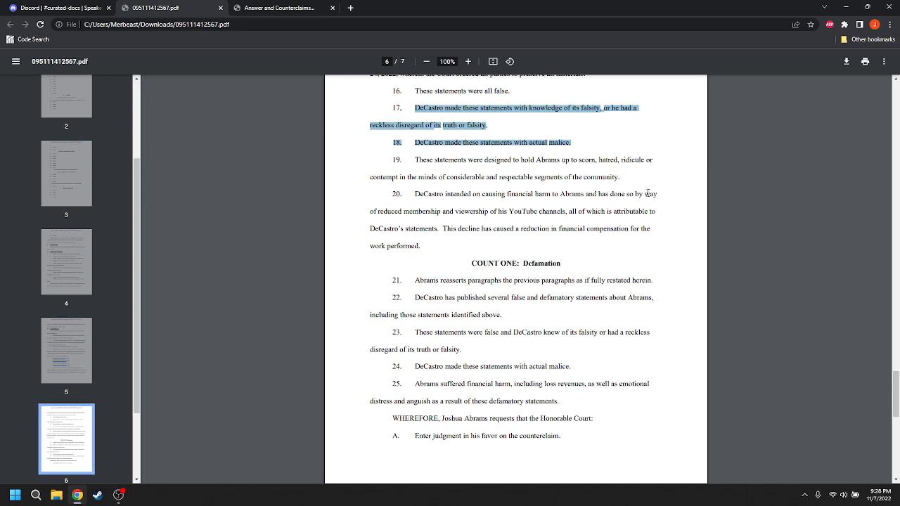
mouse_move(677, 200)
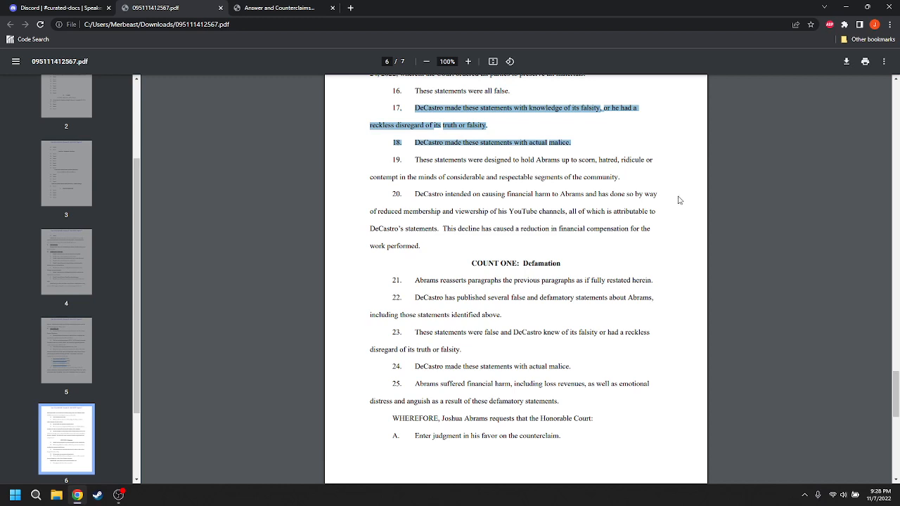
Scroll onto page 7 down to the signature block and Certificate of Service
scroll(down, 3)
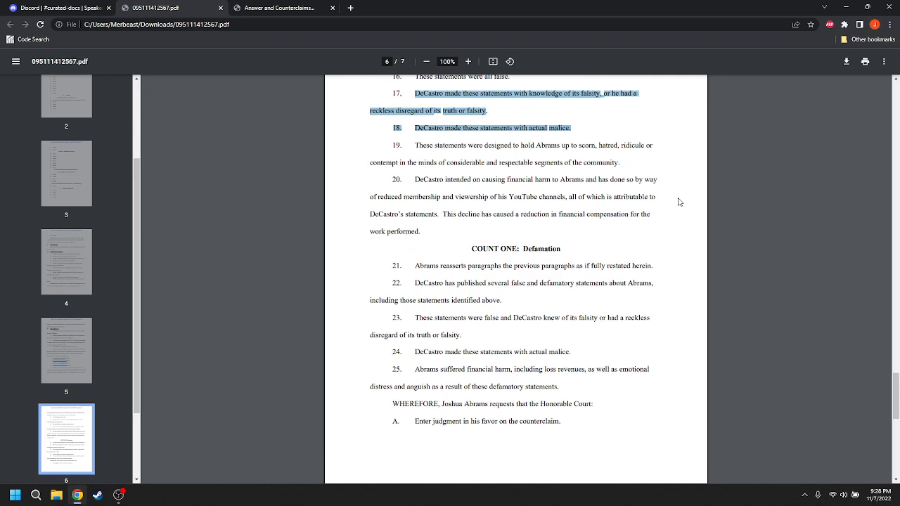
scroll(down, 3)
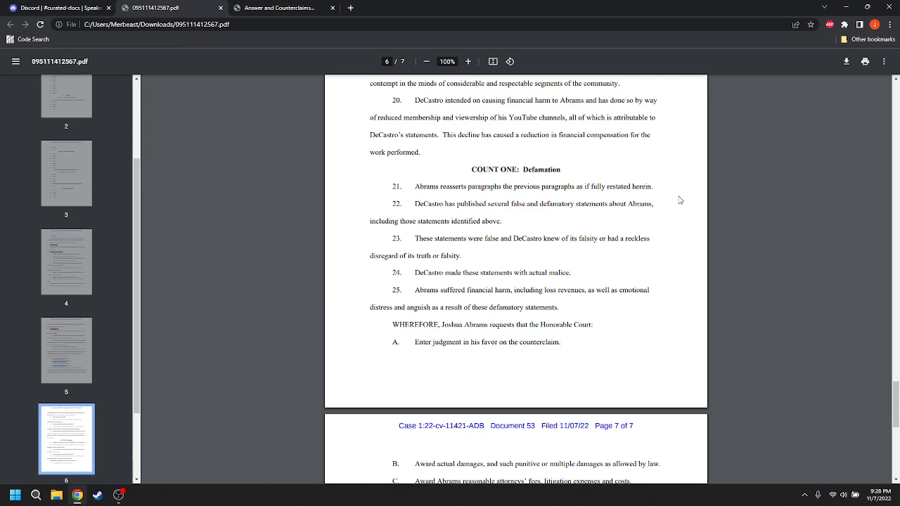
scroll(down, 3)
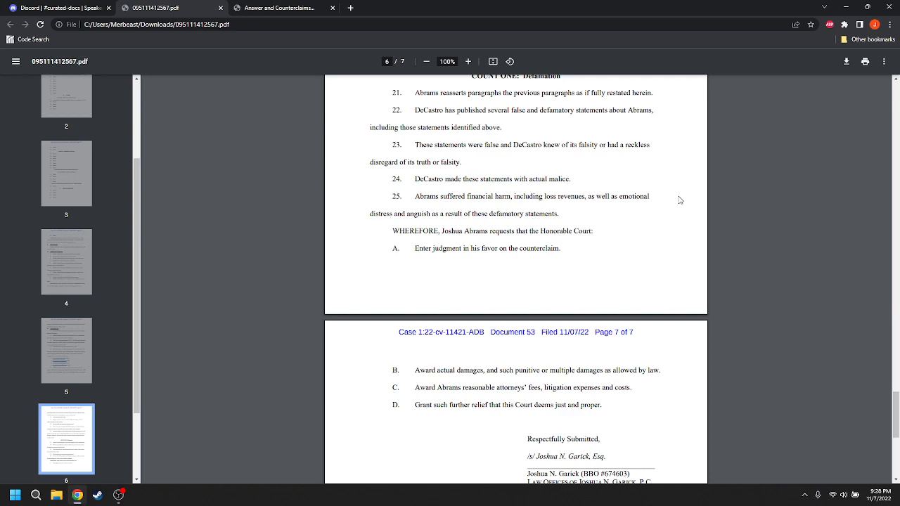
scroll(down, 3)
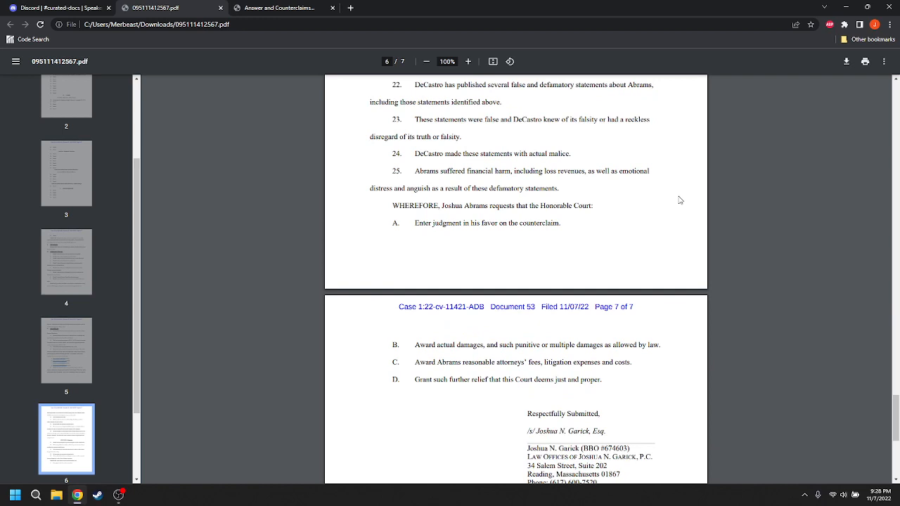
scroll(down, 3)
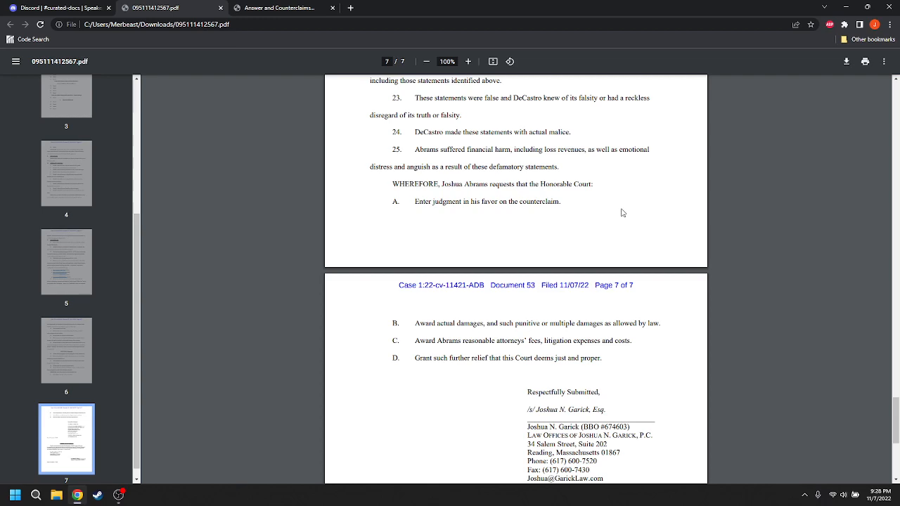
scroll(down, 3)
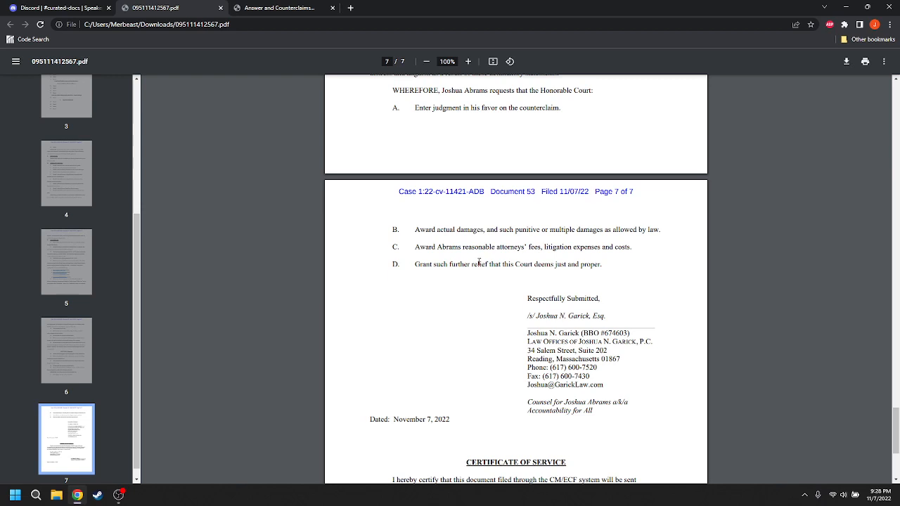
mouse_move(640, 260)
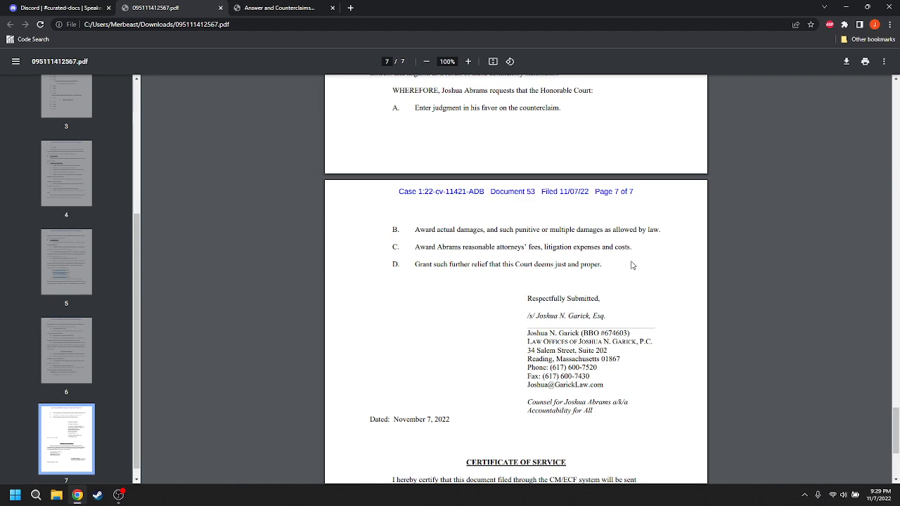
Review Count One: Defamation on page 6 and the relief requests continuing onto page 7
scroll(down, 3)
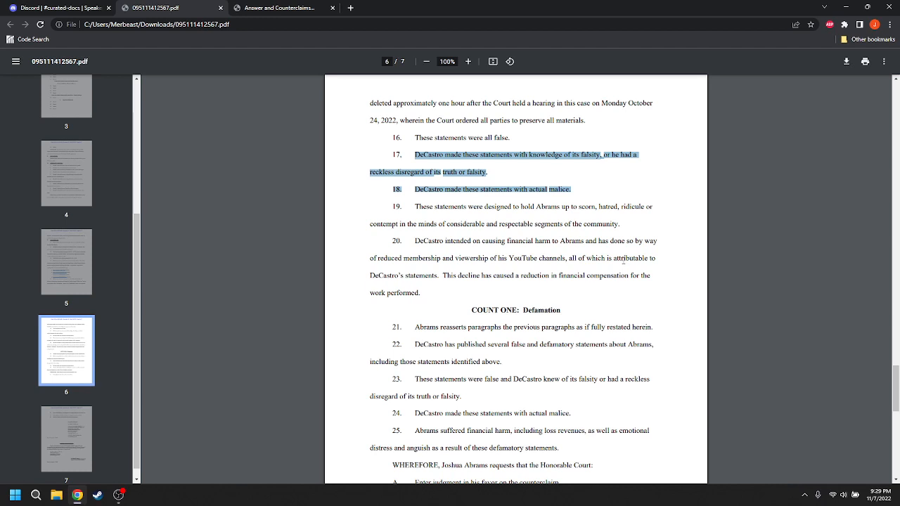
mouse_move(715, 309)
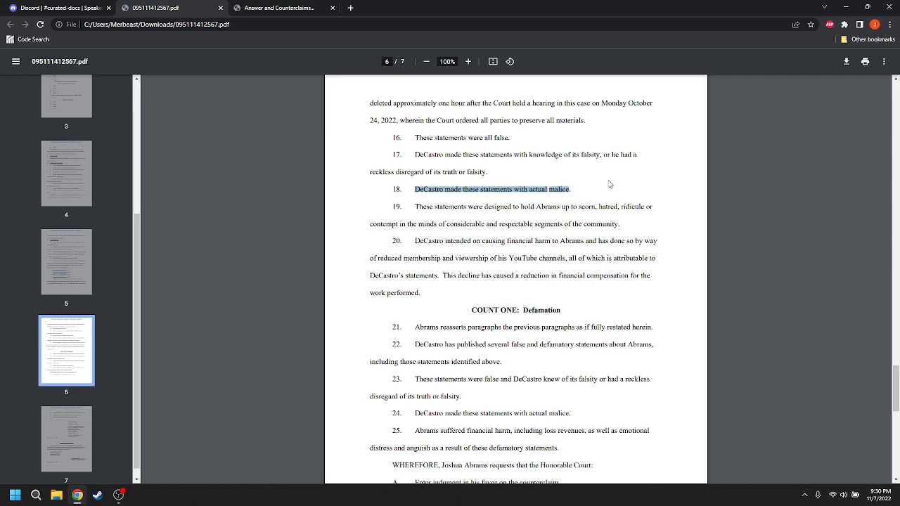
scroll(down, 3)
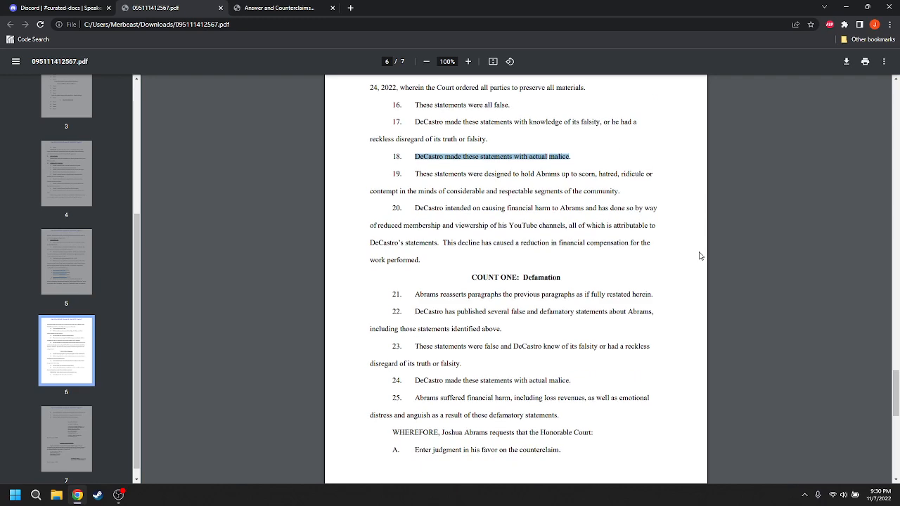
scroll(down, 3)
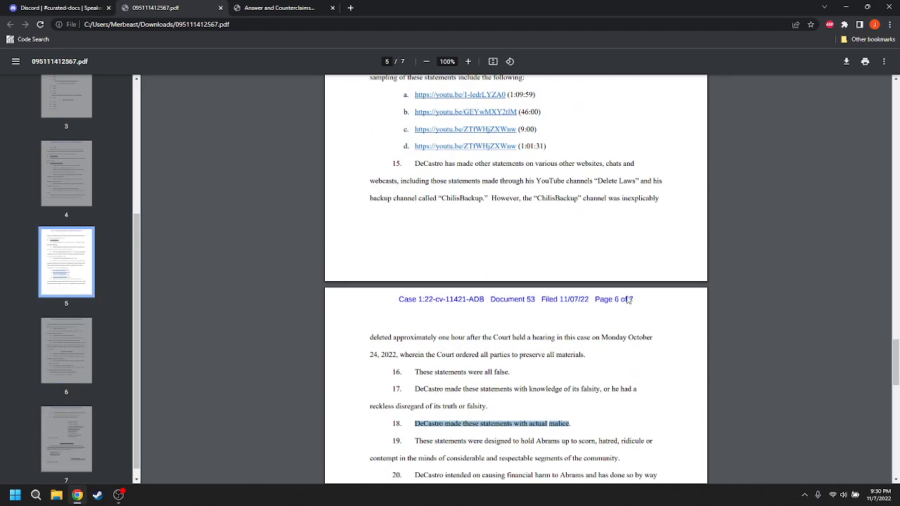
scroll(up, 3)
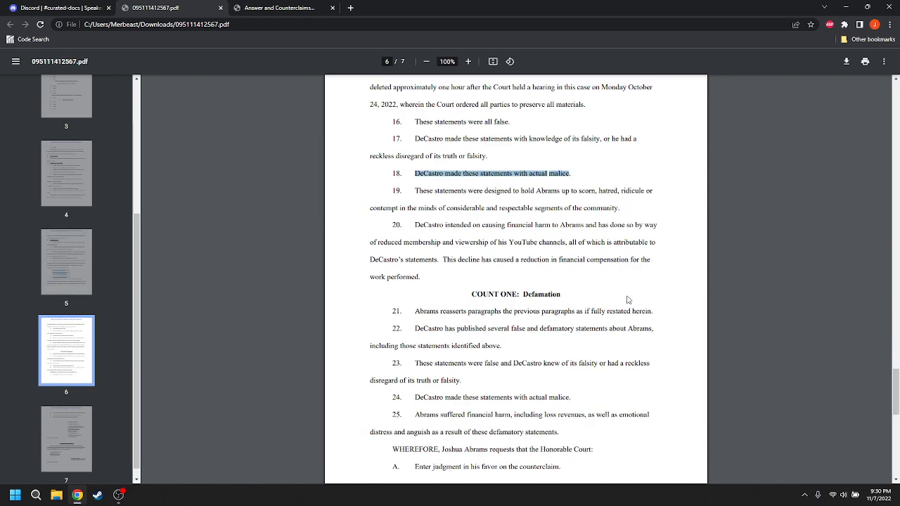
scroll(down, 3)
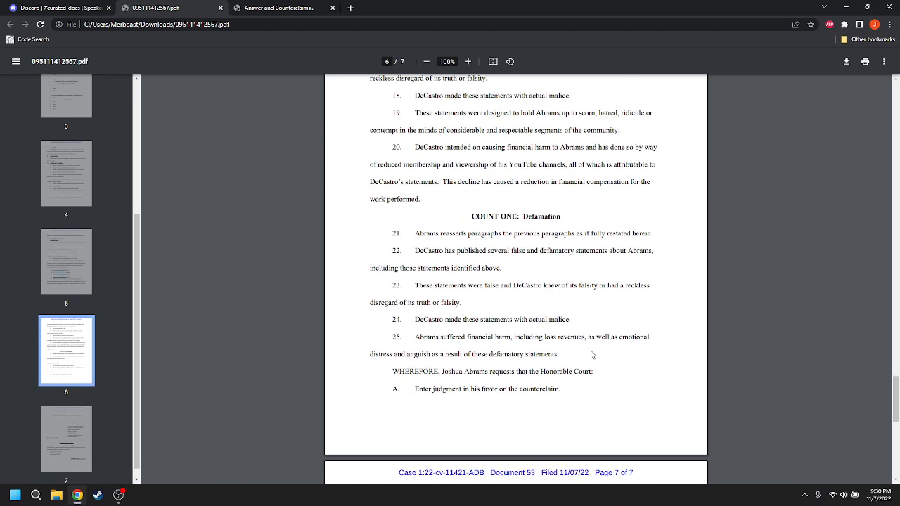
scroll(down, 3)
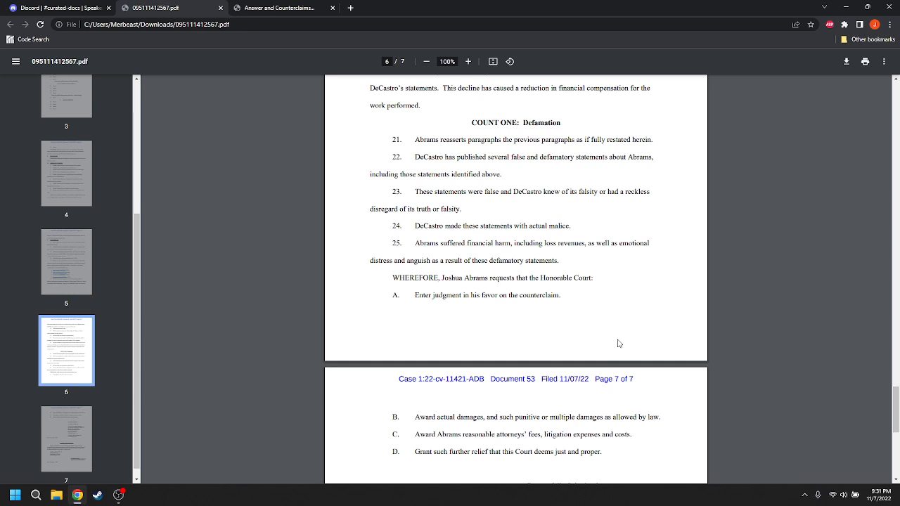
mouse_move(616, 345)
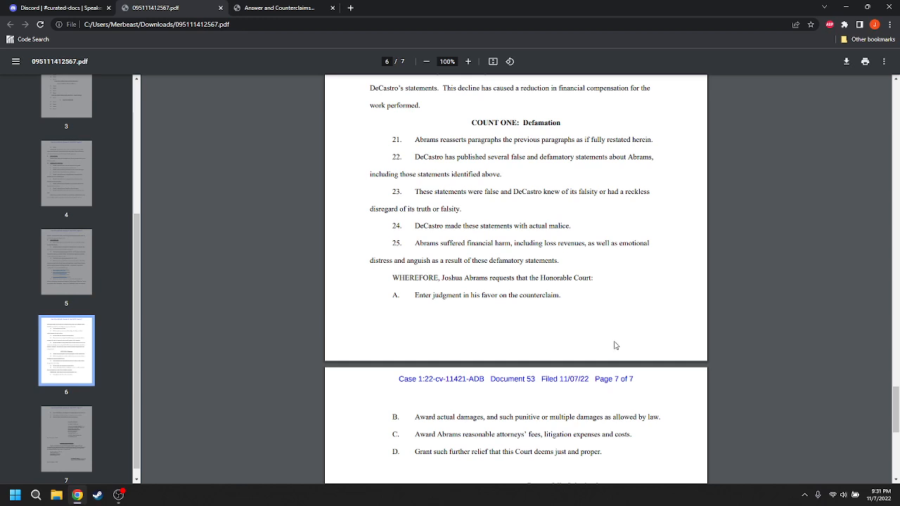
mouse_move(591, 315)
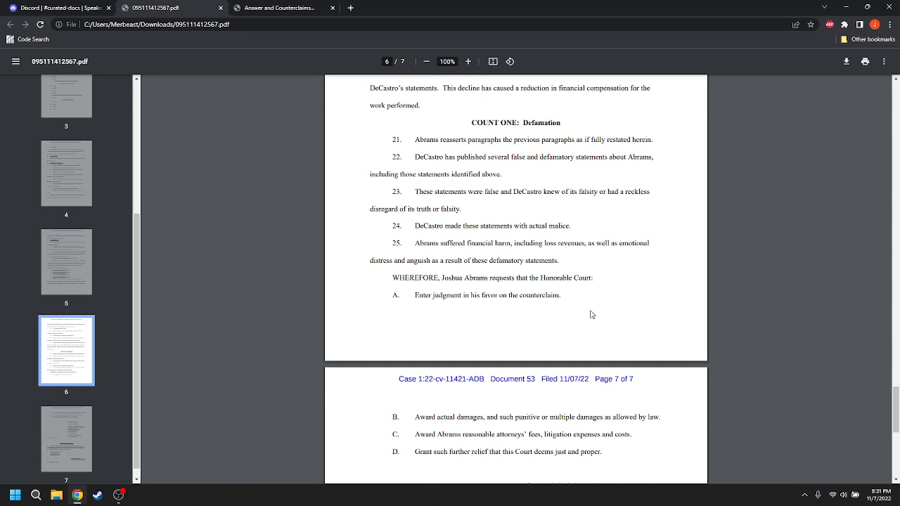
mouse_move(604, 354)
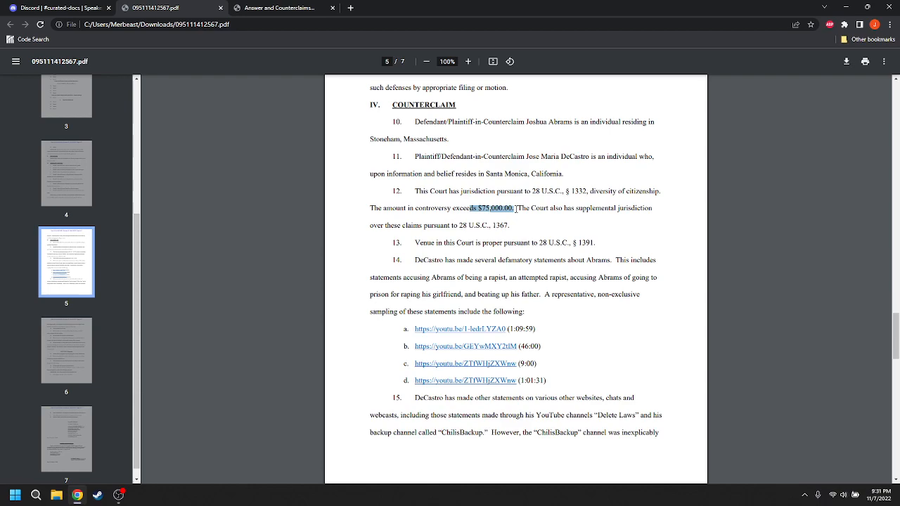
Scroll down to Count One's relief requests on page 6
scroll(down, 3)
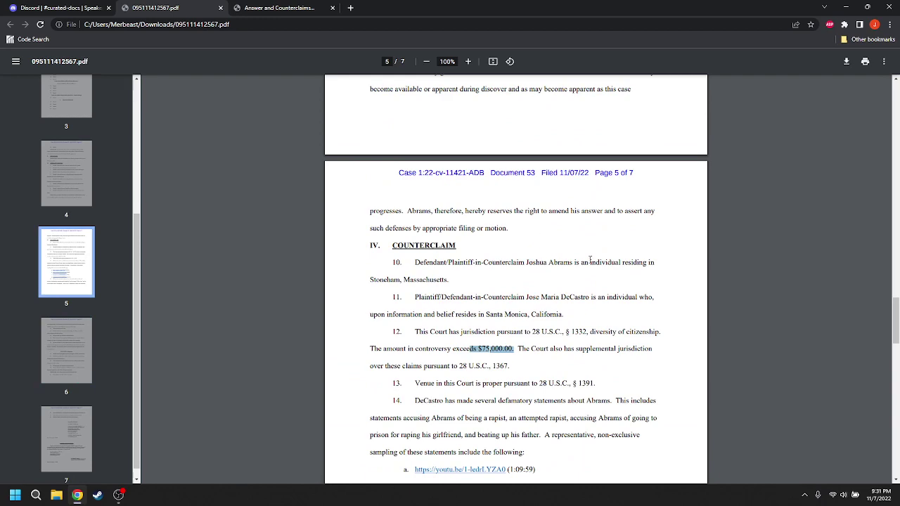
mouse_move(625, 280)
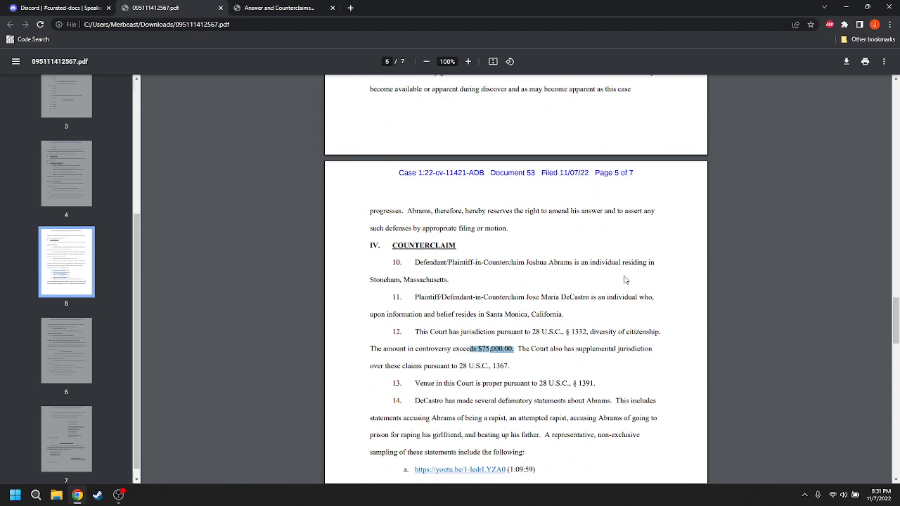
scroll(down, 3)
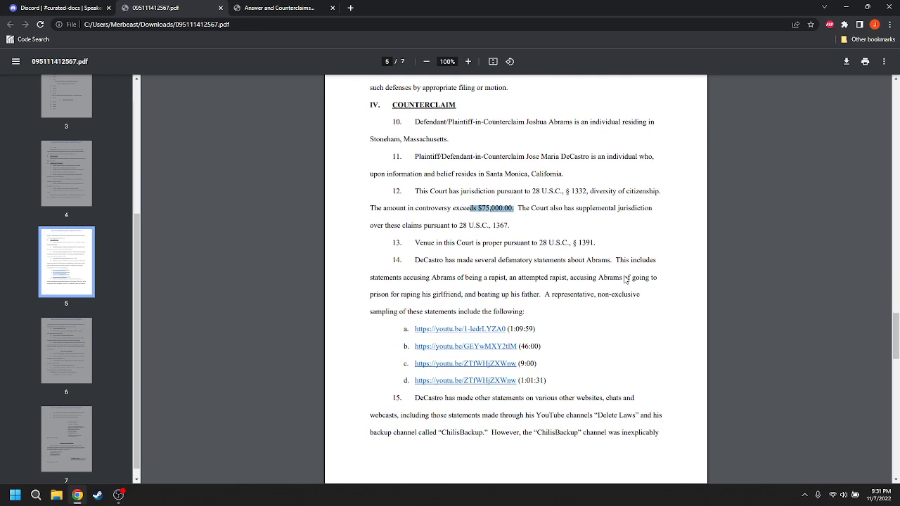
scroll(down, 3)
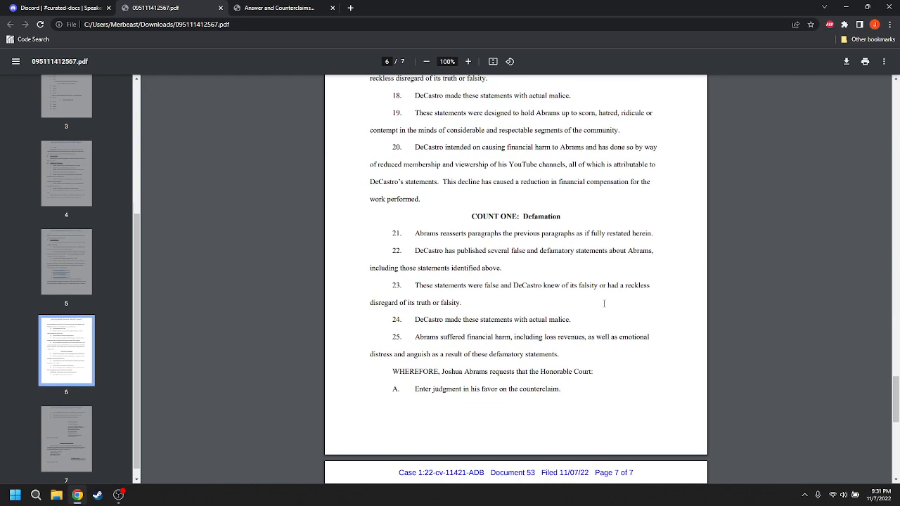
scroll(down, 3)
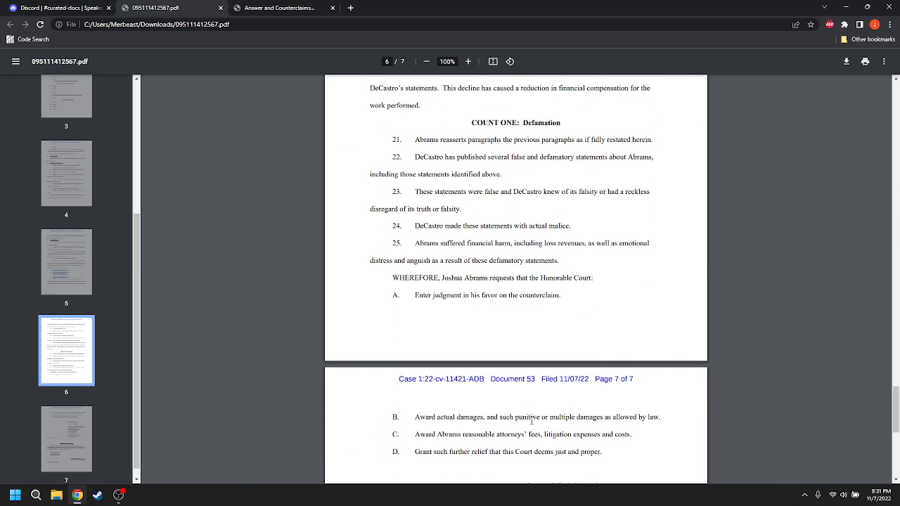
mouse_move(486, 415)
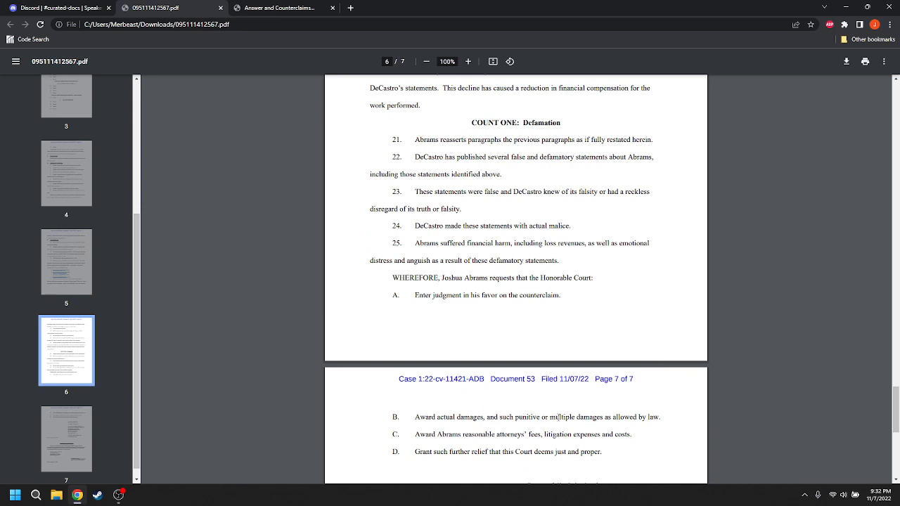
mouse_move(804, 429)
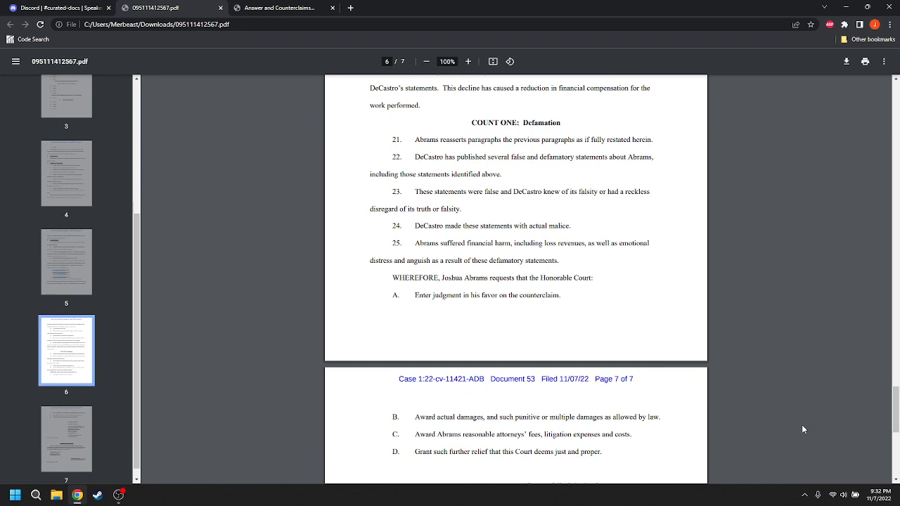
mouse_move(860, 434)
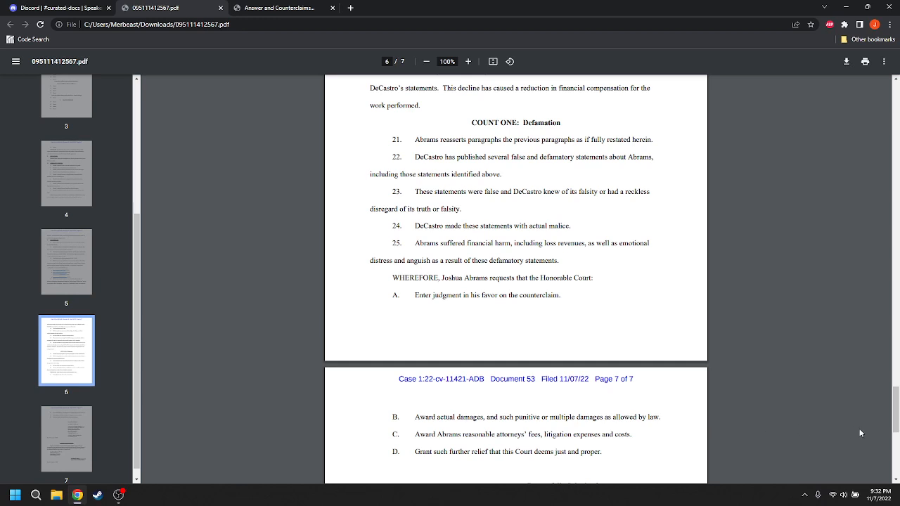
mouse_move(564, 420)
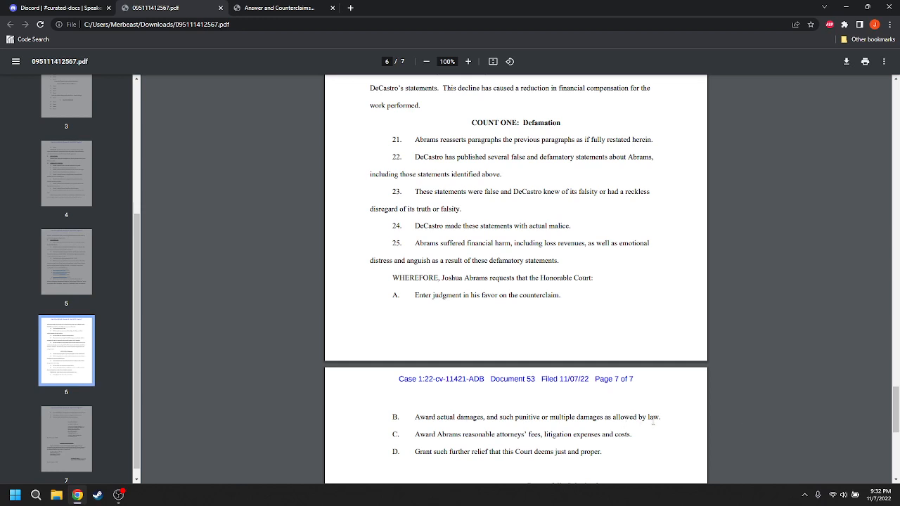
mouse_move(714, 422)
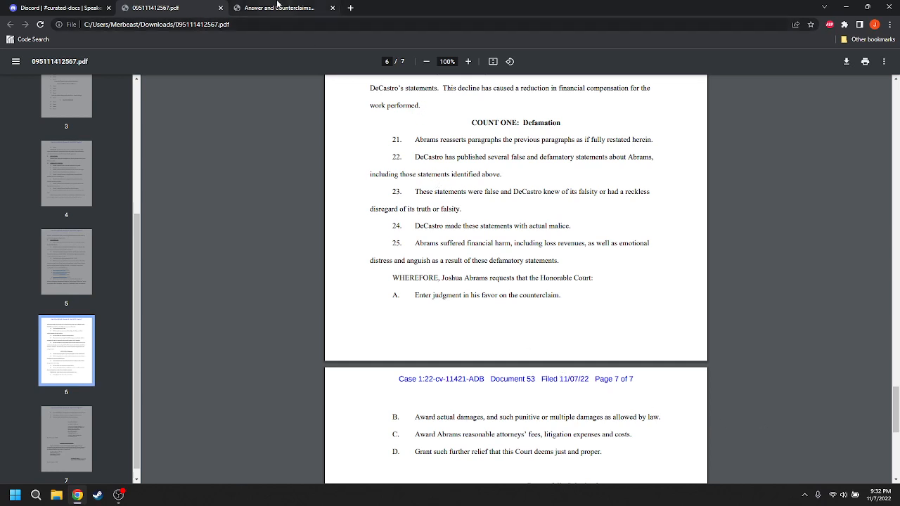
click(285, 7)
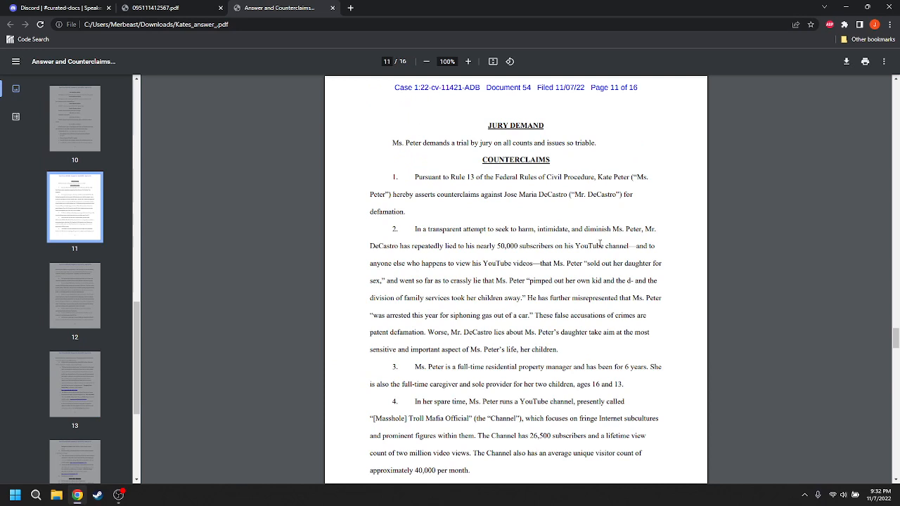
mouse_move(666, 264)
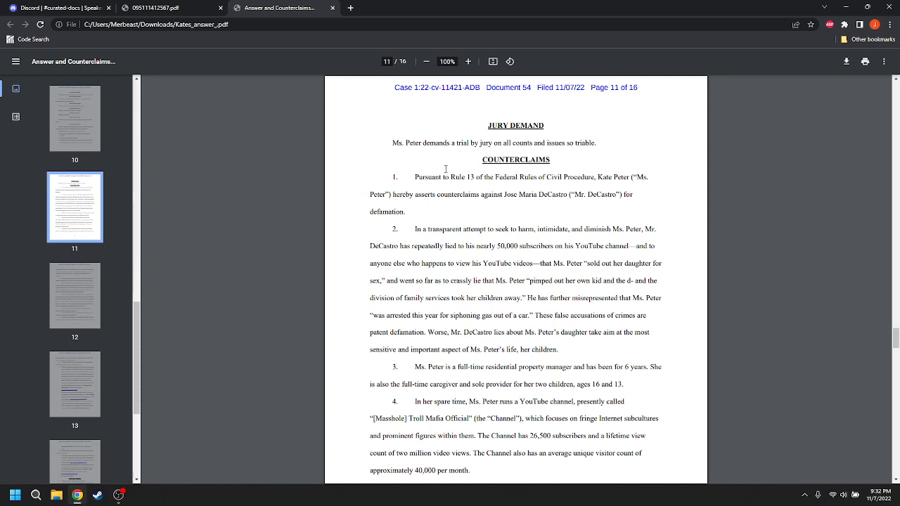
triple_click(492, 142)
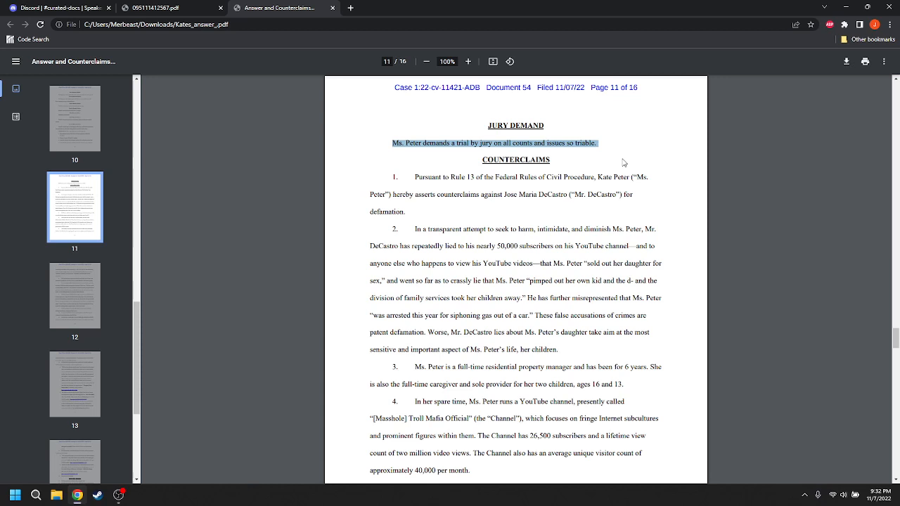
mouse_move(694, 191)
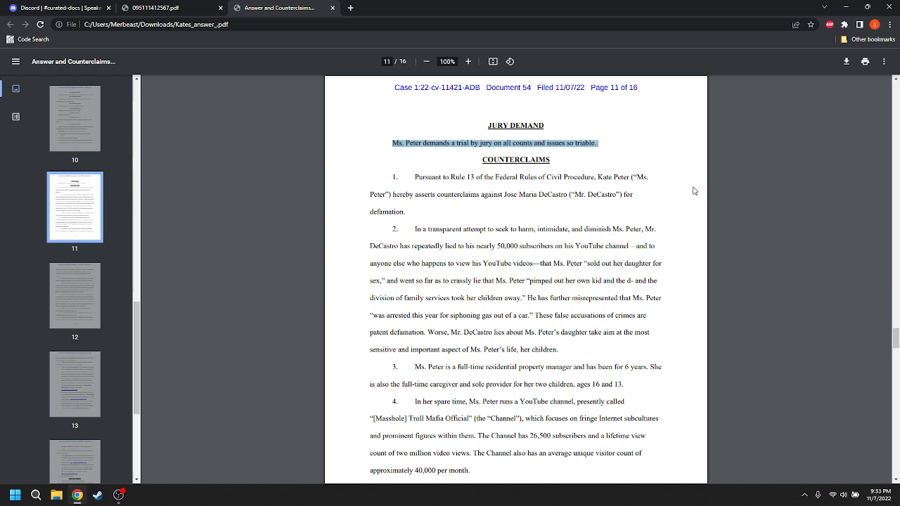
scroll(down, 3)
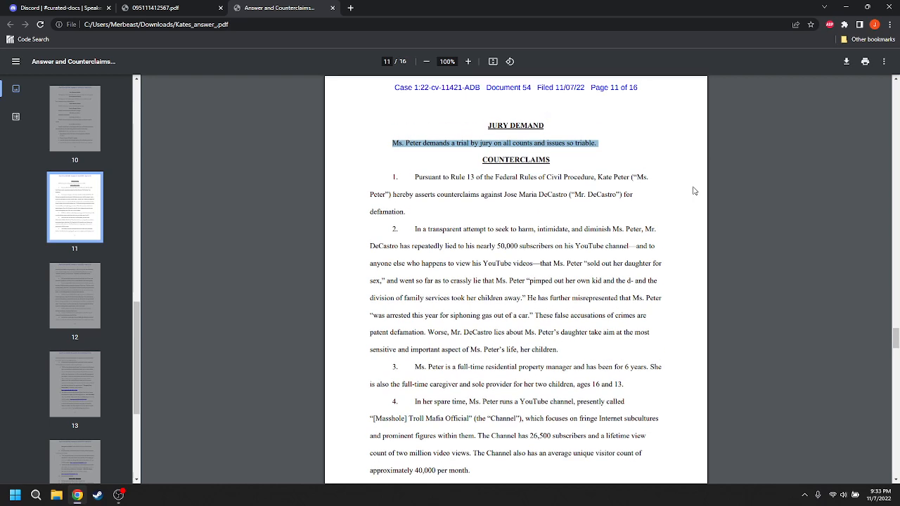
scroll(down, 3)
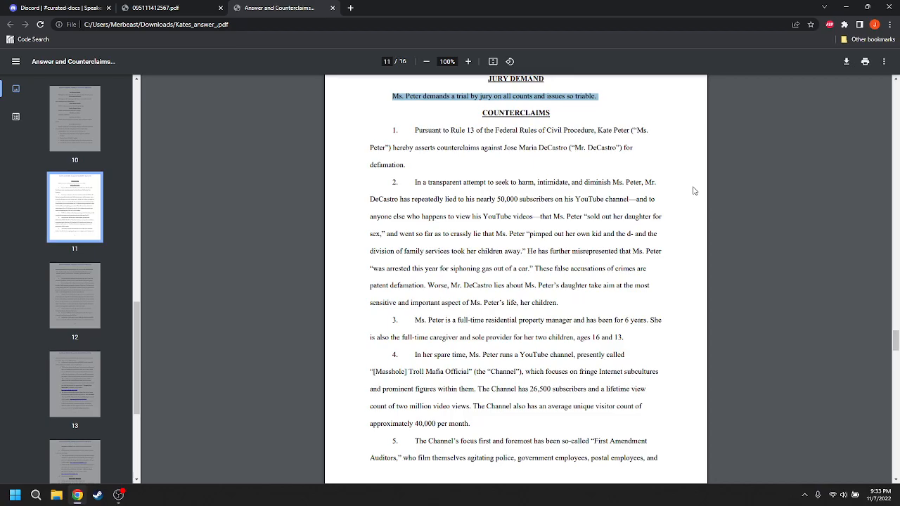
scroll(down, 3)
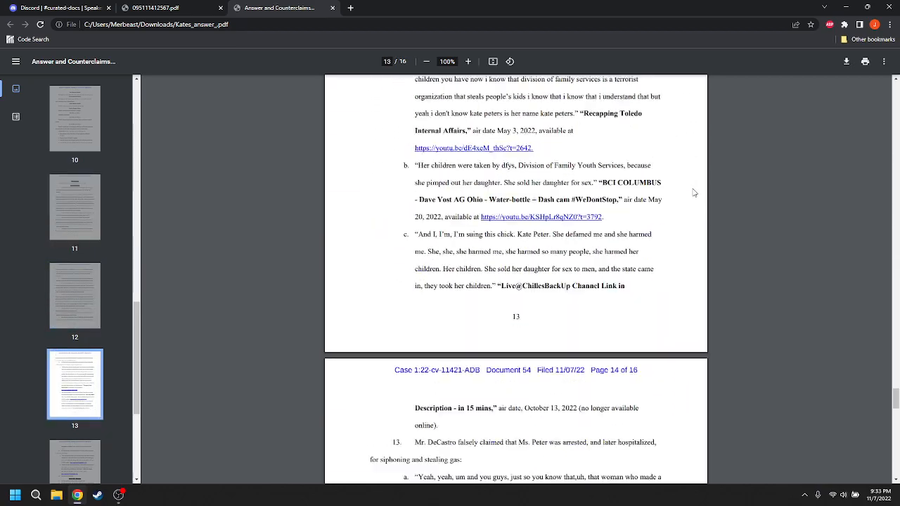
scroll(down, 3)
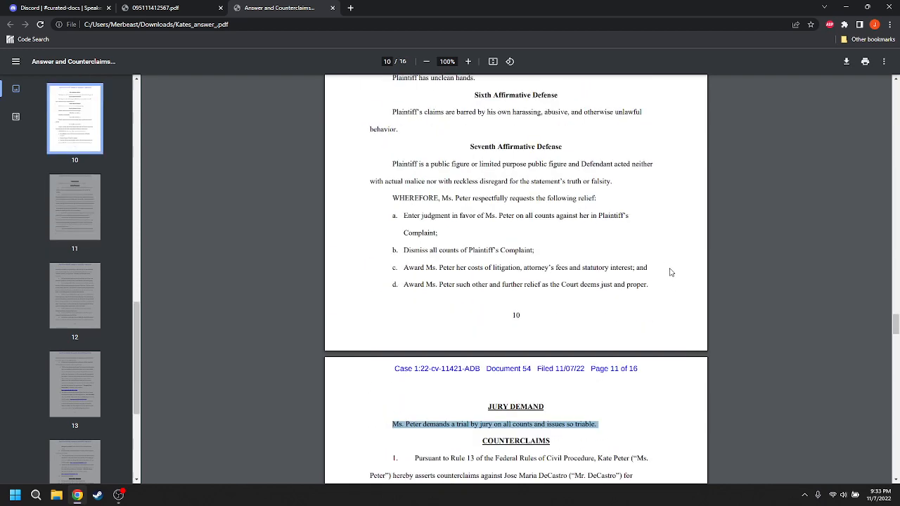
scroll(down, 3)
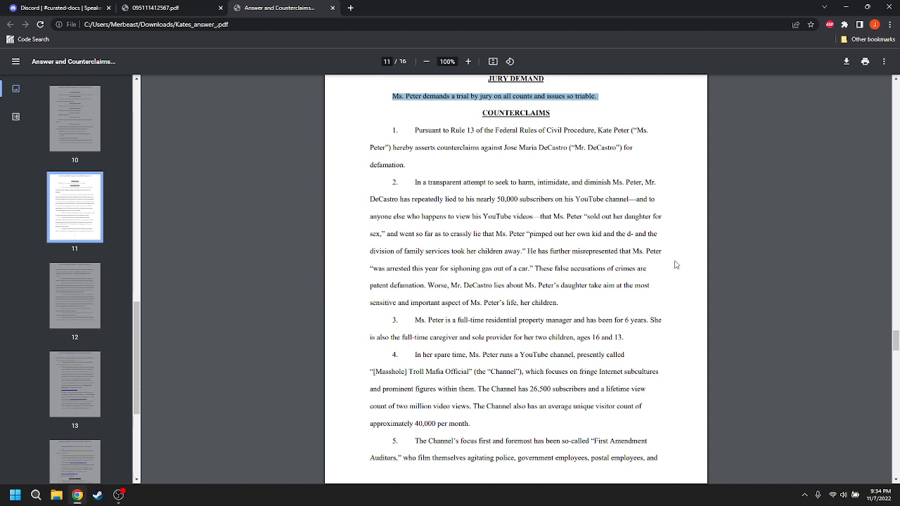
scroll(down, 3)
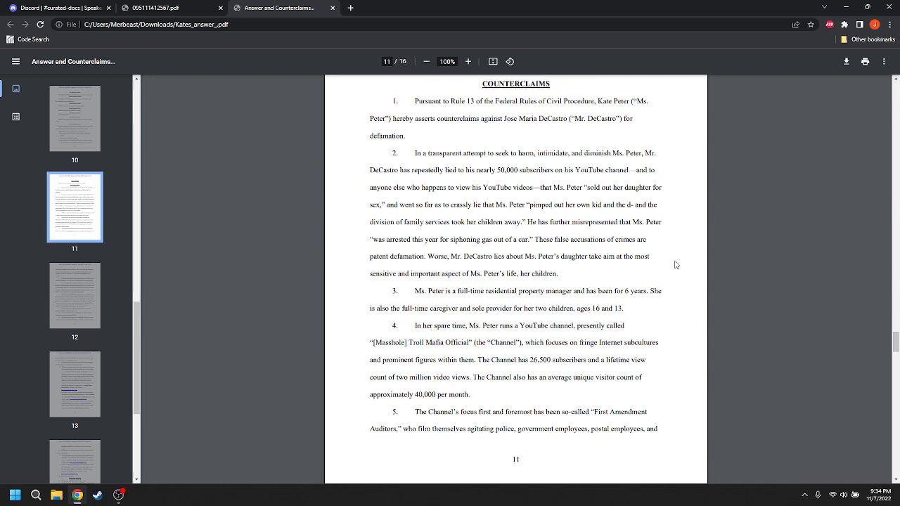
scroll(down, 3)
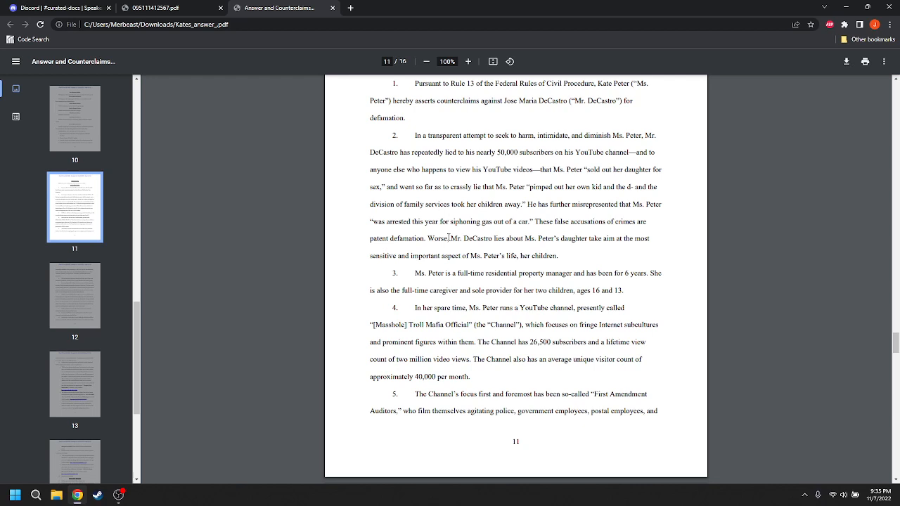
mouse_move(591, 254)
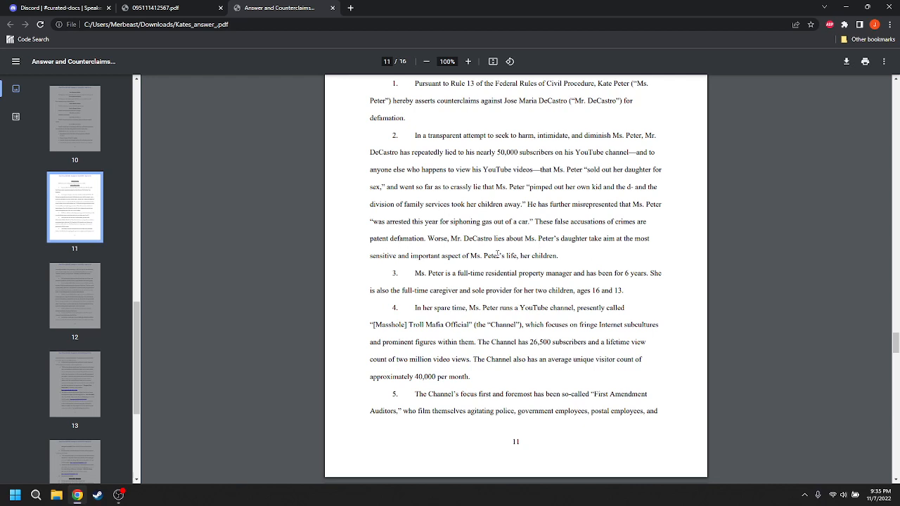
Select 'patent' in paragraph 2, then scroll to page 12's paragraphs 6–7
double_click(380, 239)
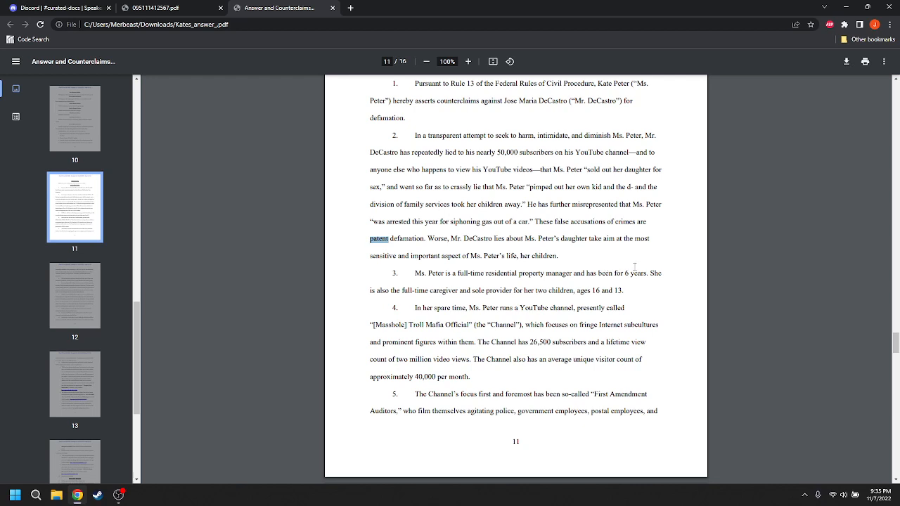
mouse_move(636, 267)
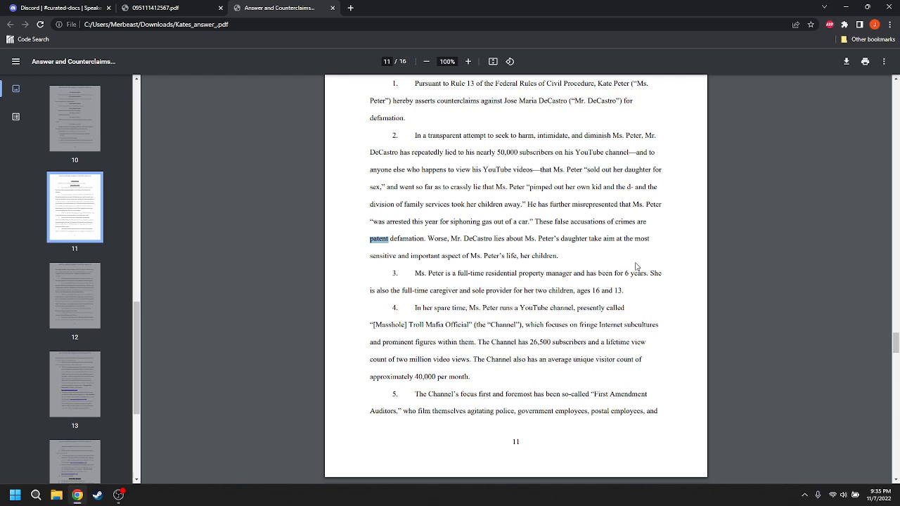
mouse_move(689, 256)
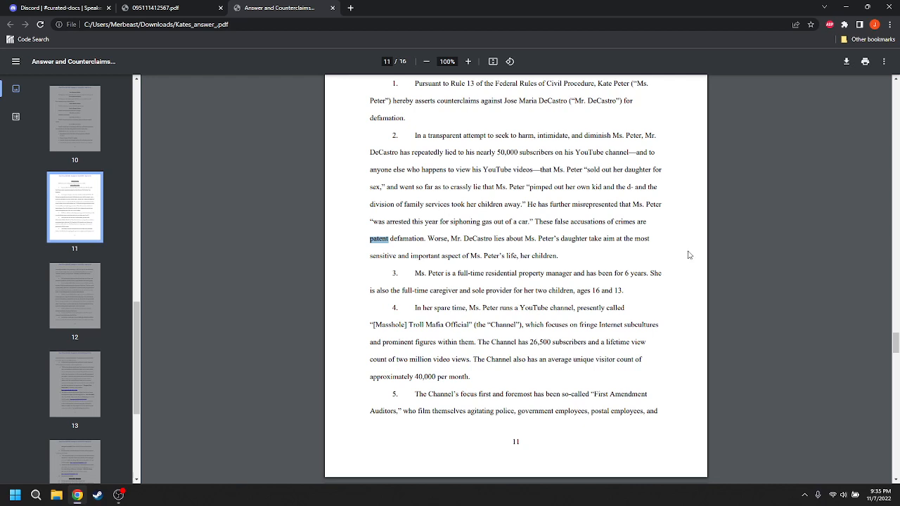
mouse_move(638, 242)
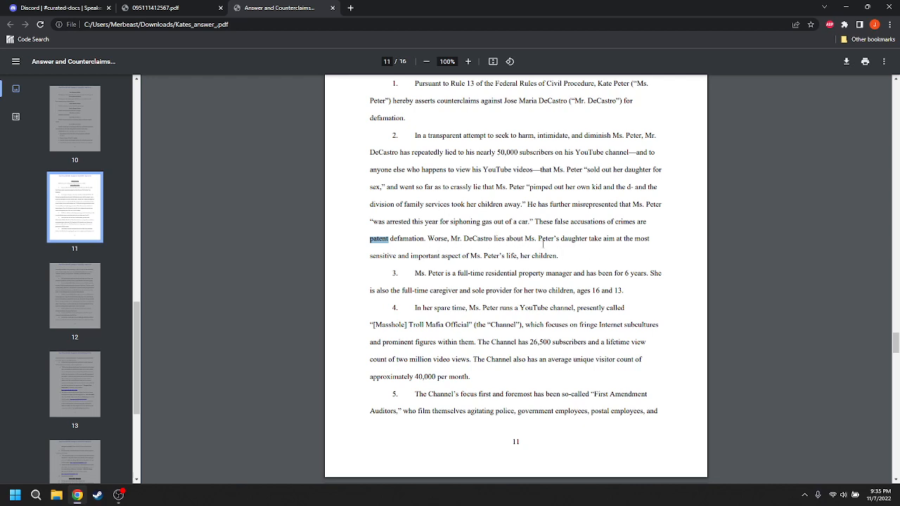
mouse_move(639, 253)
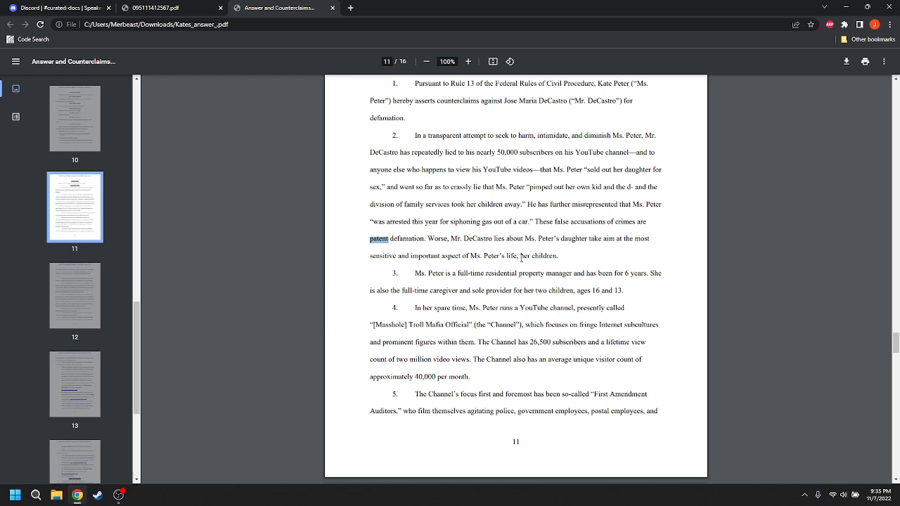
mouse_move(575, 263)
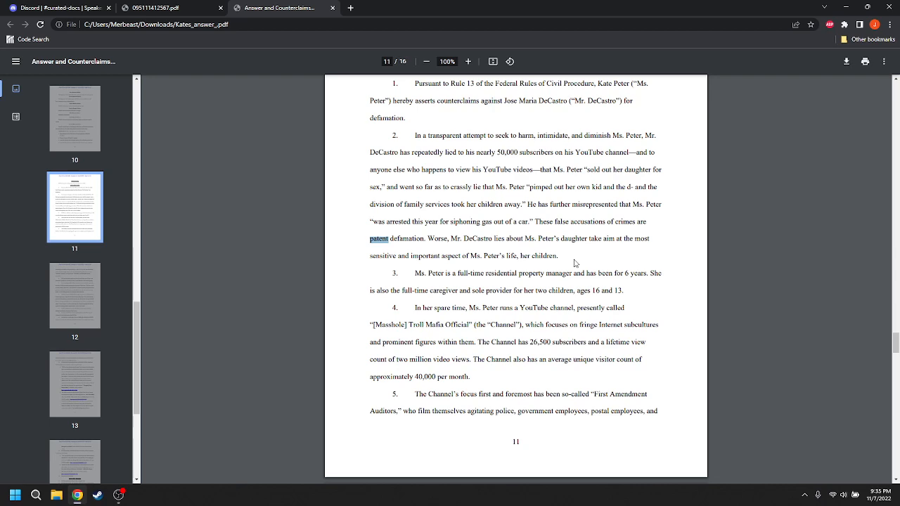
scroll(down, 3)
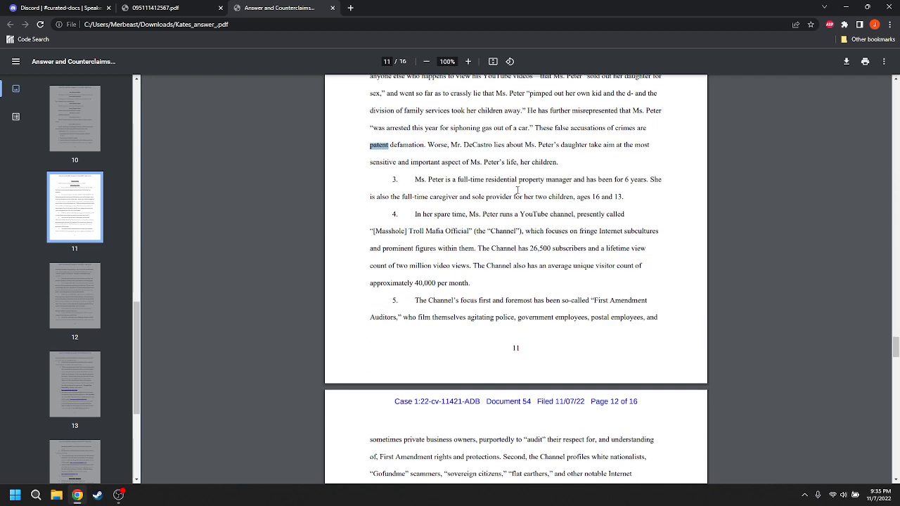
mouse_move(659, 199)
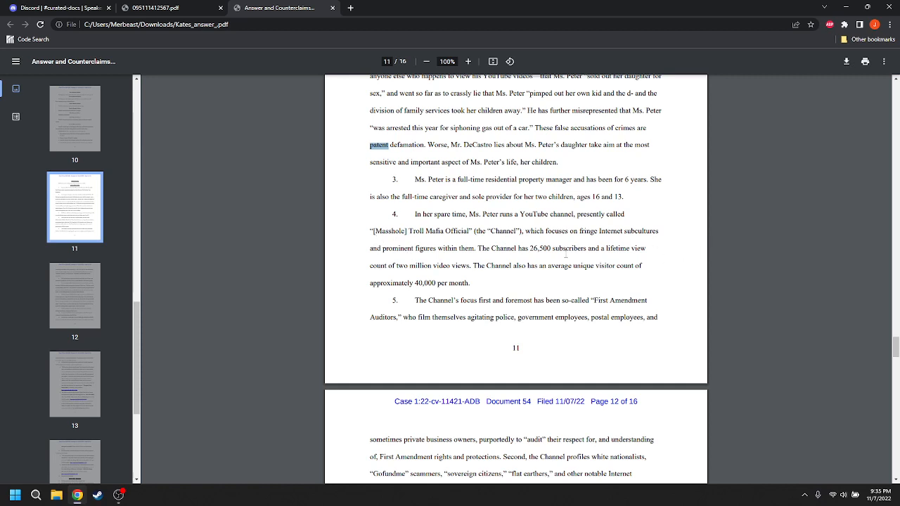
mouse_move(702, 270)
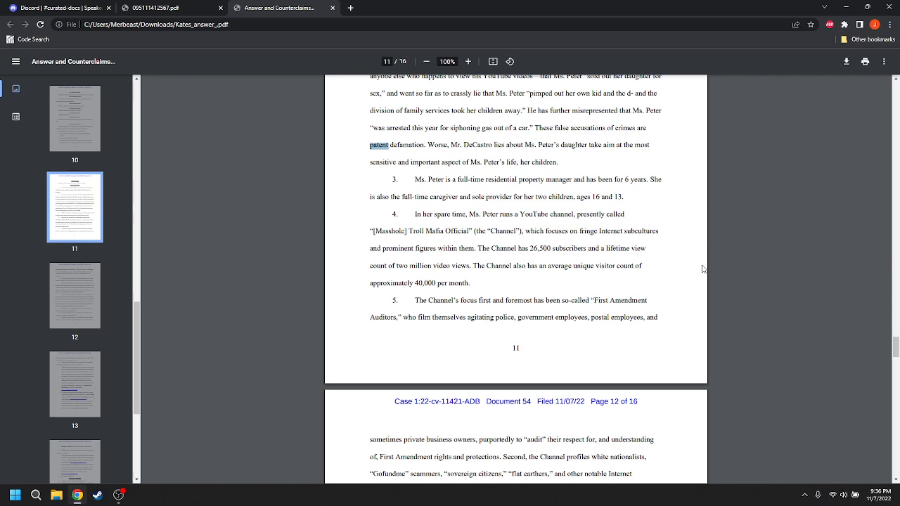
scroll(down, 3)
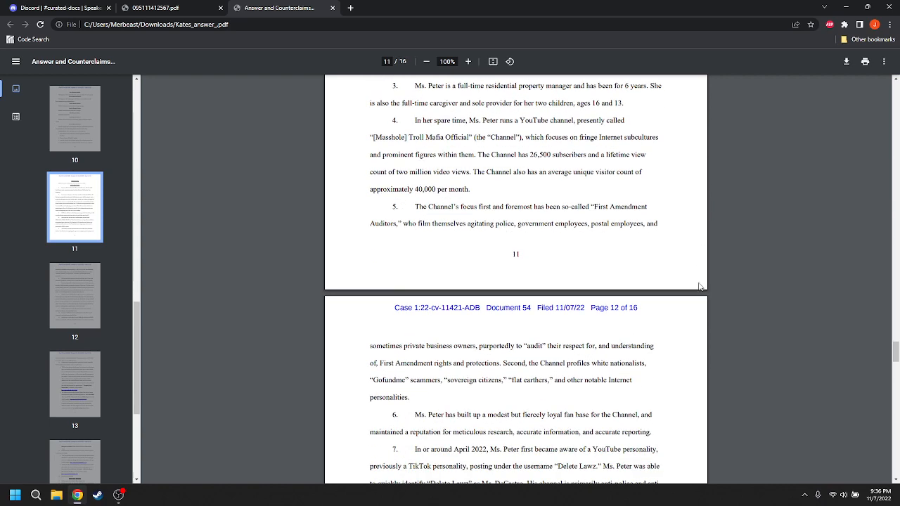
Scroll page 12 to paragraphs 8–11 on legal-services claims and public-figure status
scroll(down, 3)
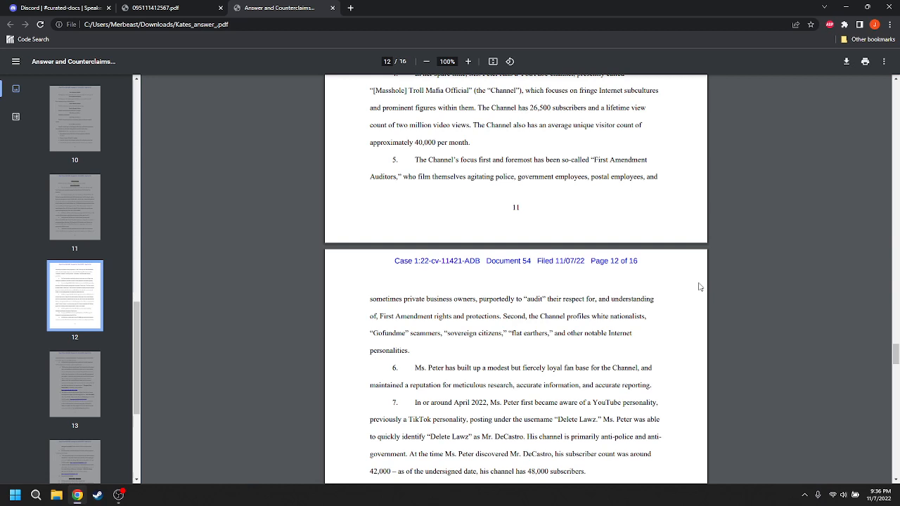
mouse_move(599, 220)
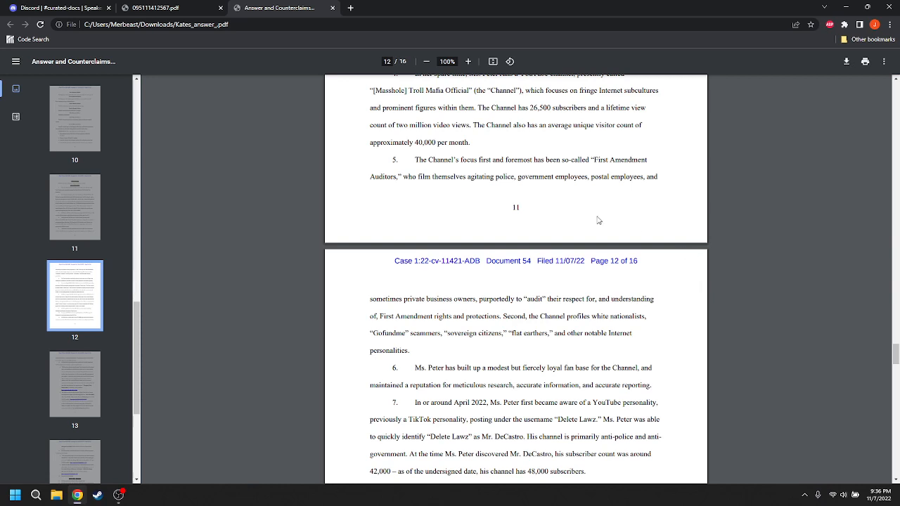
mouse_move(569, 213)
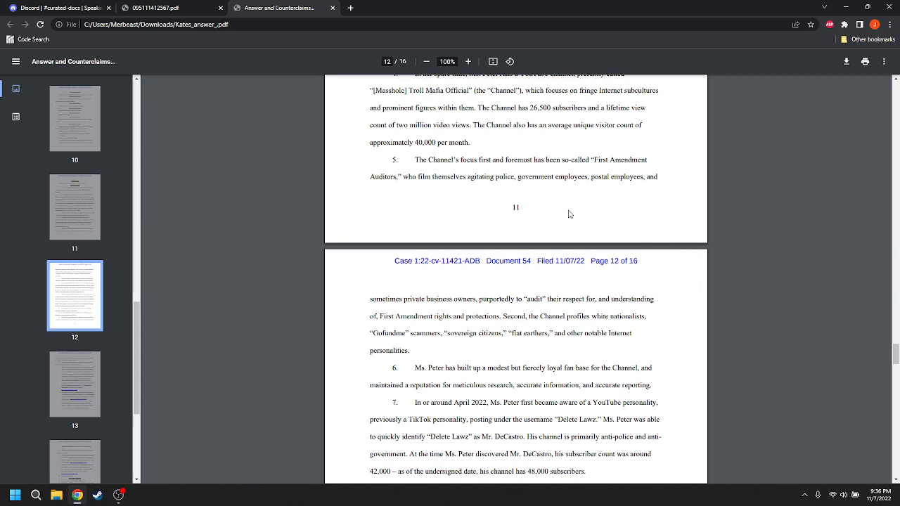
mouse_move(427, 176)
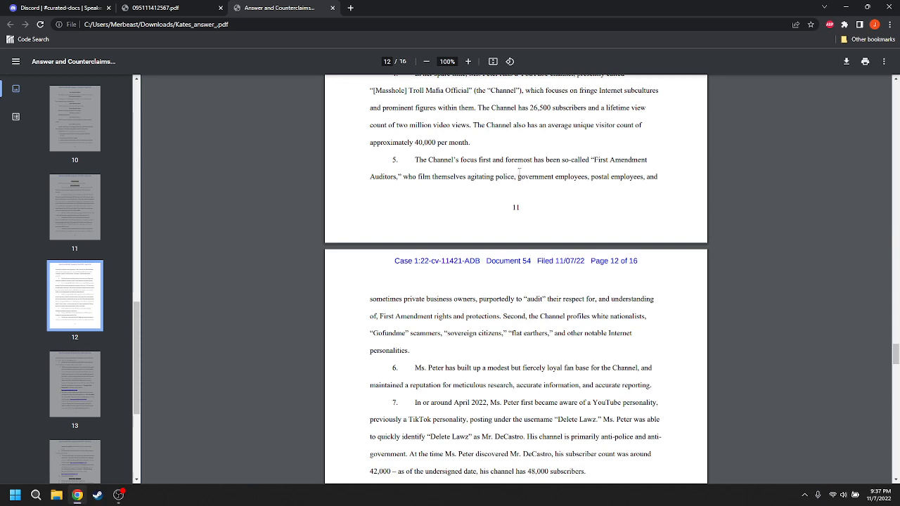
mouse_move(693, 191)
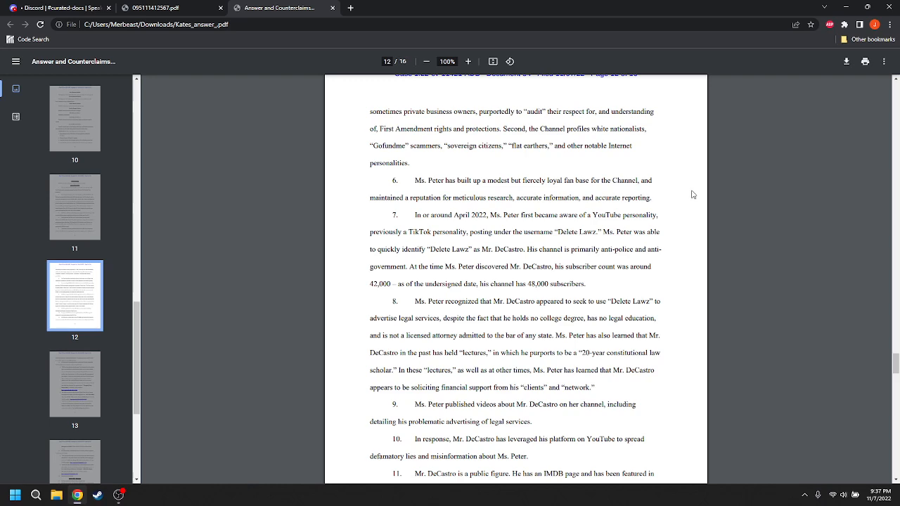
scroll(down, 3)
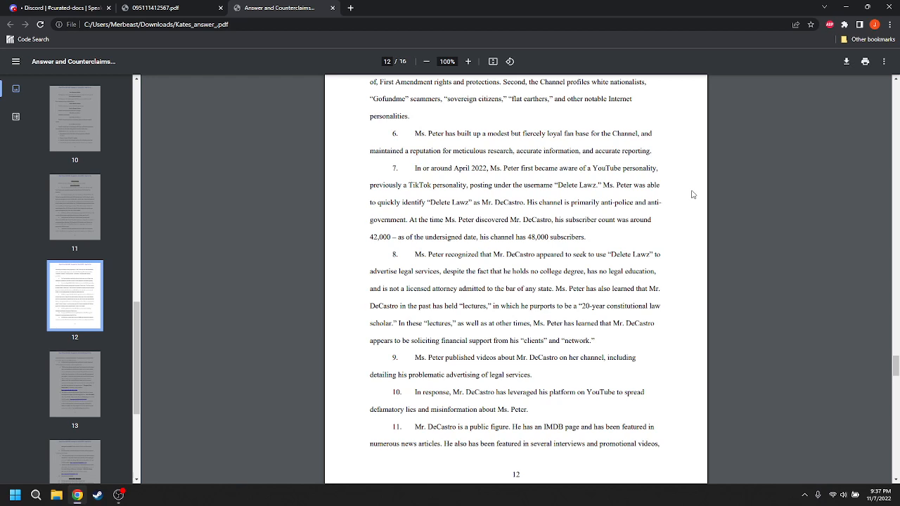
mouse_move(650, 187)
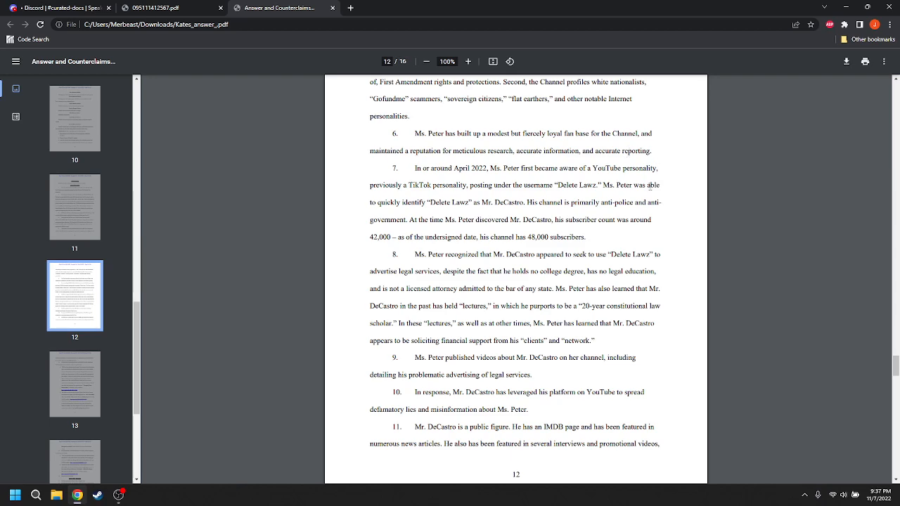
Scroll to the top of page 13, where paragraph 12 quotes the 'pimped out' claim
scroll(down, 3)
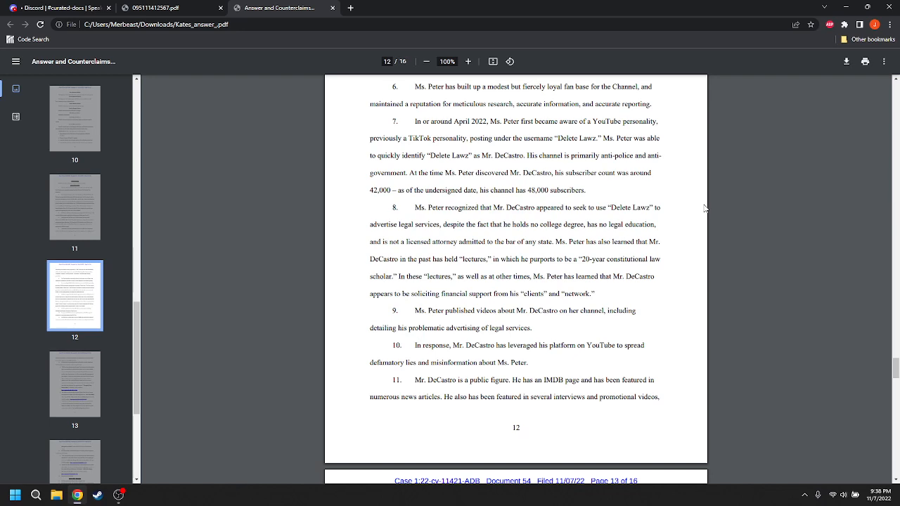
scroll(down, 3)
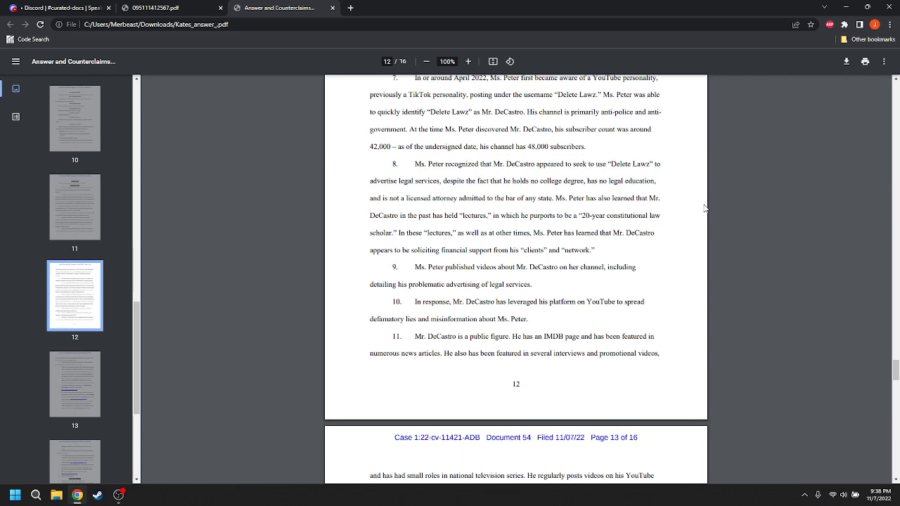
scroll(down, 3)
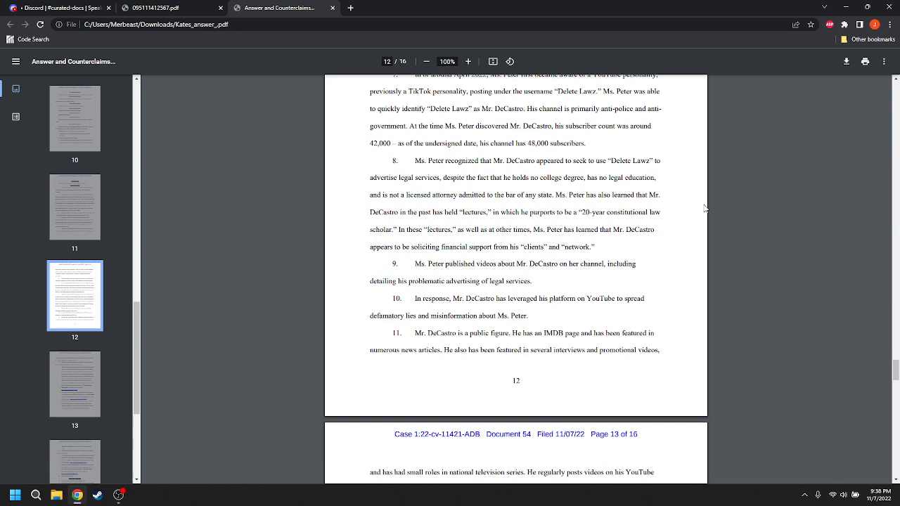
scroll(down, 3)
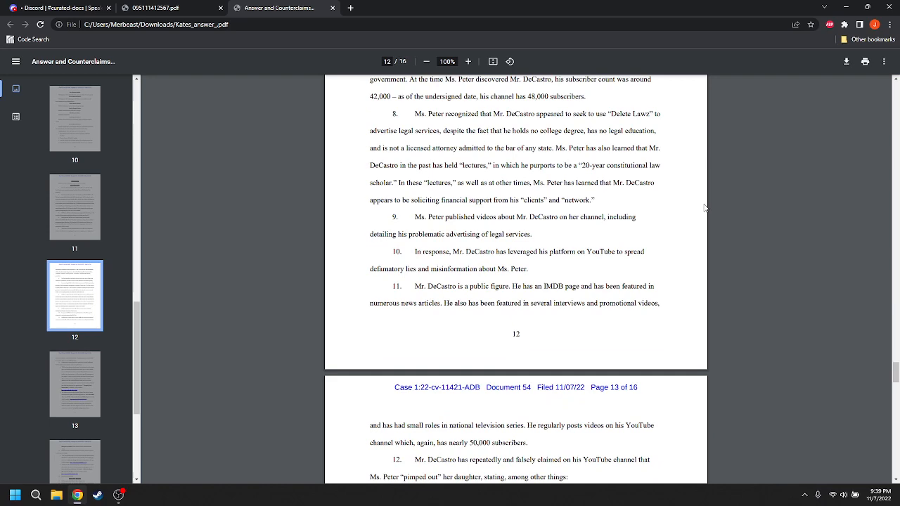
scroll(down, 3)
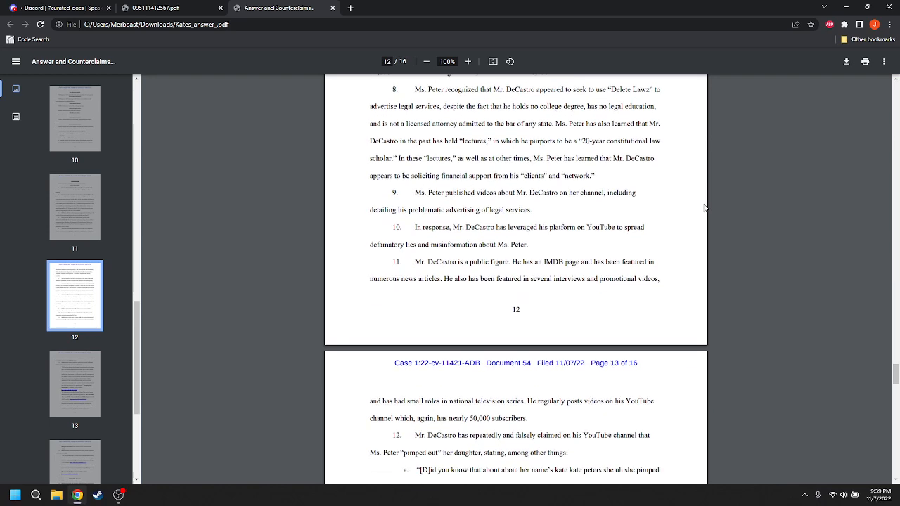
scroll(down, 3)
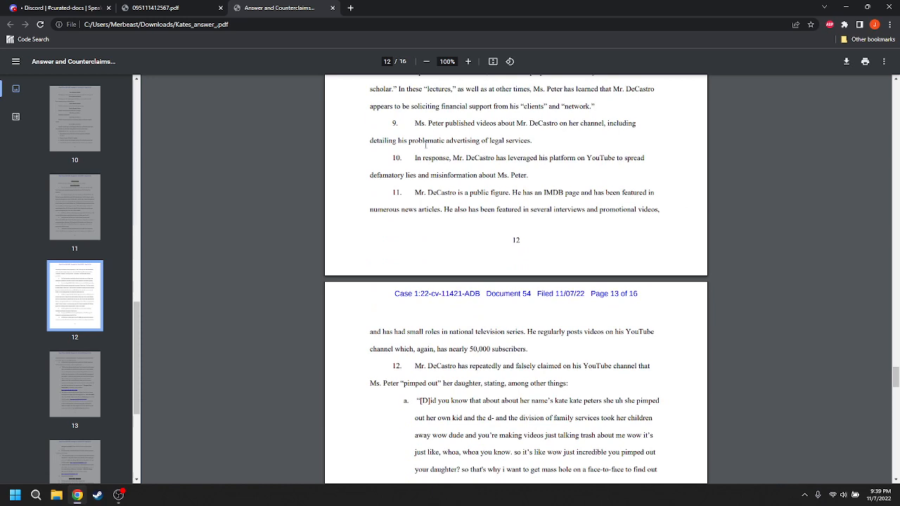
Select the word 'problematic' in paragraph 9 on page 12
double_click(427, 140)
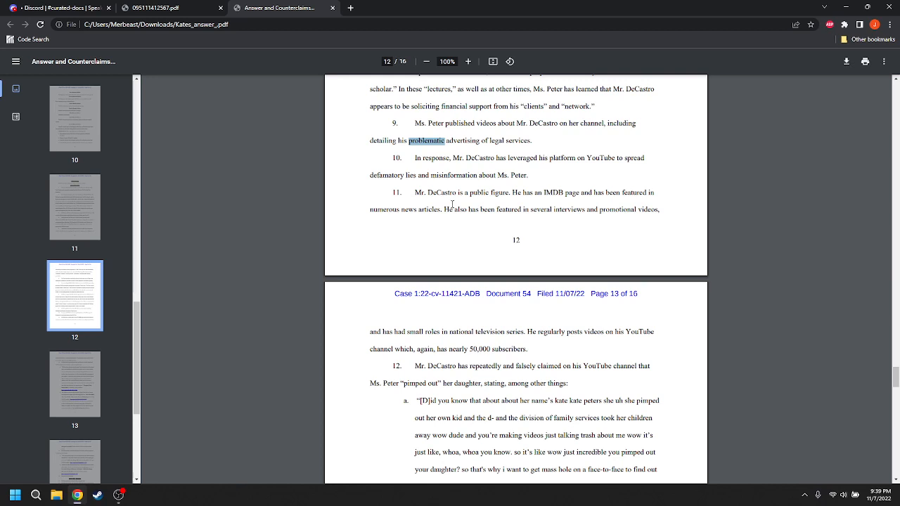
mouse_move(496, 135)
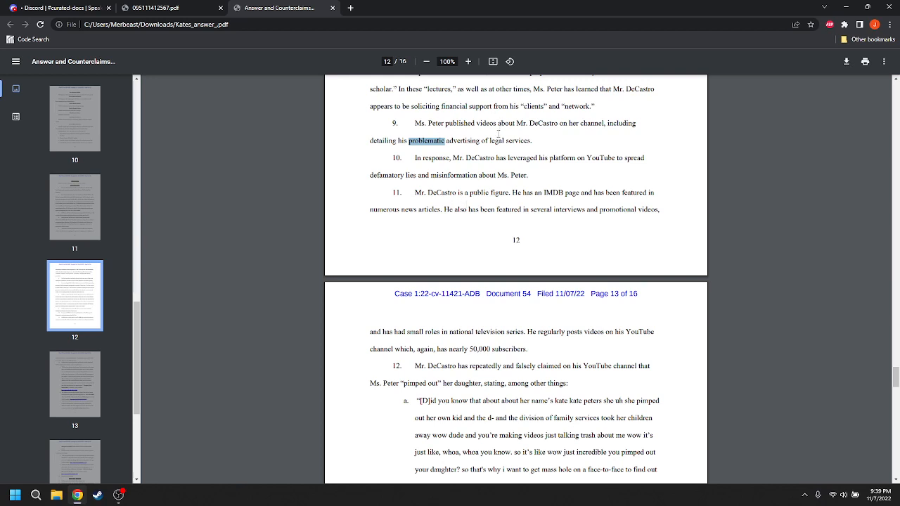
mouse_move(605, 129)
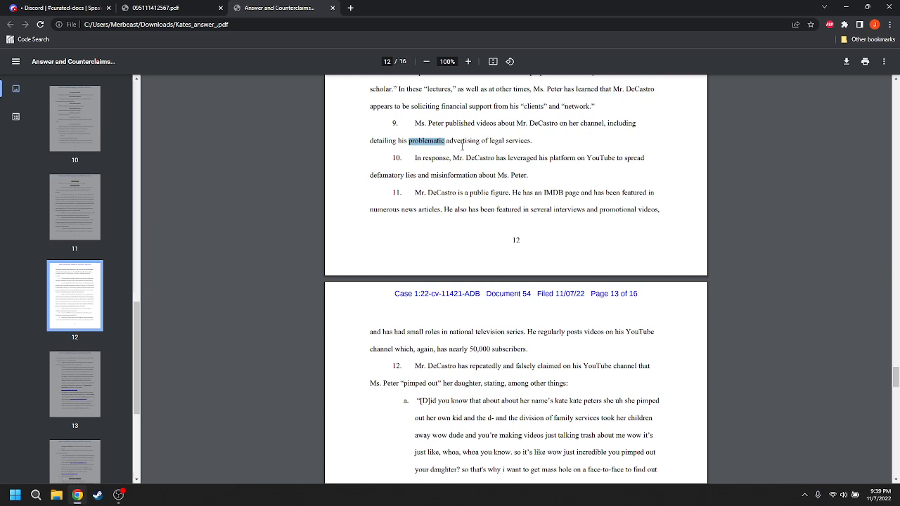
mouse_move(550, 148)
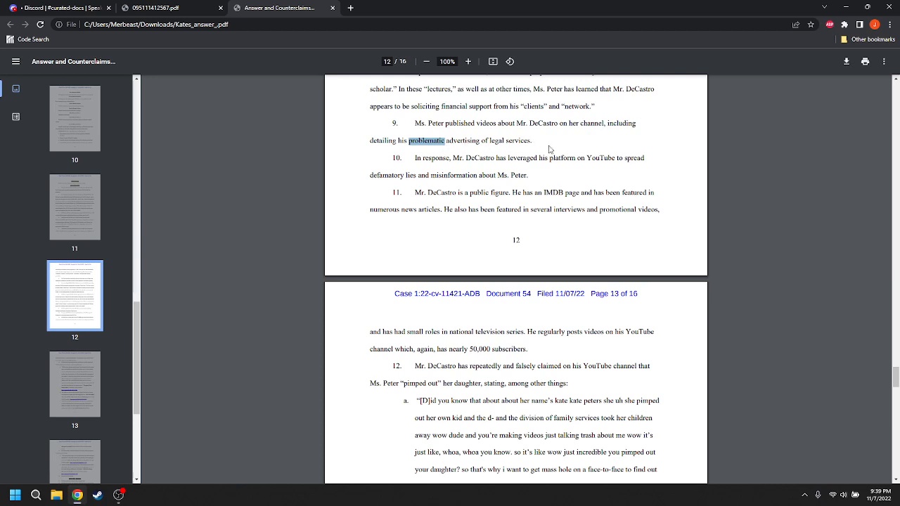
mouse_move(349, 154)
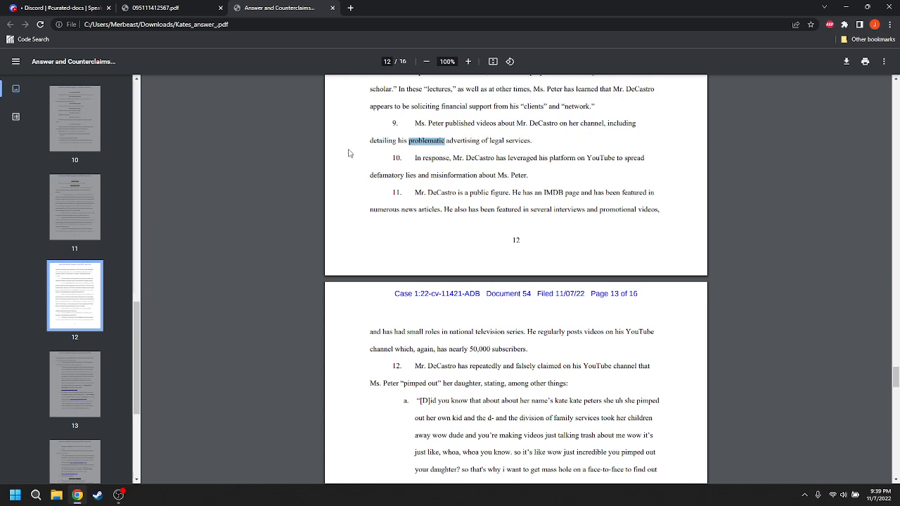
mouse_move(528, 149)
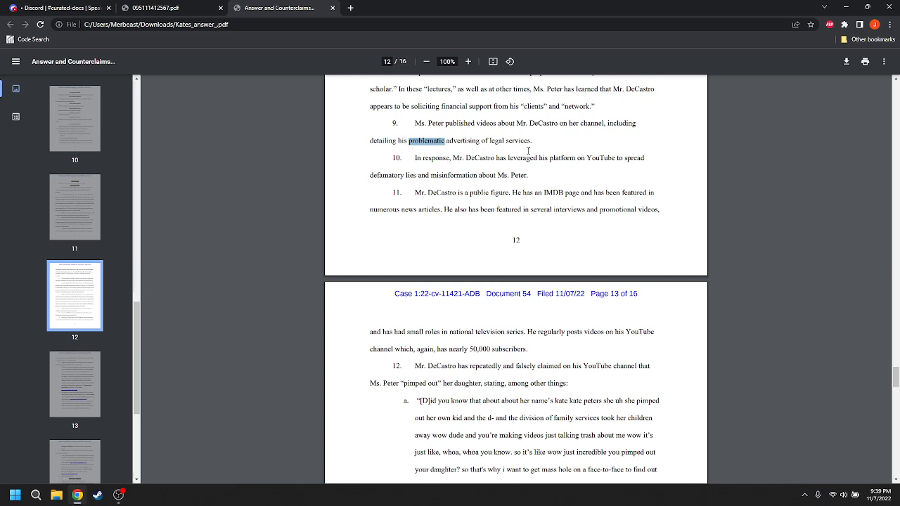
mouse_move(609, 150)
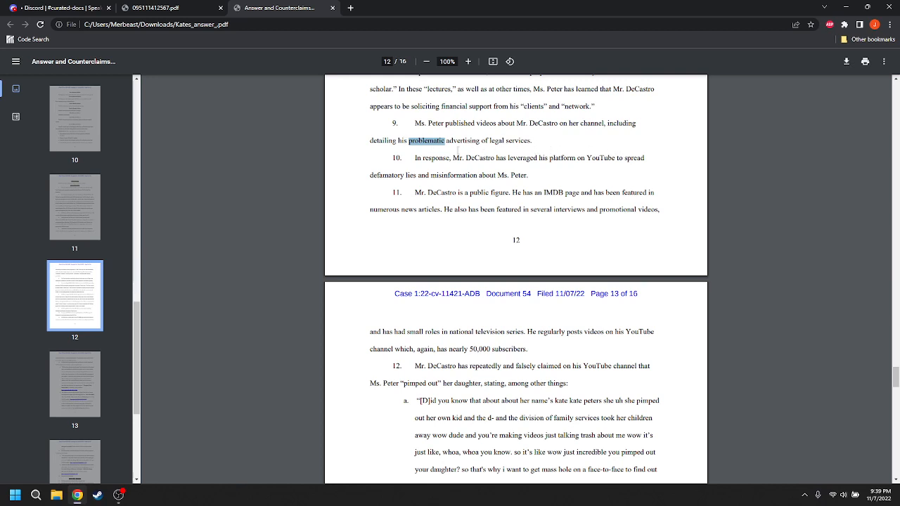
mouse_move(621, 172)
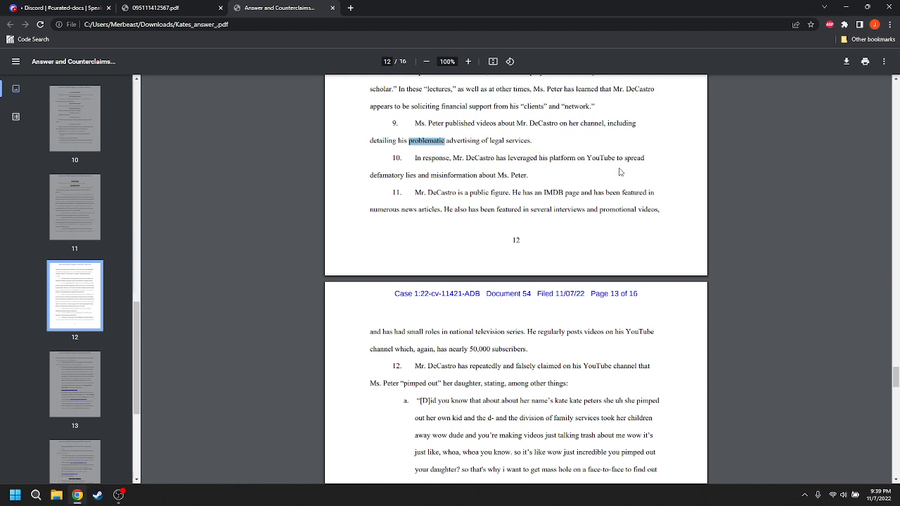
mouse_move(691, 190)
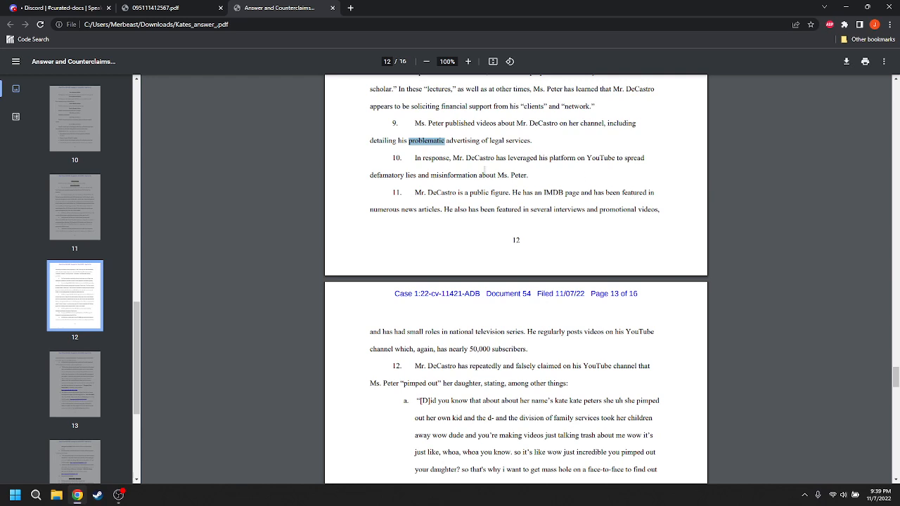
mouse_move(555, 184)
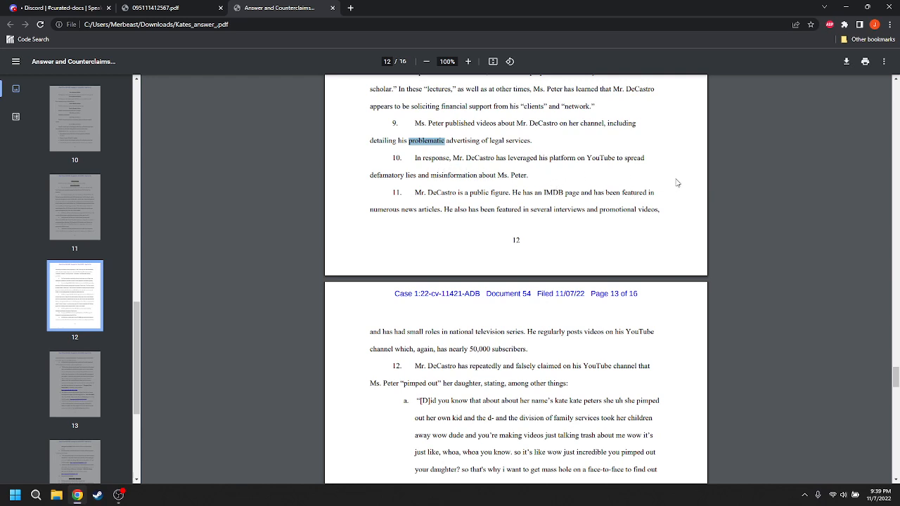
mouse_move(668, 184)
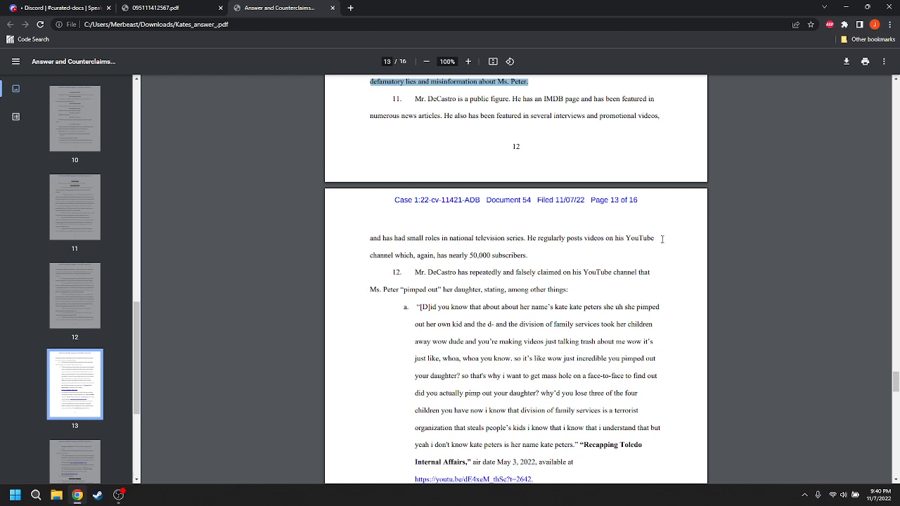
mouse_move(669, 241)
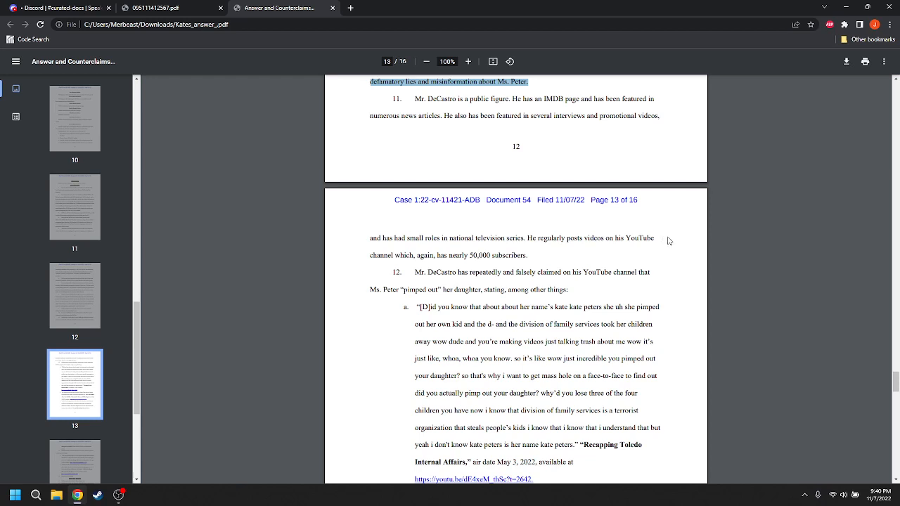
mouse_move(604, 289)
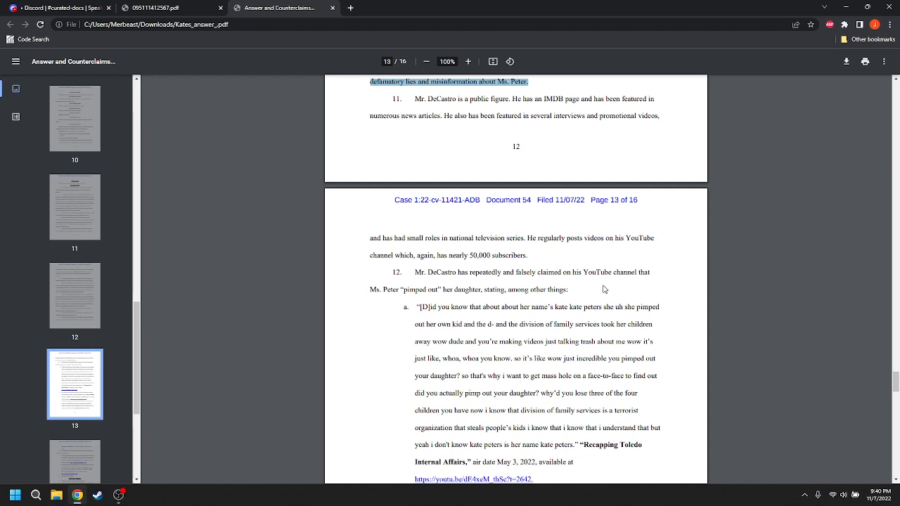
mouse_move(665, 303)
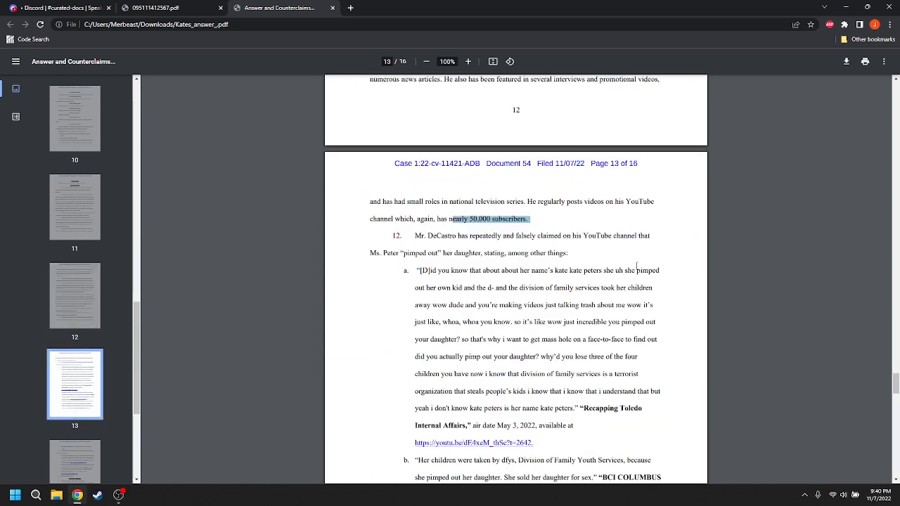
Highlight 'numerous news articles' in paragraph 11 on page 12
scroll(down, 3)
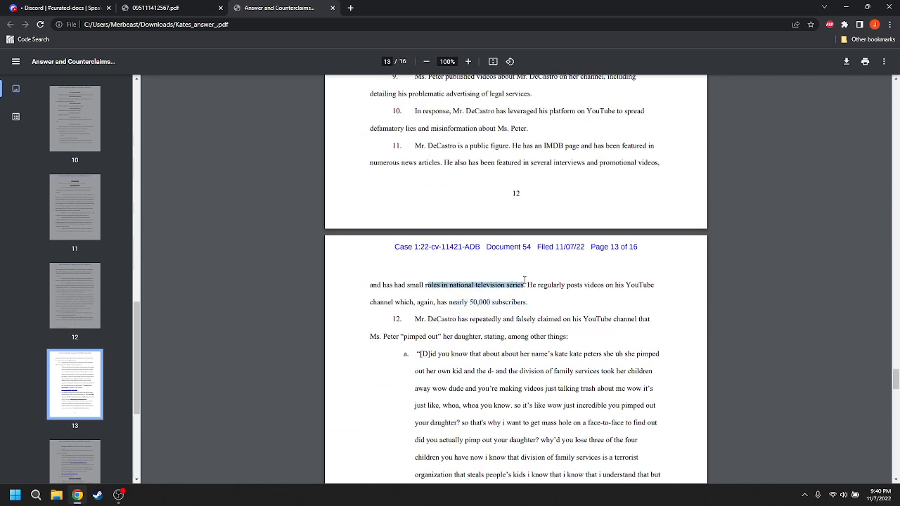
mouse_move(607, 309)
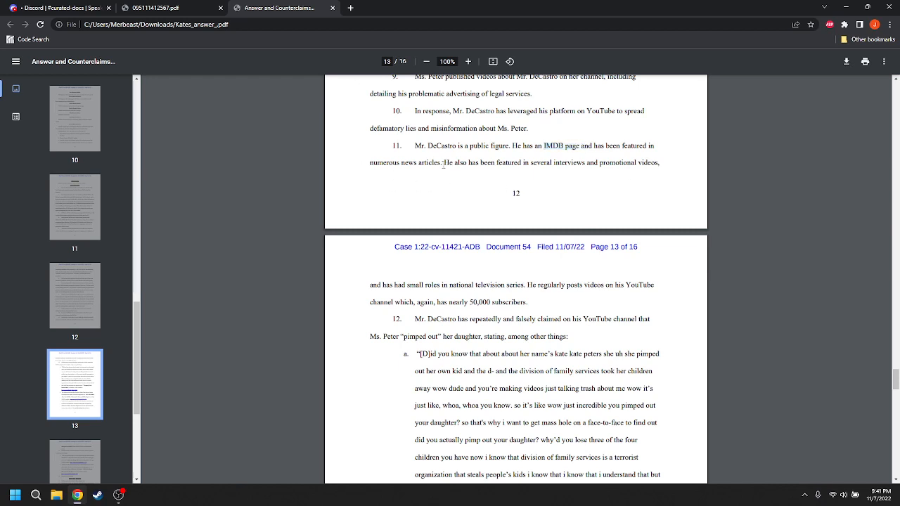
drag(370, 163, 441, 162)
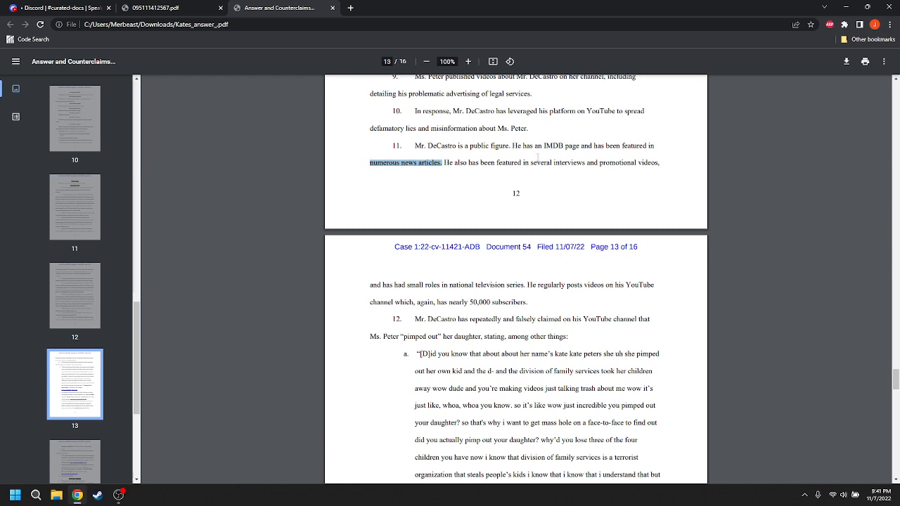
mouse_move(539, 161)
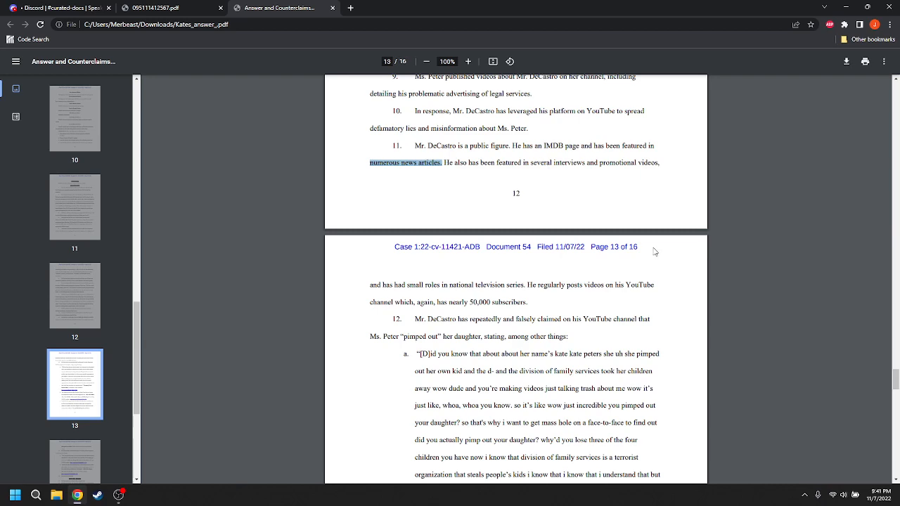
scroll(down, 3)
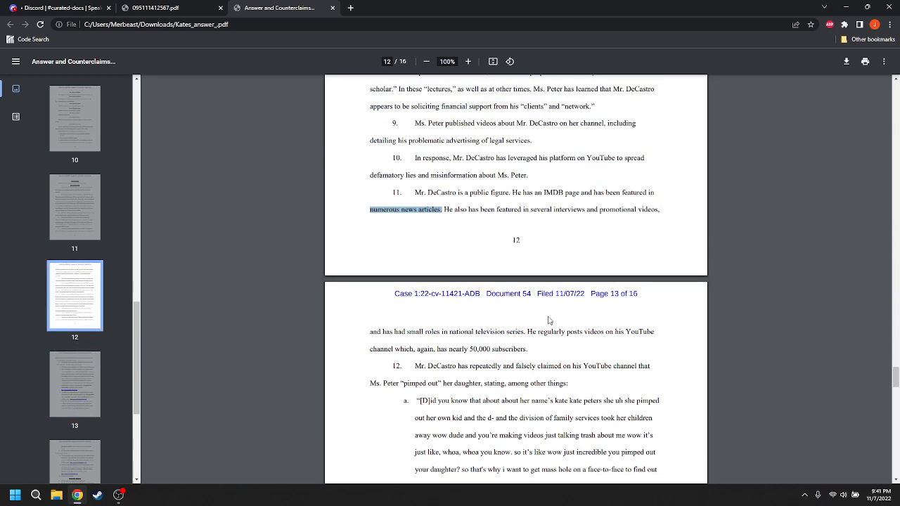
Select paragraph 11 through 'nearly 50,000 subscribers', reading down to page 13's bottom
click(419, 210)
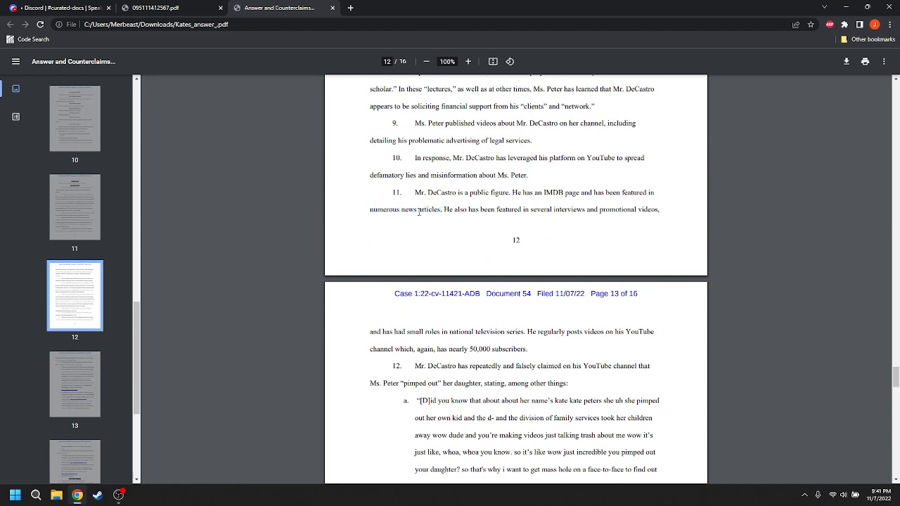
drag(419, 193, 529, 349)
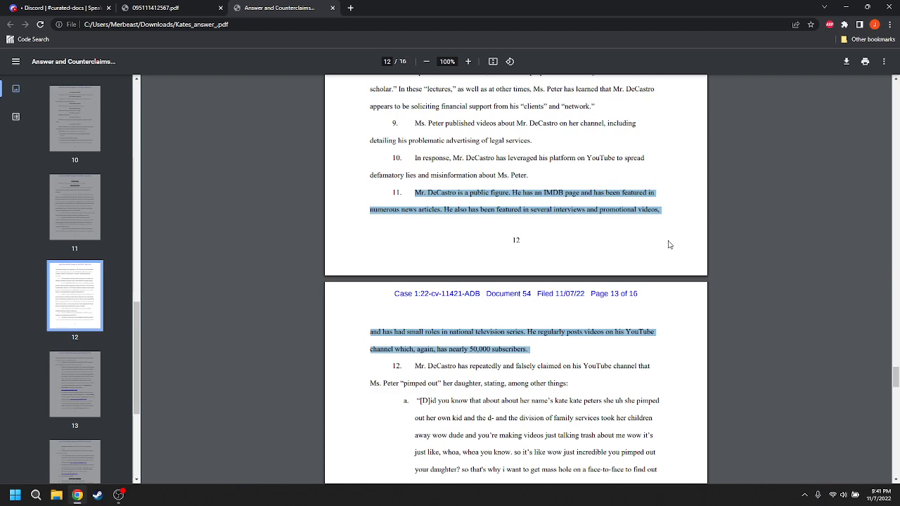
scroll(down, 3)
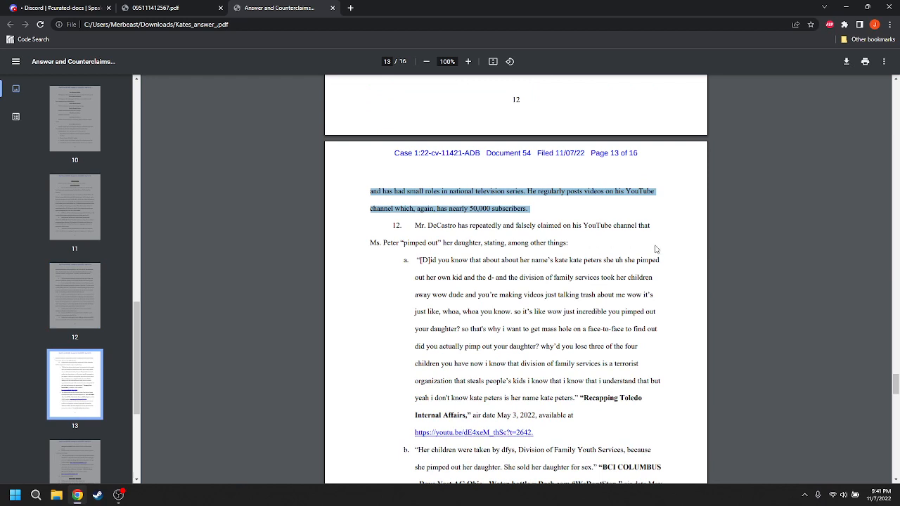
mouse_move(686, 265)
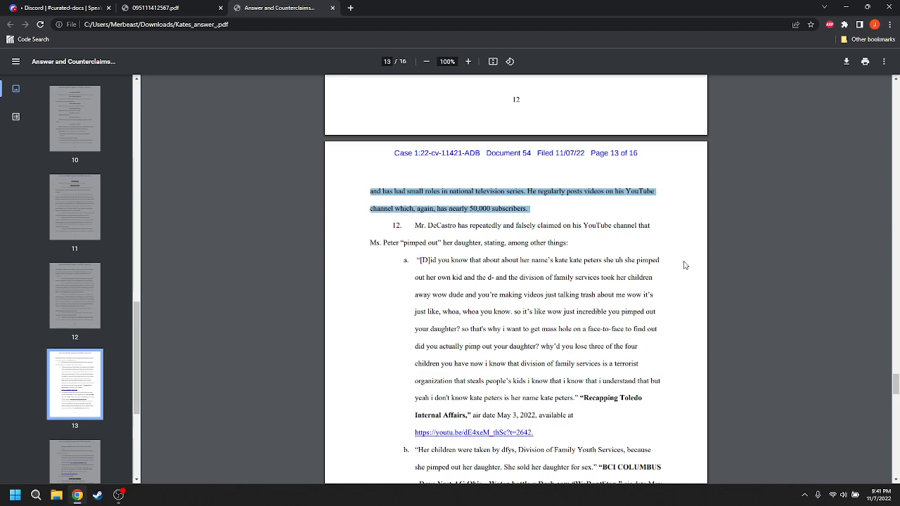
scroll(down, 3)
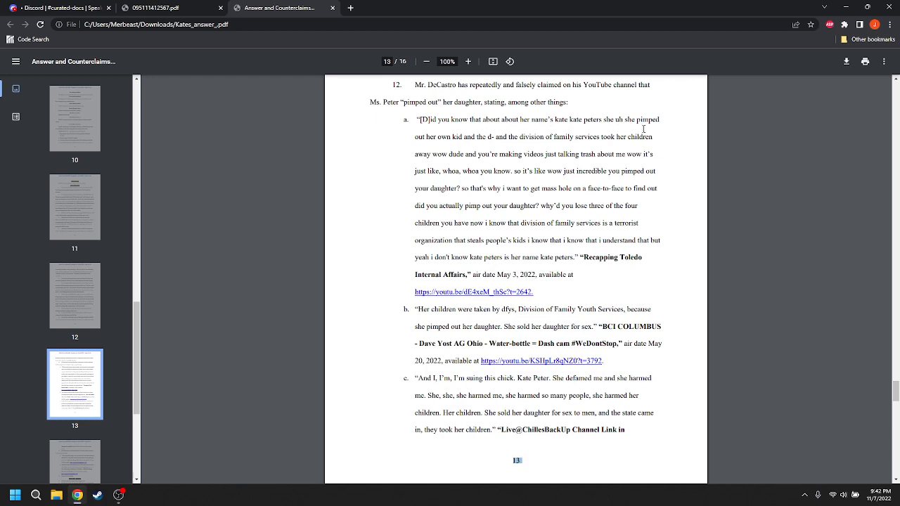
mouse_move(665, 133)
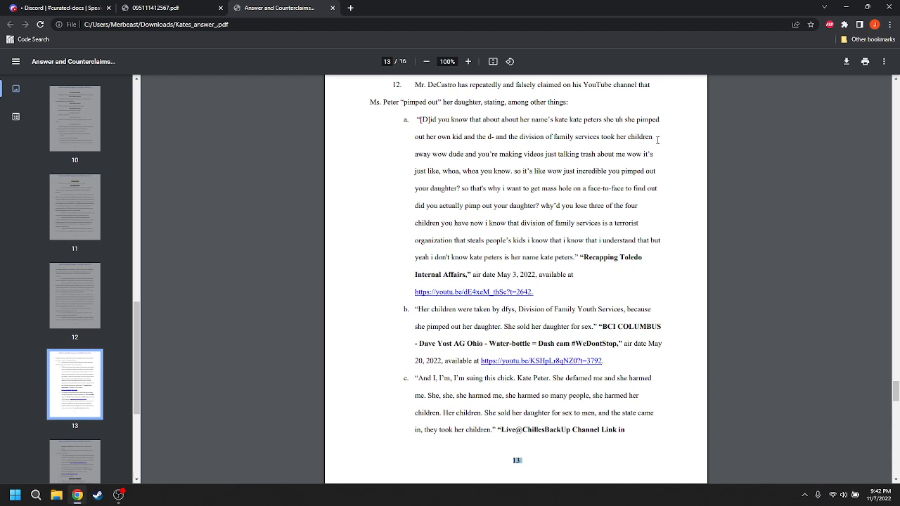
mouse_move(609, 123)
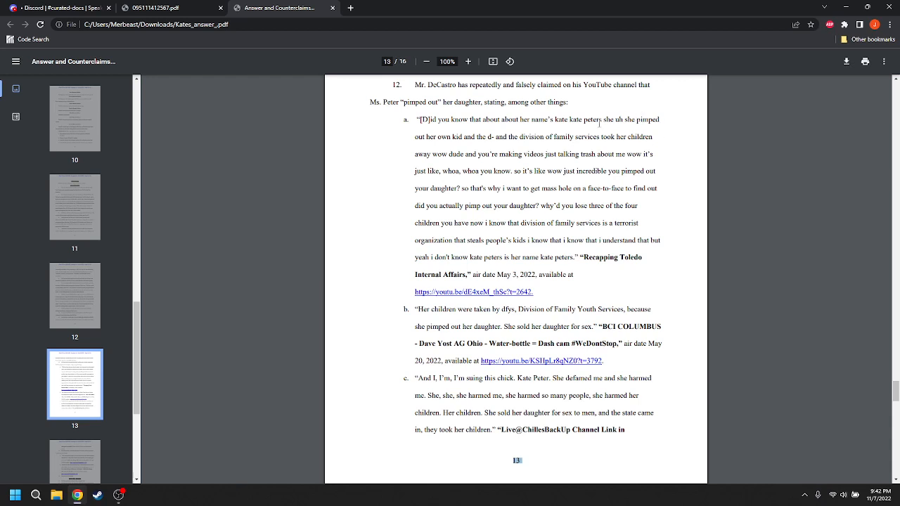
mouse_move(563, 131)
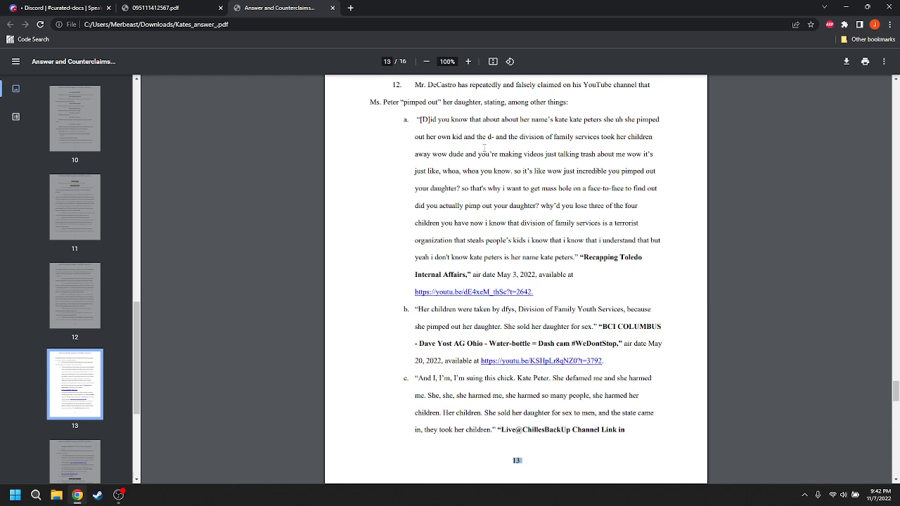
mouse_move(589, 146)
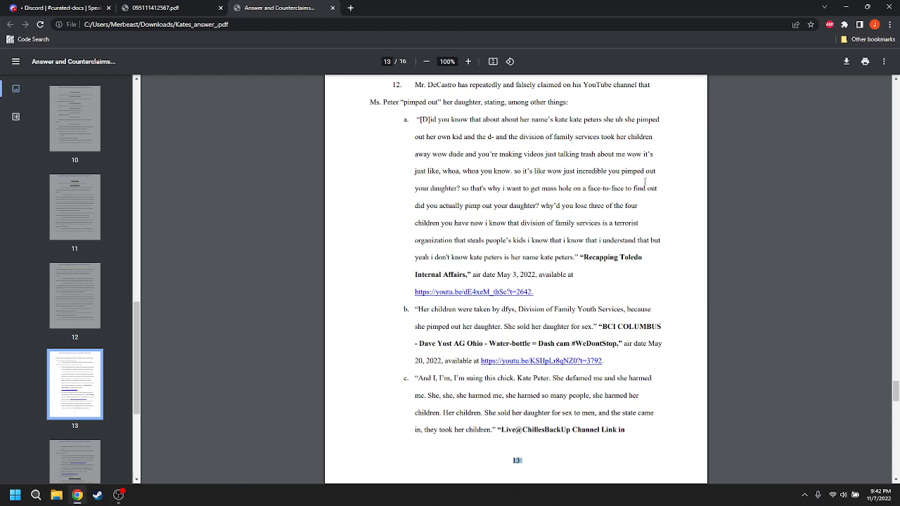
mouse_move(498, 201)
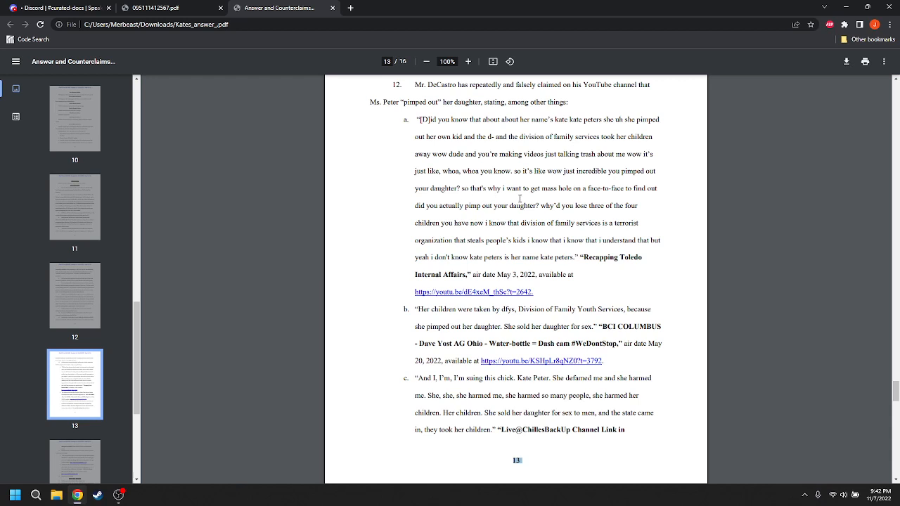
mouse_move(613, 195)
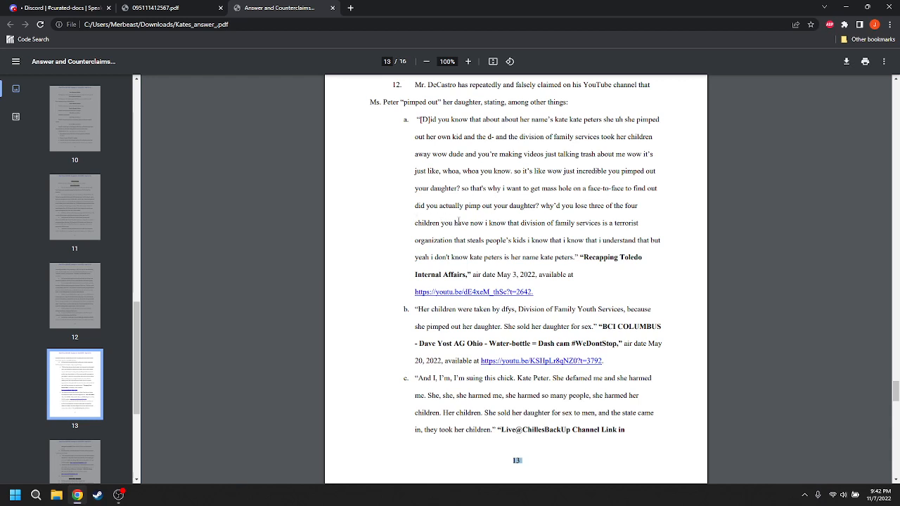
mouse_move(569, 225)
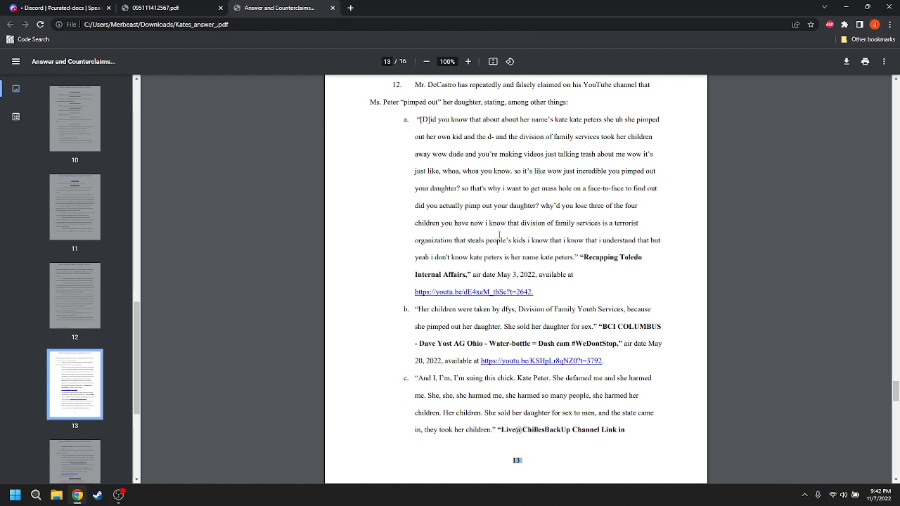
mouse_move(452, 250)
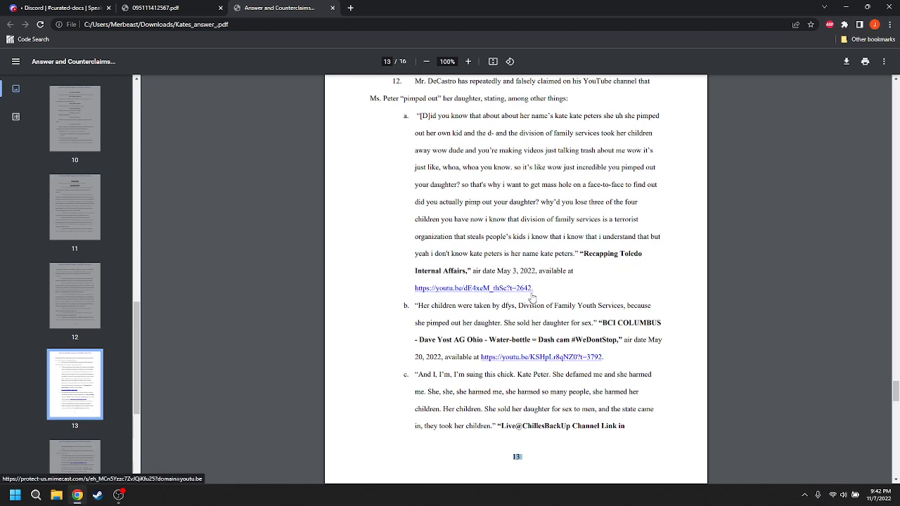
scroll(down, 3)
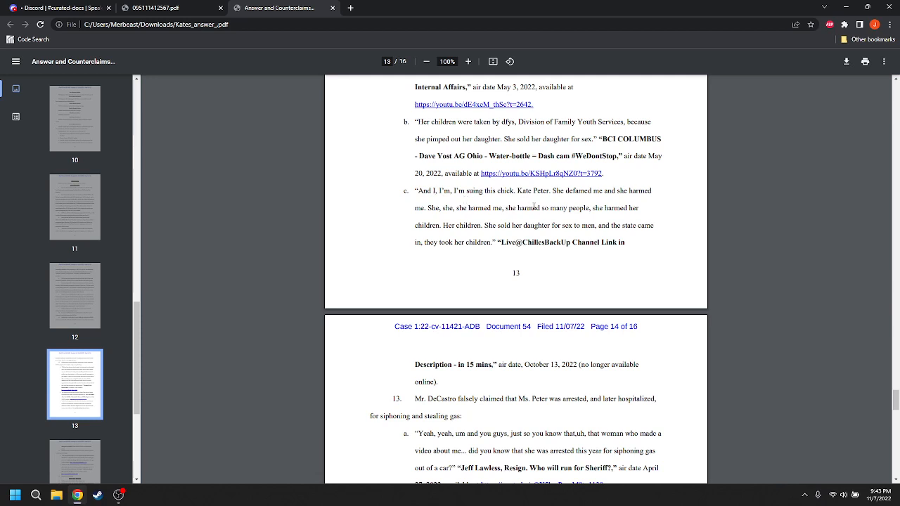
mouse_move(702, 247)
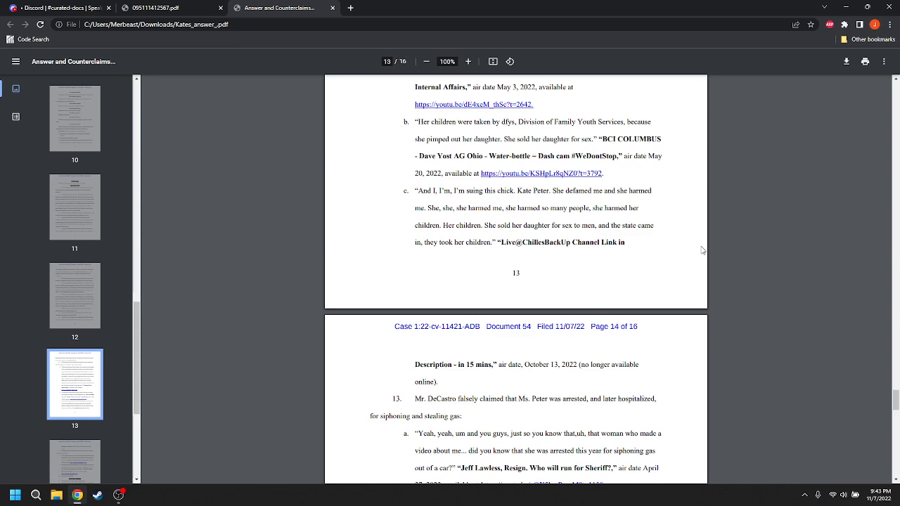
Scroll through page 14 to Count One – Defamation, paragraphs 15–19
scroll(down, 3)
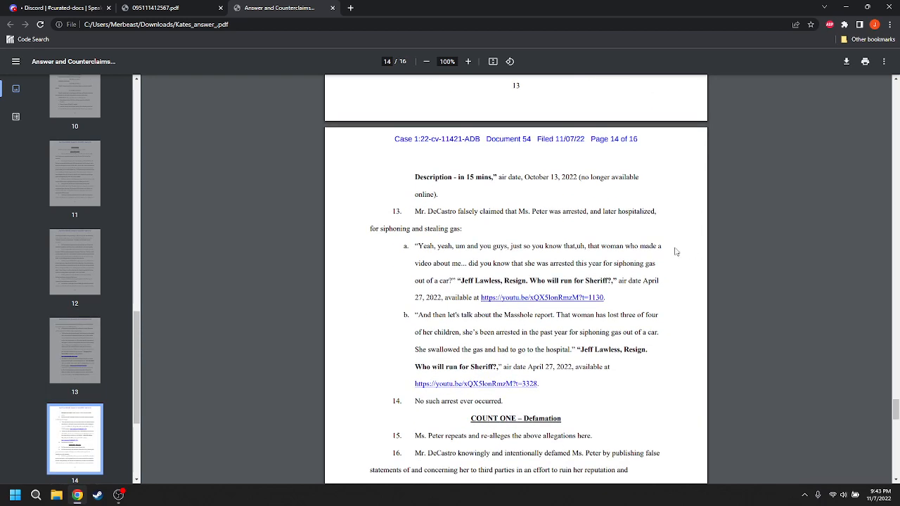
mouse_move(372, 221)
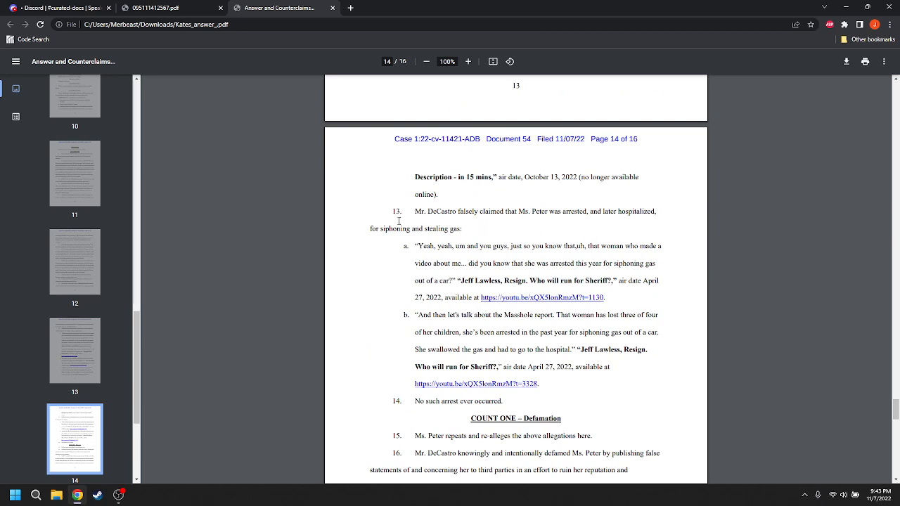
mouse_move(528, 231)
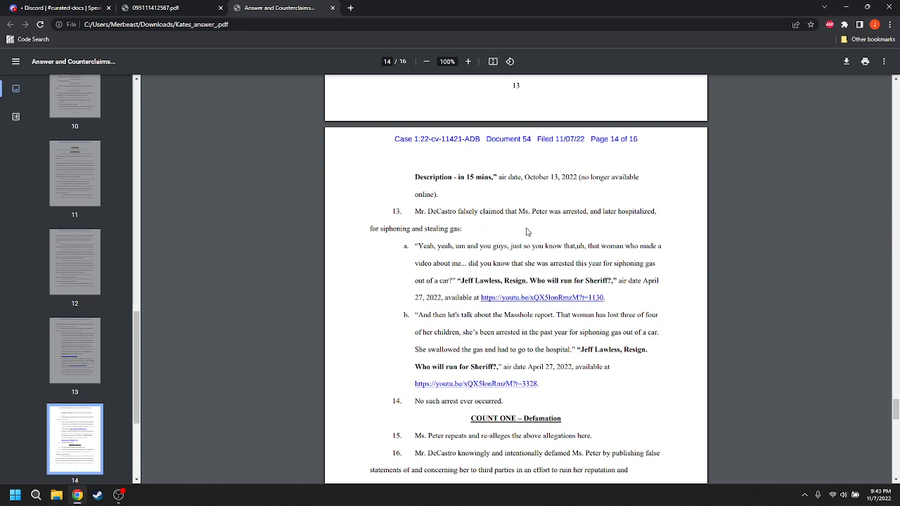
mouse_move(716, 249)
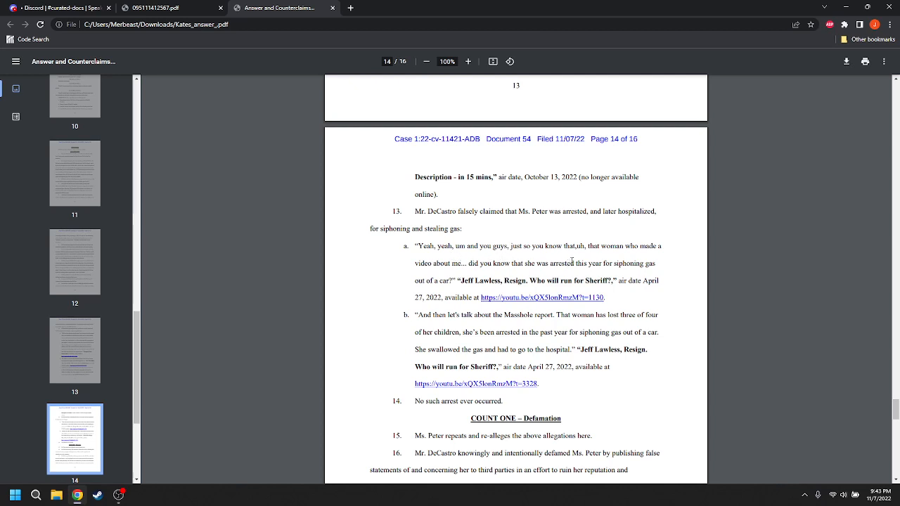
mouse_move(681, 266)
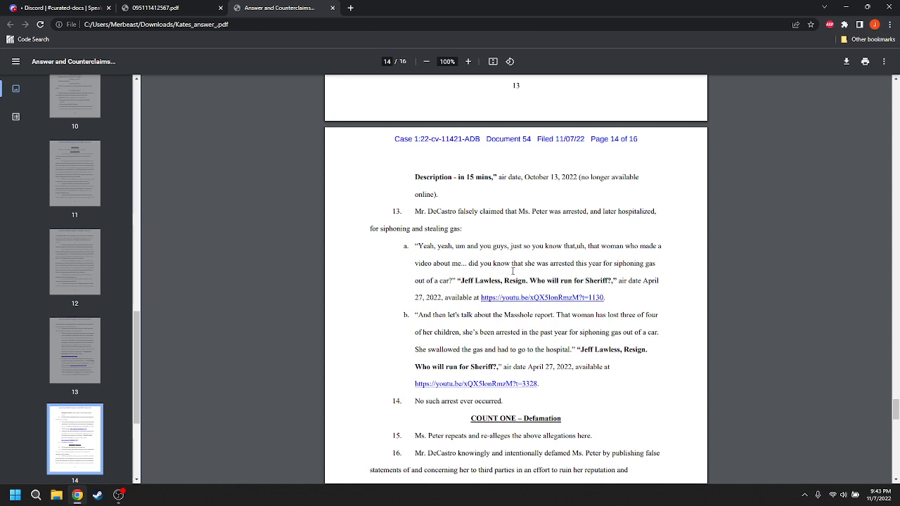
mouse_move(681, 281)
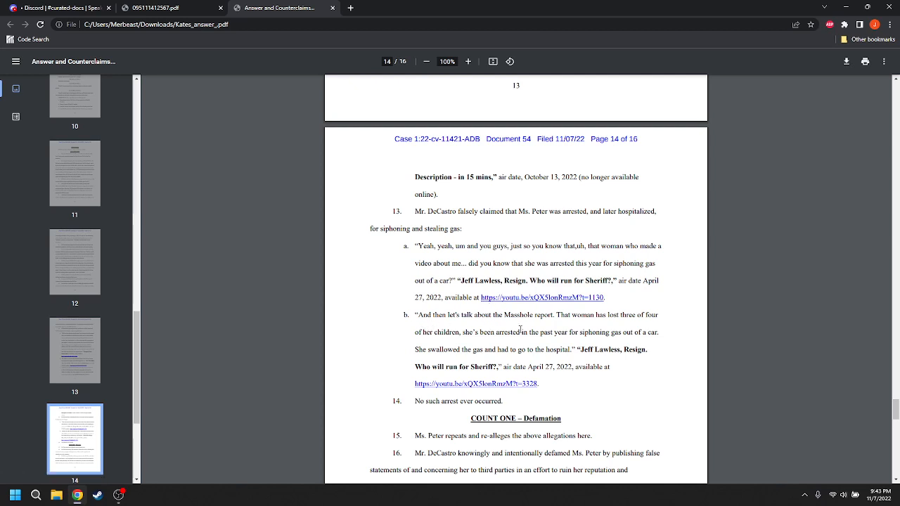
mouse_move(539, 331)
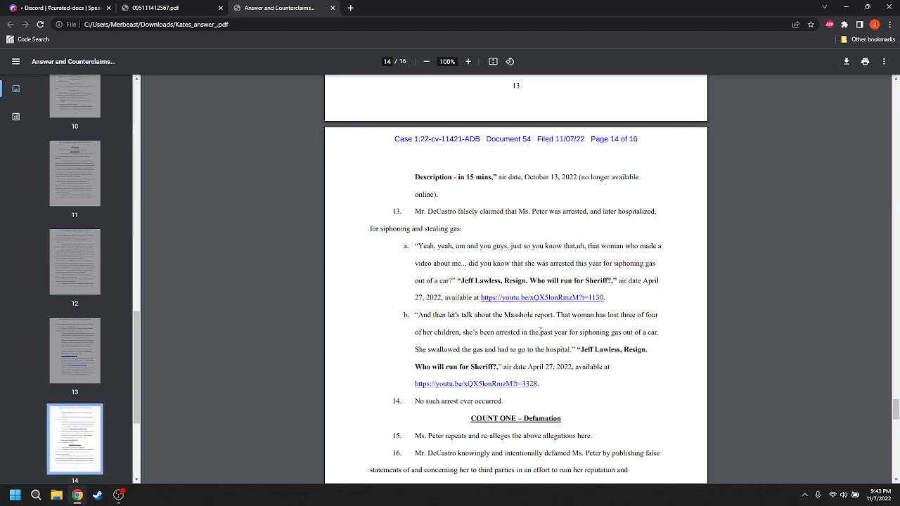
scroll(down, 3)
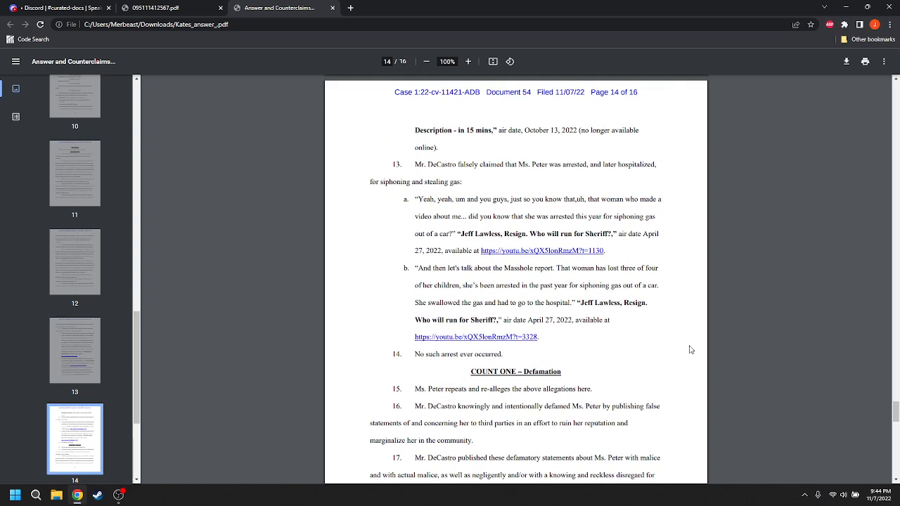
scroll(down, 3)
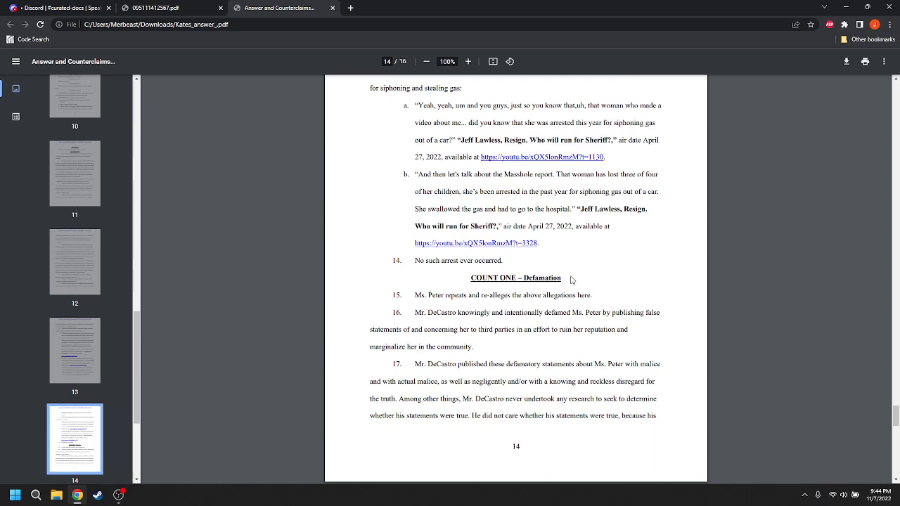
scroll(down, 3)
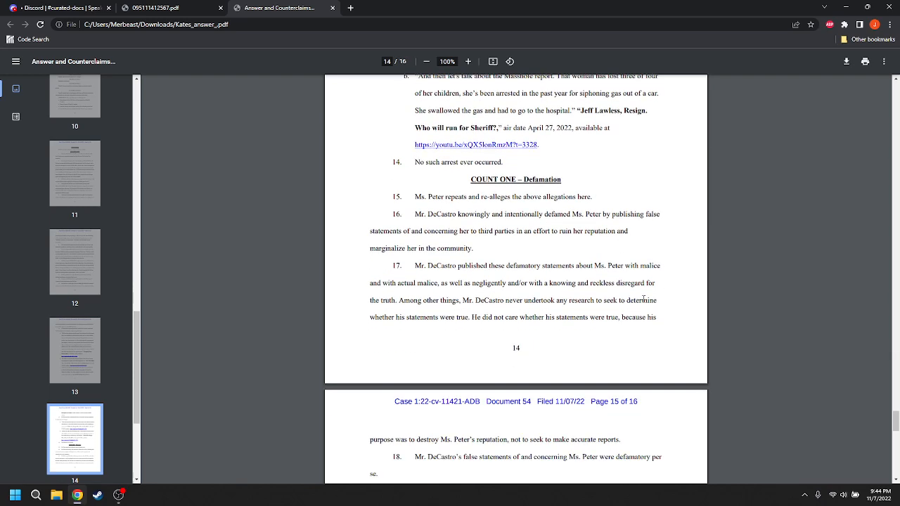
scroll(down, 3)
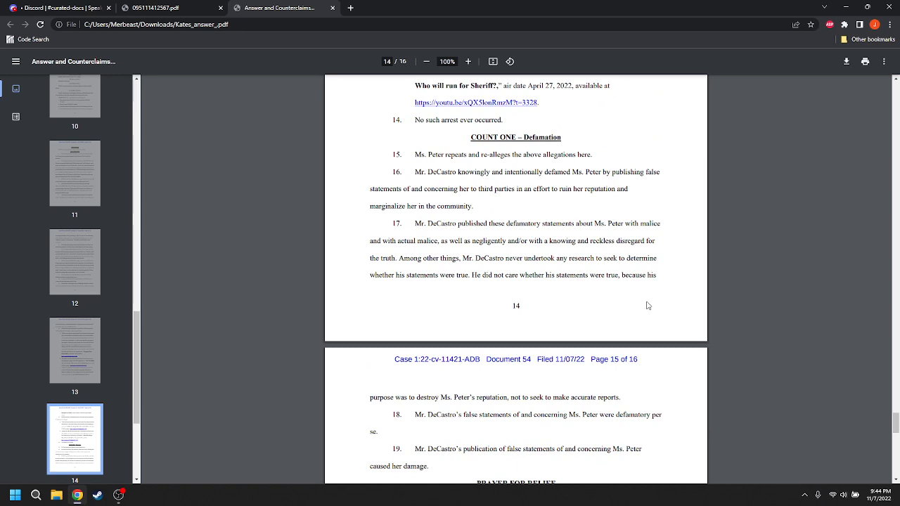
mouse_move(679, 280)
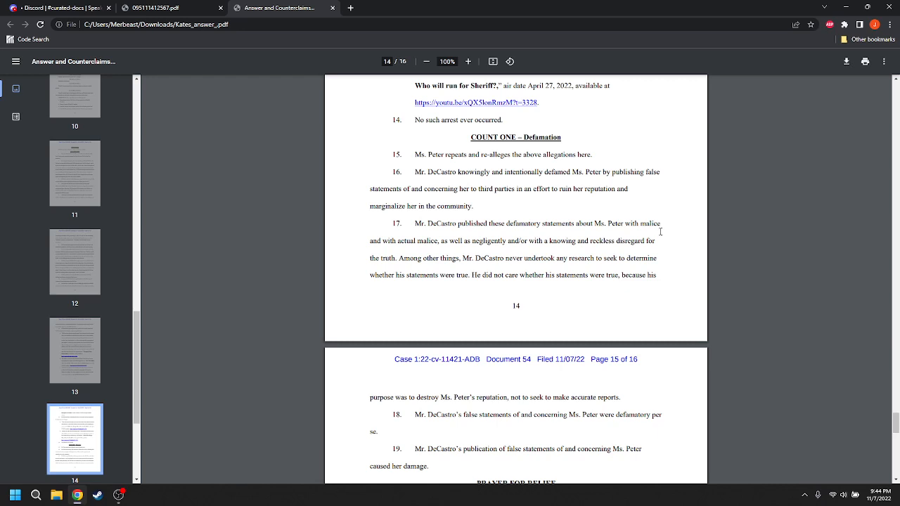
Highlight paragraph 17's opening sentence on actual malice and reckless disregard for truth
drag(639, 223, 428, 241)
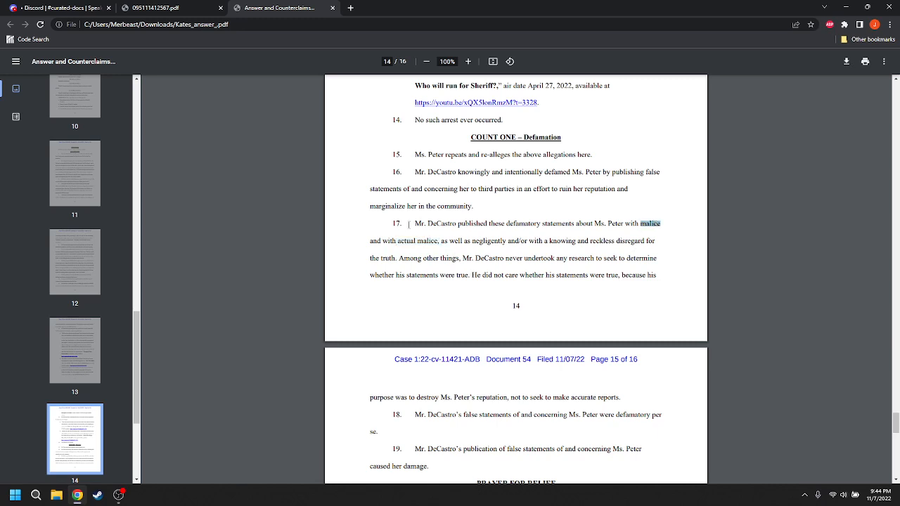
double_click(415, 241)
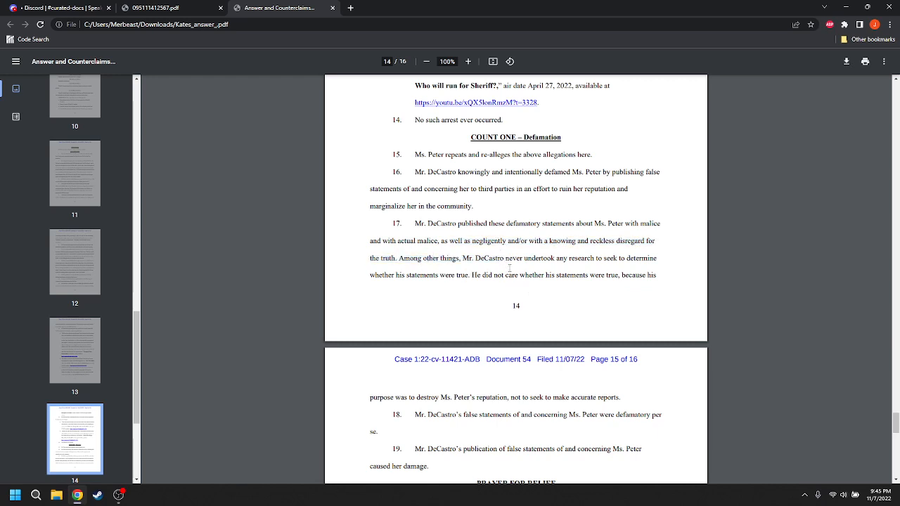
drag(417, 223, 409, 259)
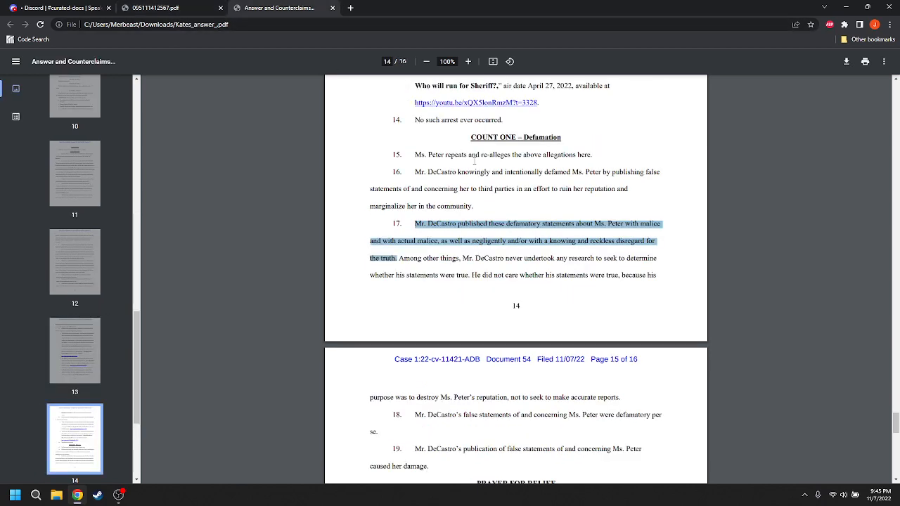
mouse_move(583, 305)
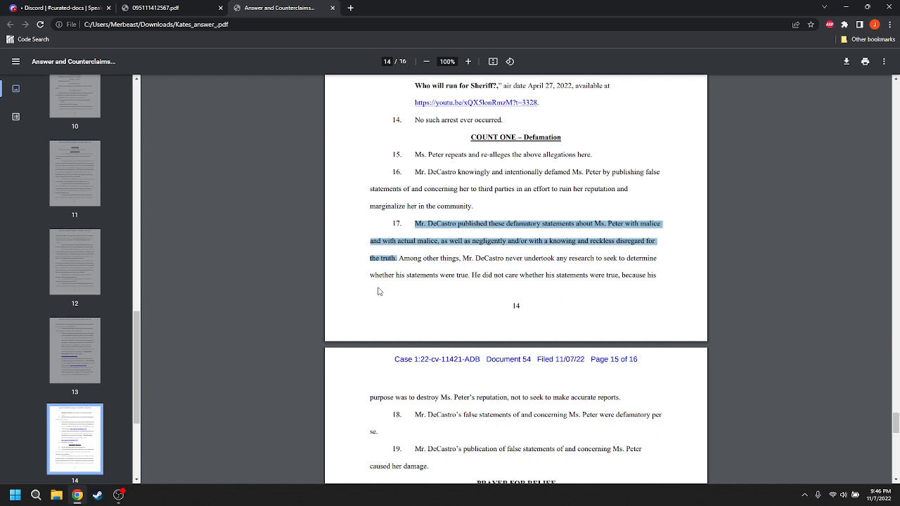
mouse_move(472, 292)
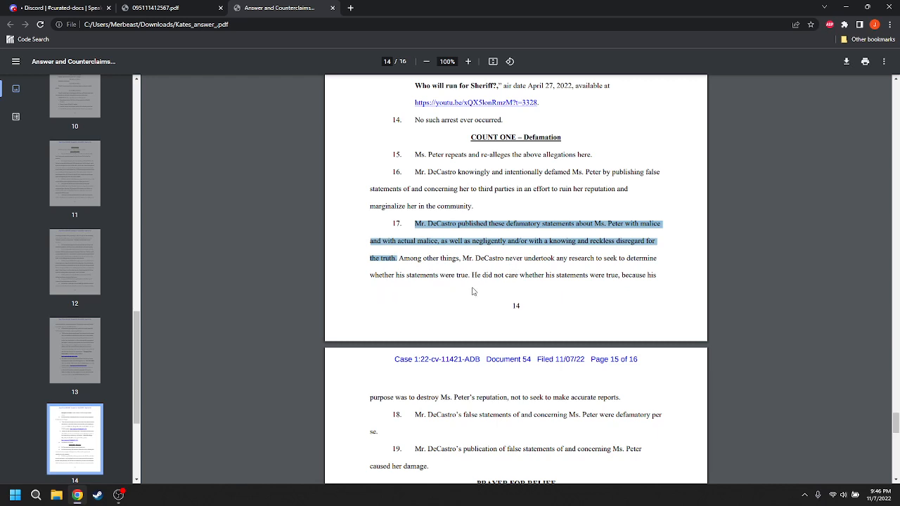
mouse_move(614, 284)
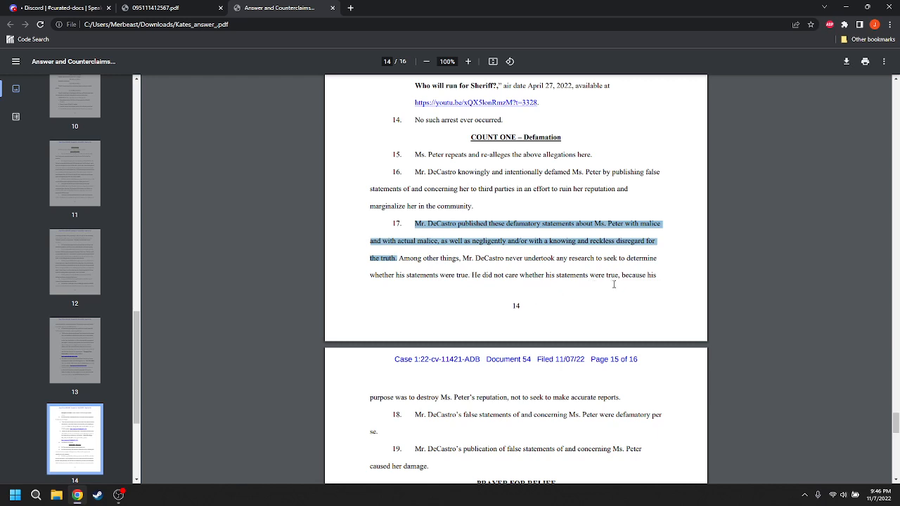
mouse_move(534, 402)
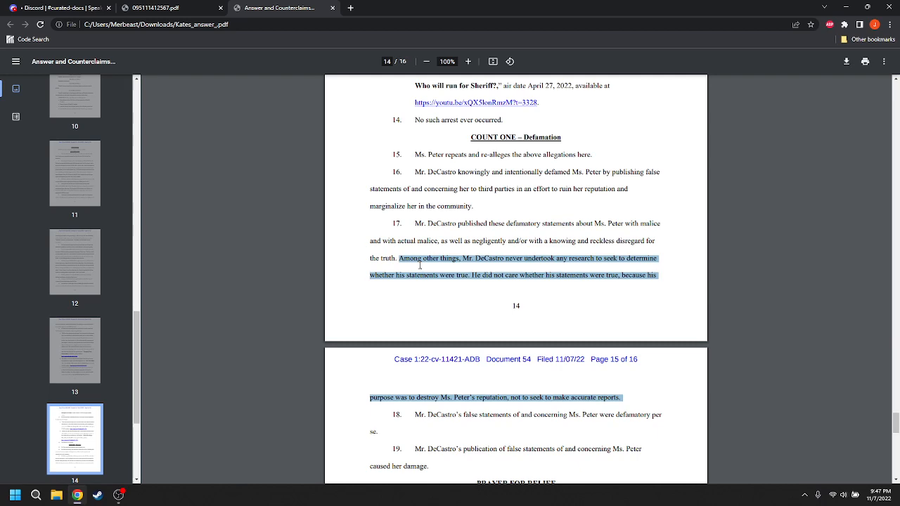
Select paragraph 19 on damage, then read down to page 16's Certificate of Service
scroll(down, 3)
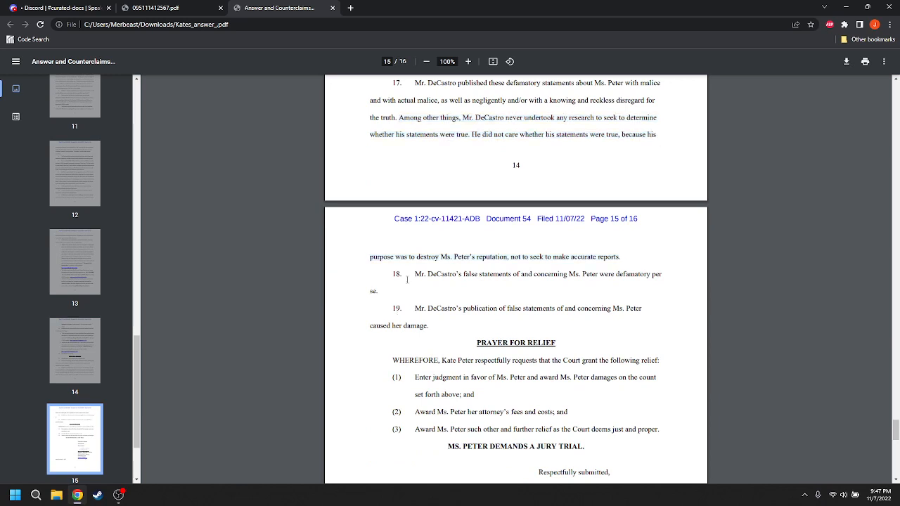
double_click(421, 274)
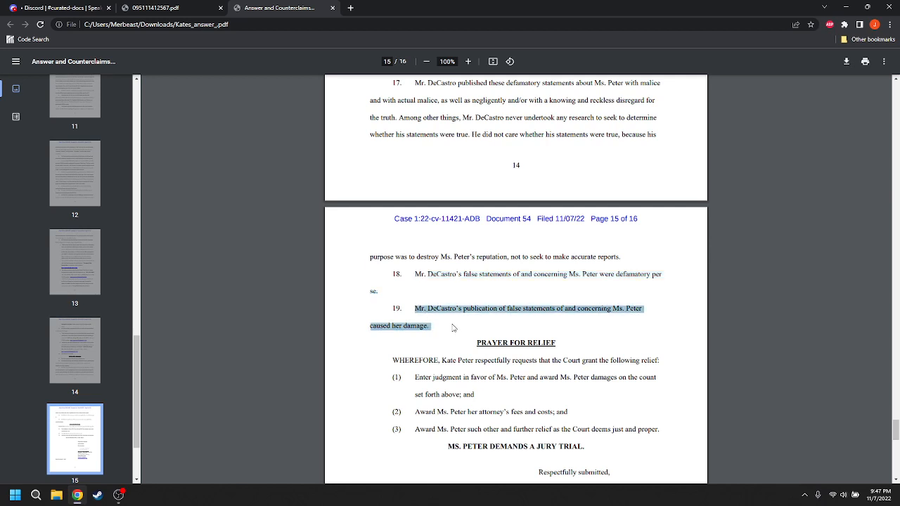
mouse_move(493, 332)
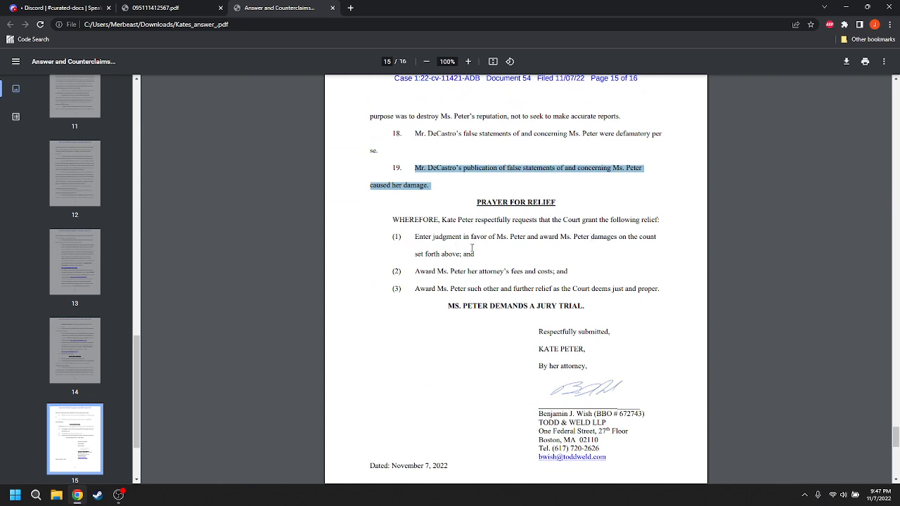
mouse_move(545, 257)
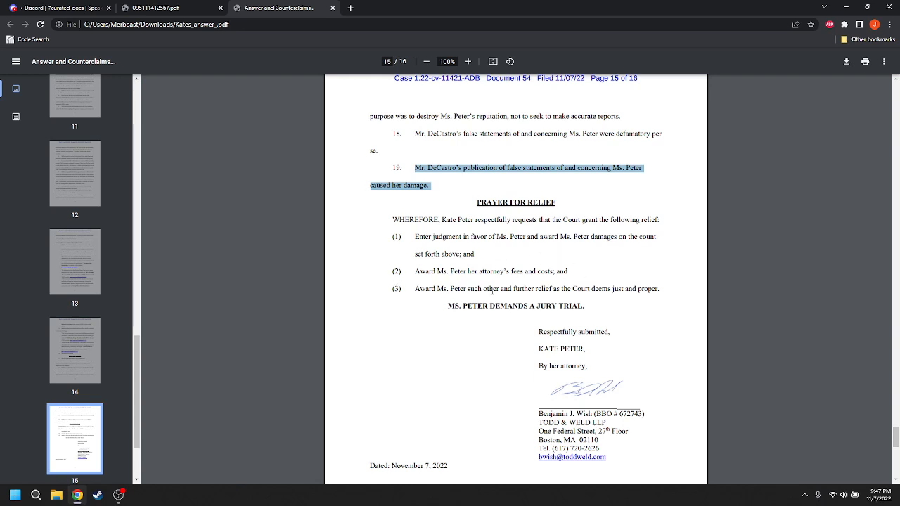
scroll(down, 3)
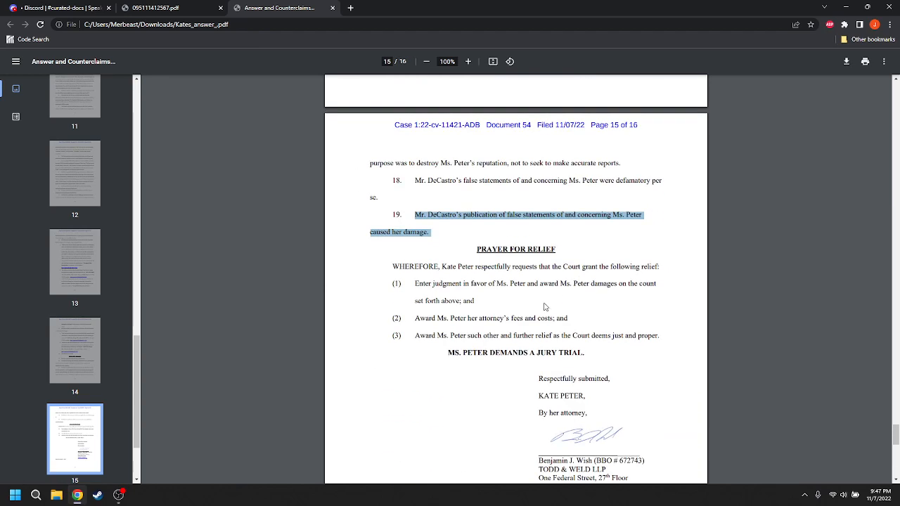
scroll(down, 3)
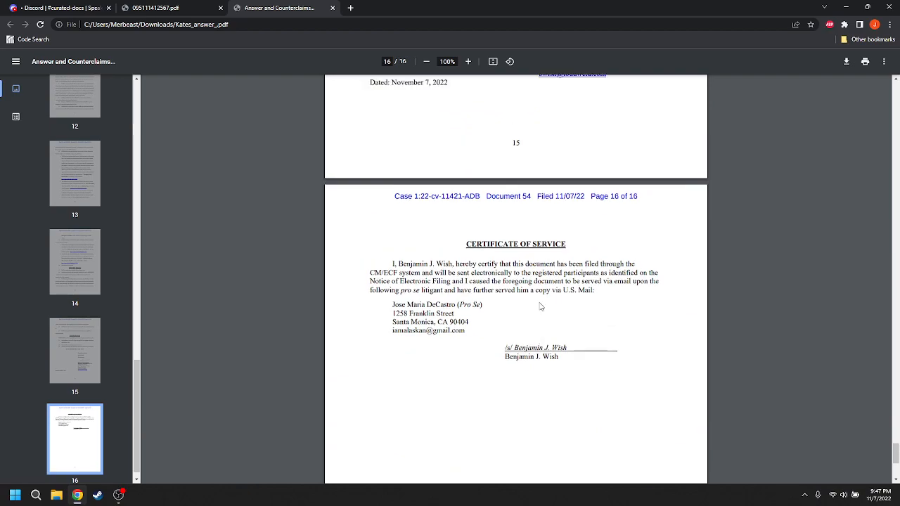